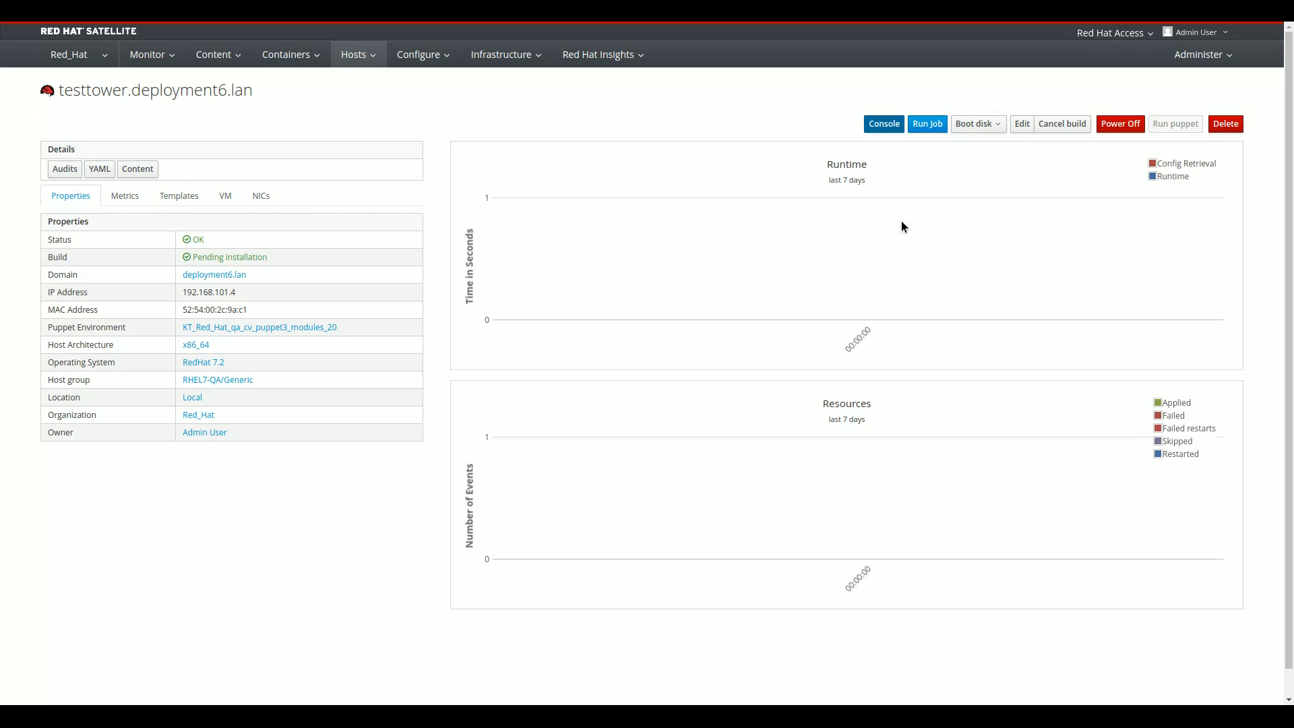
Show the Roles list from the Administer menu in Satellite
{"action": "left_click", "coordinate": [1201, 55]}
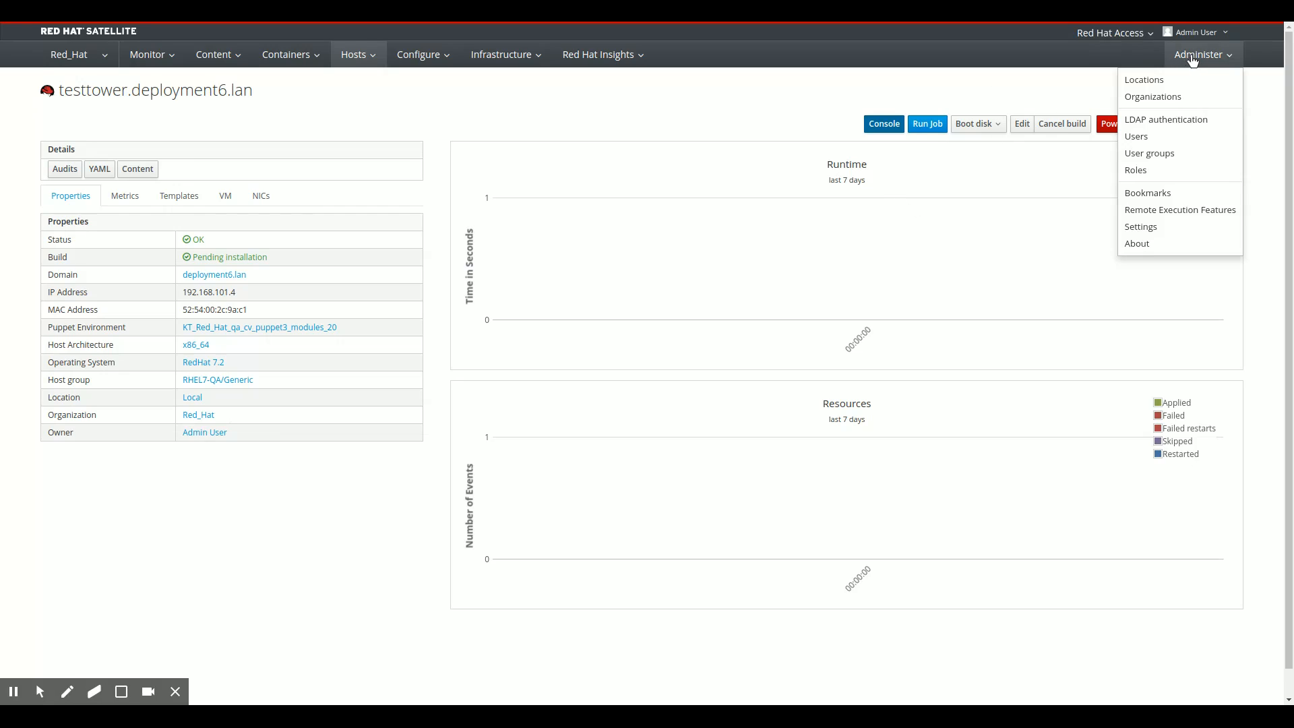
{"action": "mouse_move", "coordinate": [1137, 170]}
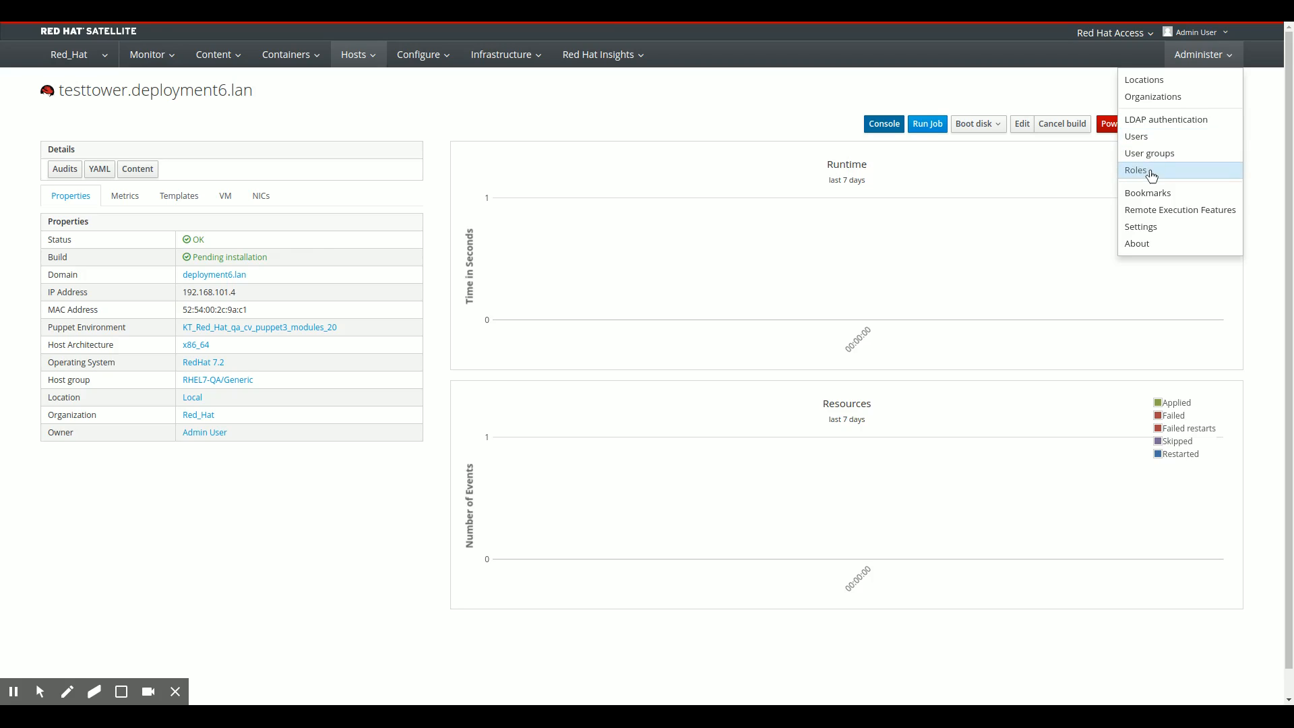
{"action": "left_click", "coordinate": [1136, 170]}
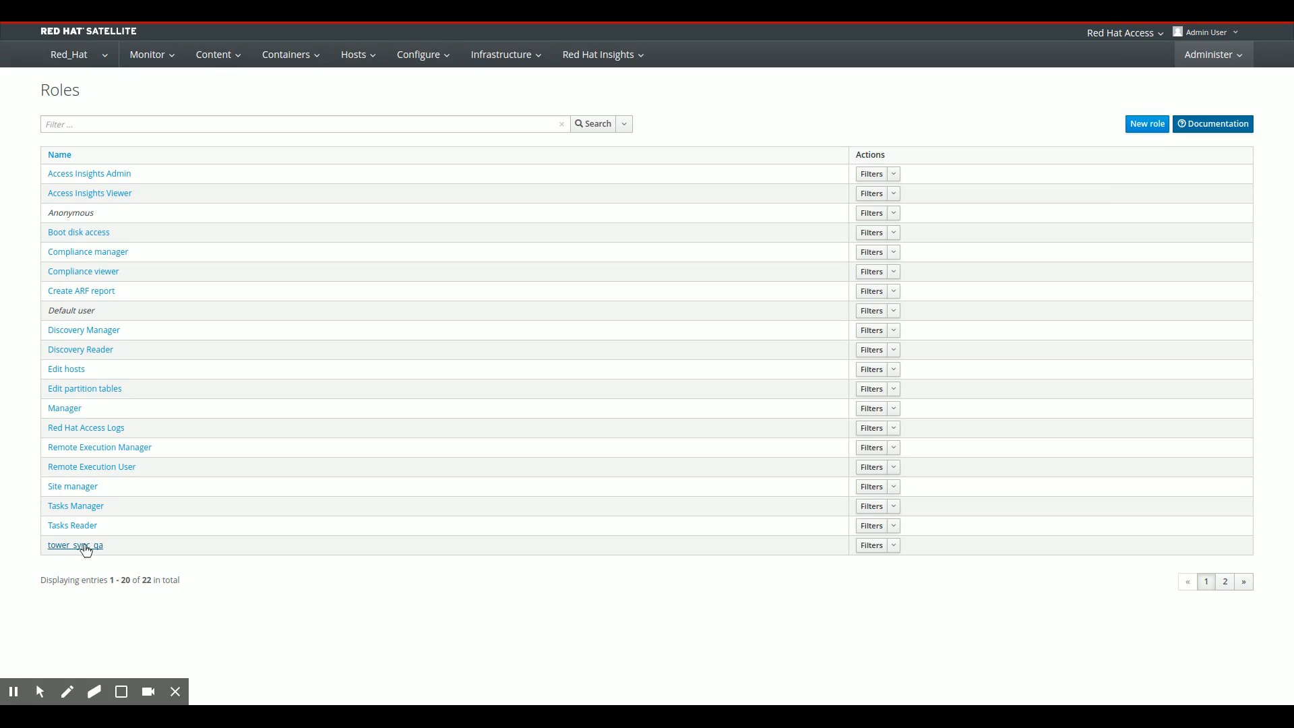
{"action": "mouse_move", "coordinate": [857, 546]}
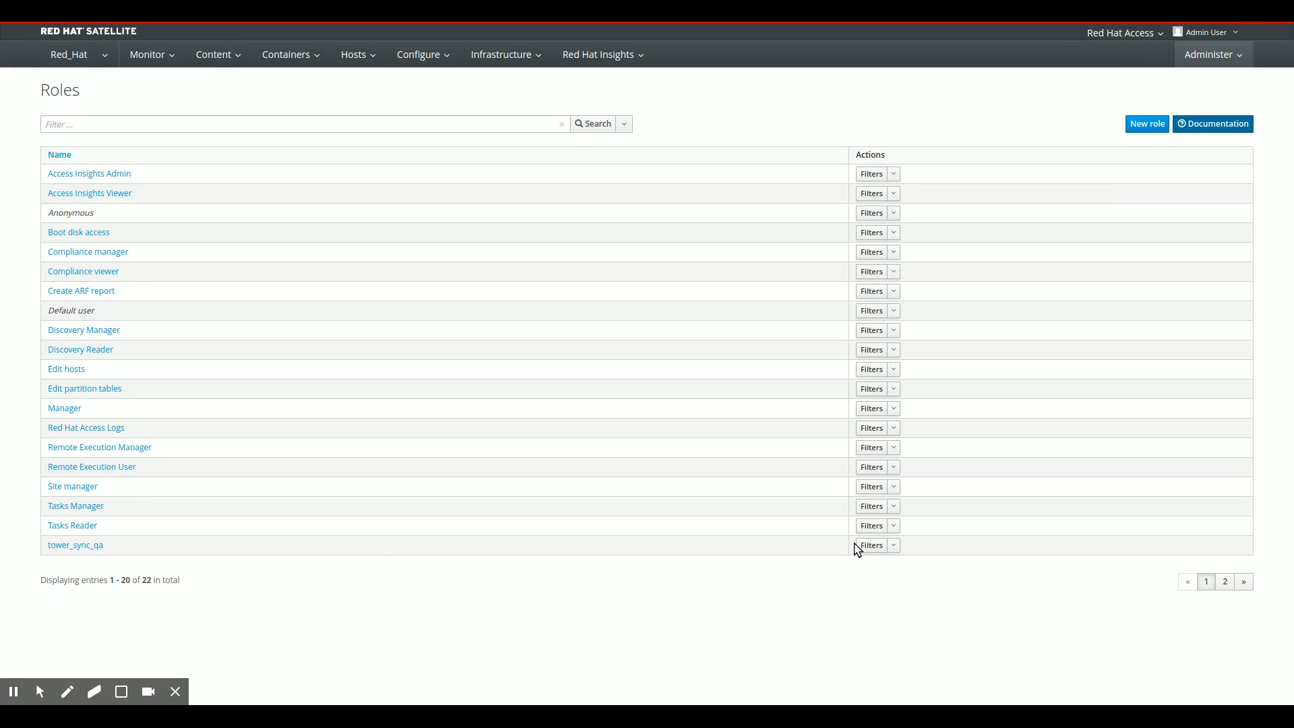
View the tower_sync_qa role's three filters scoping hosts, host groups and facts to QA
{"action": "left_click", "coordinate": [871, 544]}
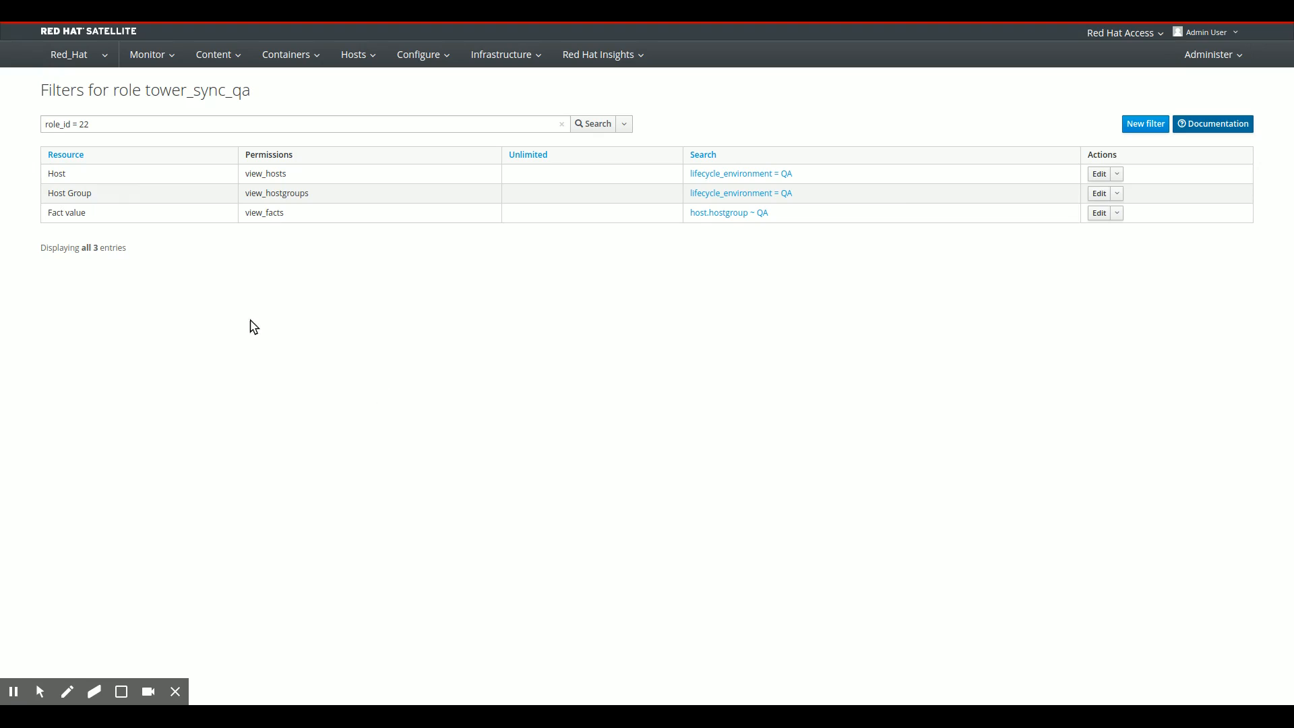
{"action": "mouse_move", "coordinate": [174, 181]}
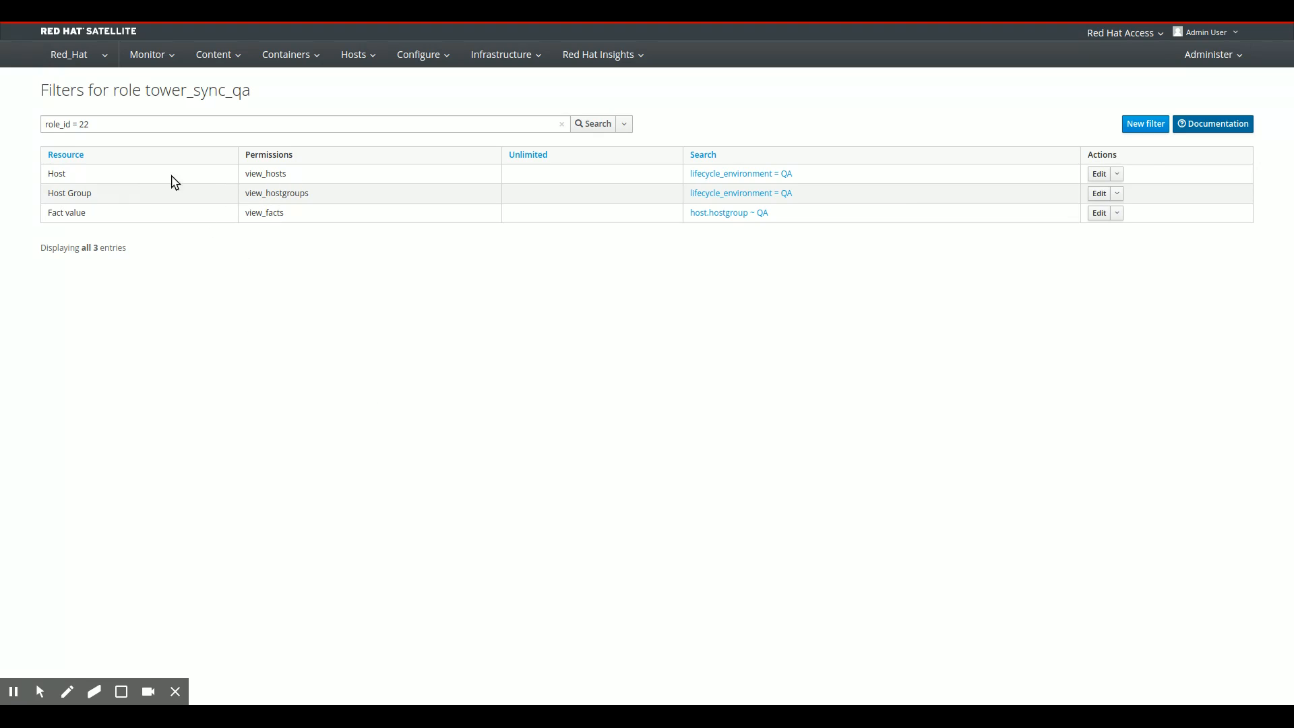
{"action": "mouse_move", "coordinate": [671, 183]}
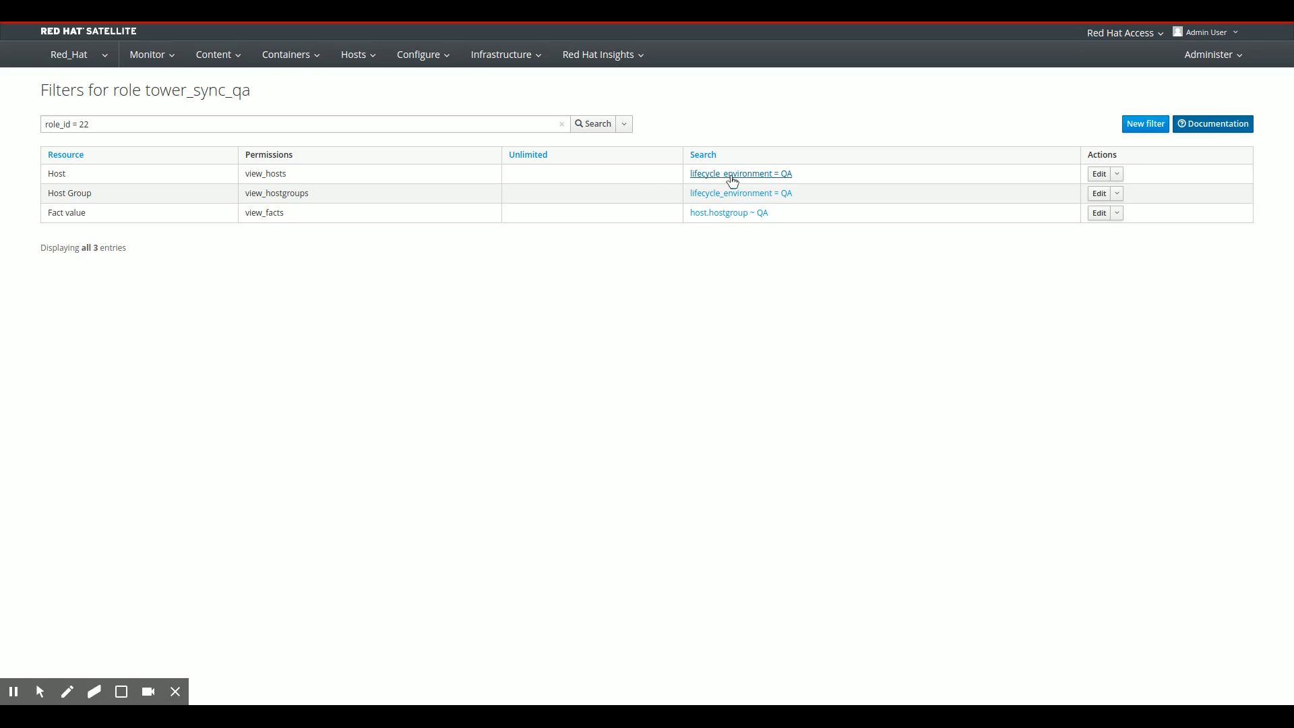
{"action": "mouse_move", "coordinate": [790, 180]}
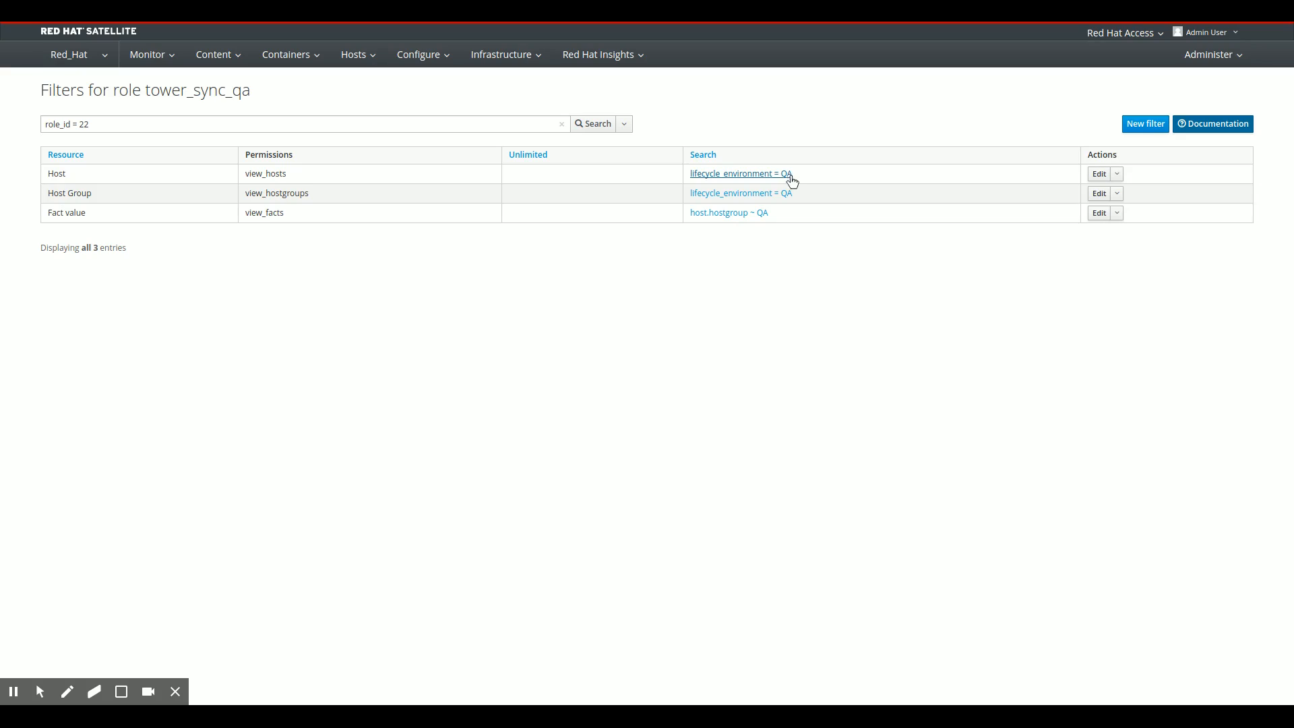
{"action": "mouse_move", "coordinate": [796, 180]}
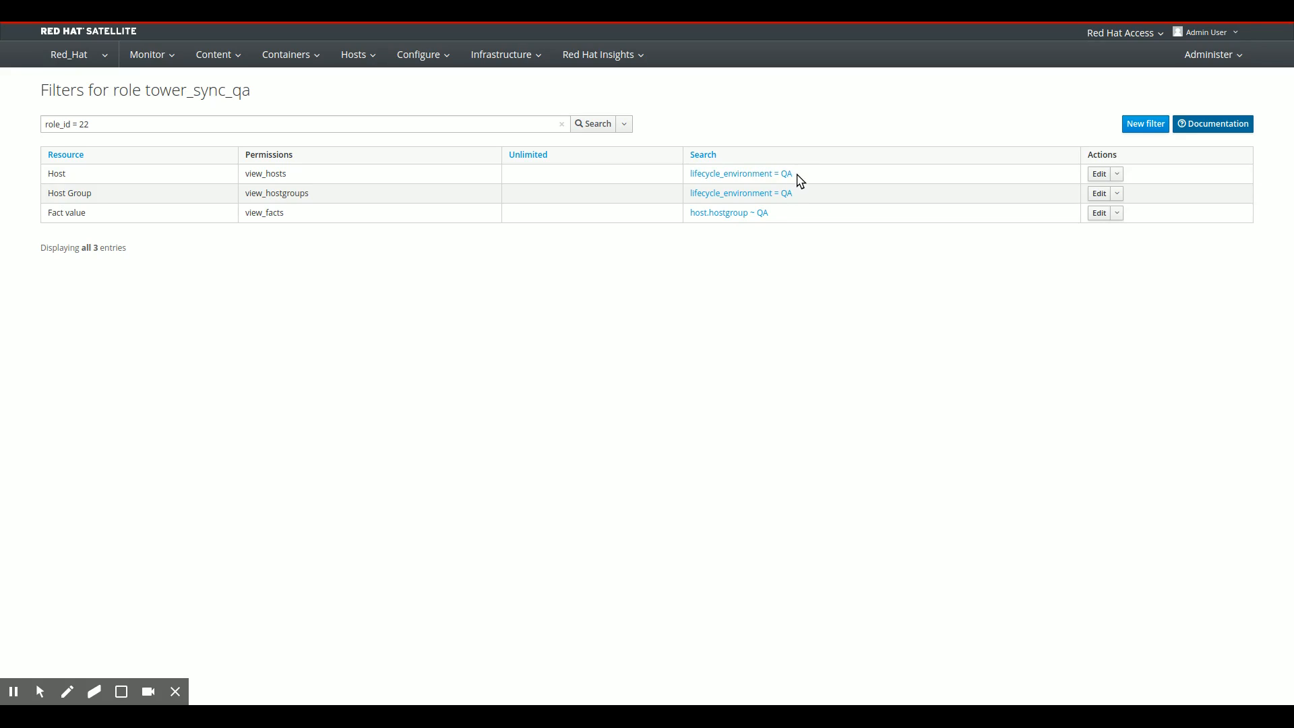
{"action": "mouse_move", "coordinate": [797, 187]}
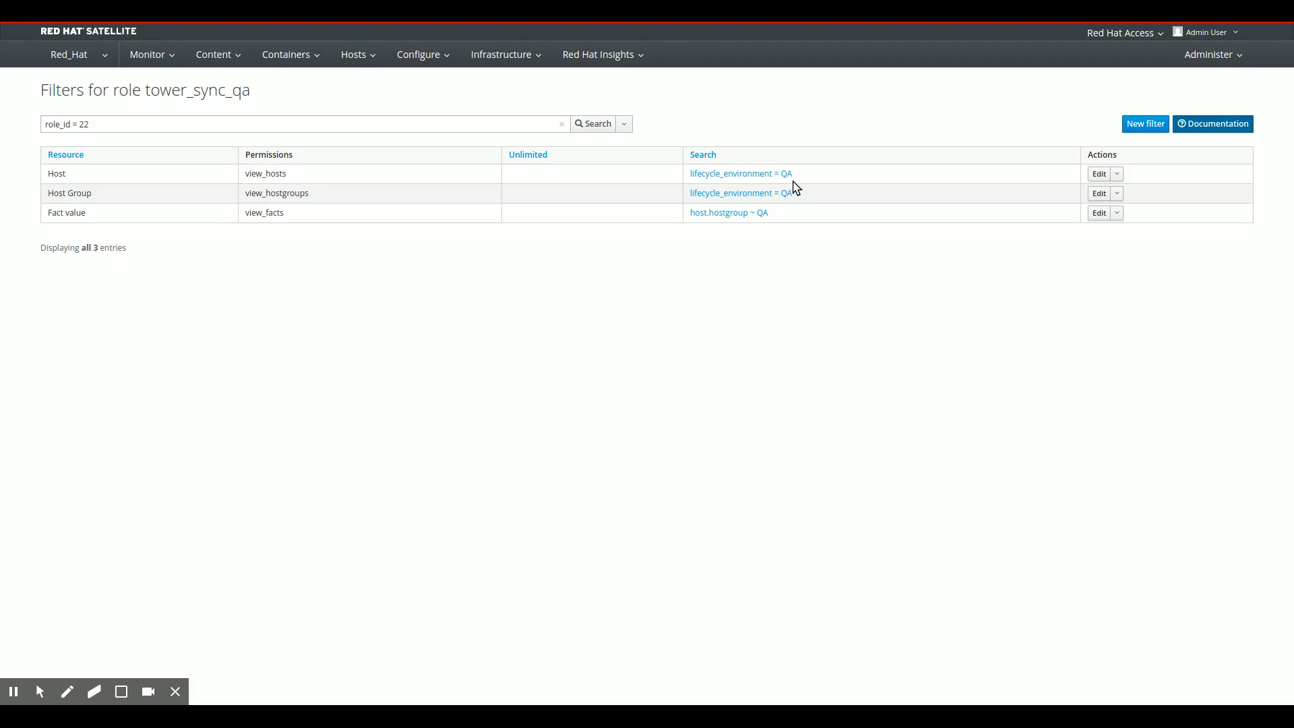
{"action": "mouse_move", "coordinate": [260, 204]}
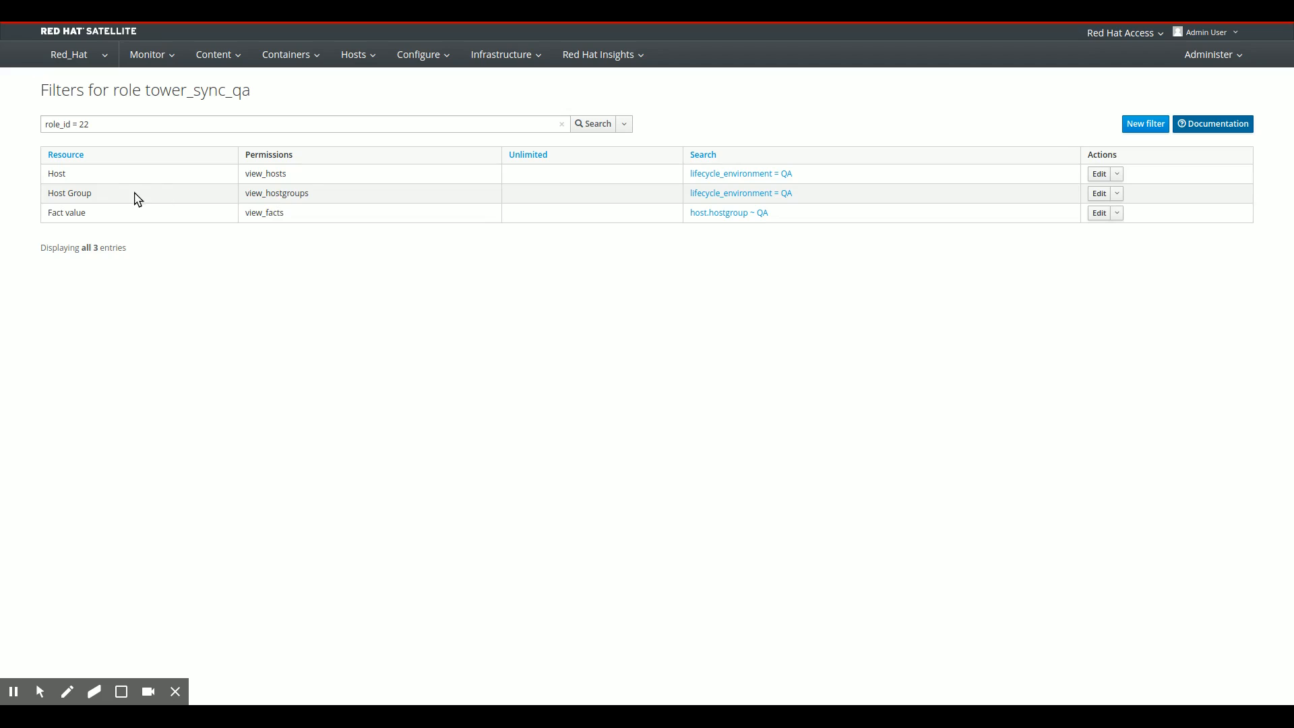
{"action": "mouse_move", "coordinate": [756, 194]}
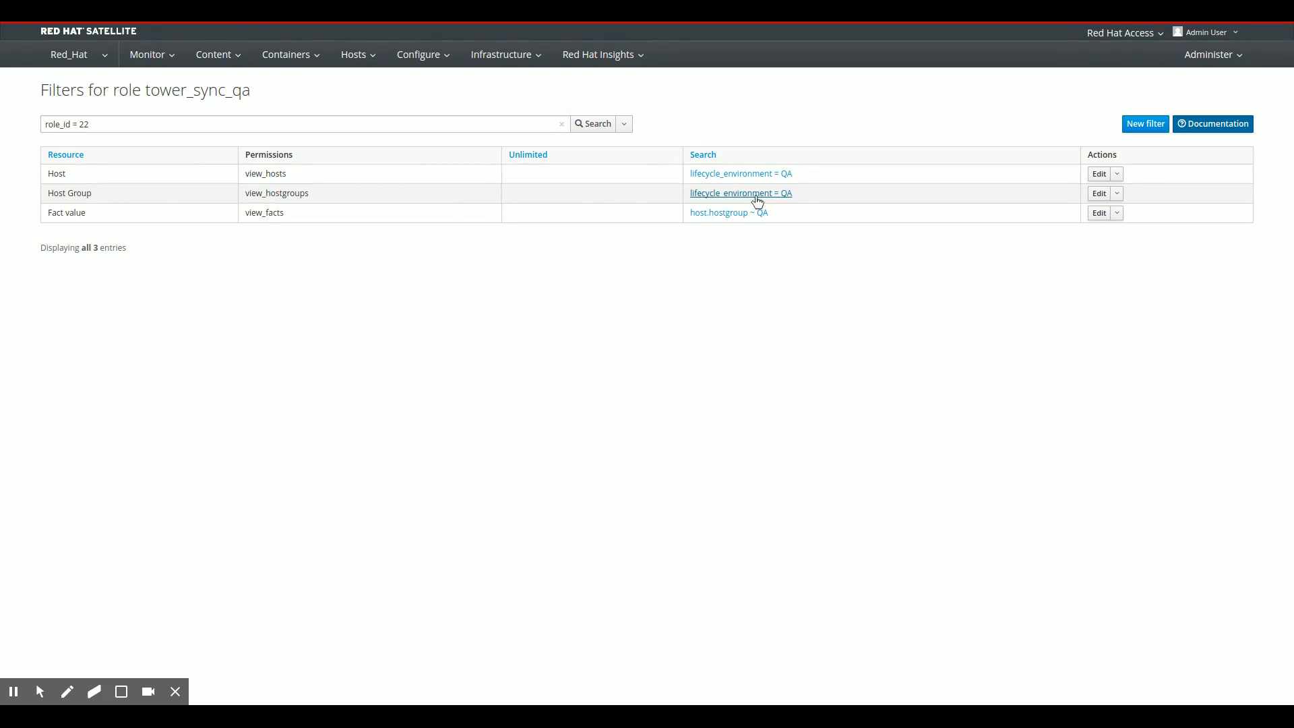
{"action": "mouse_move", "coordinate": [222, 228]}
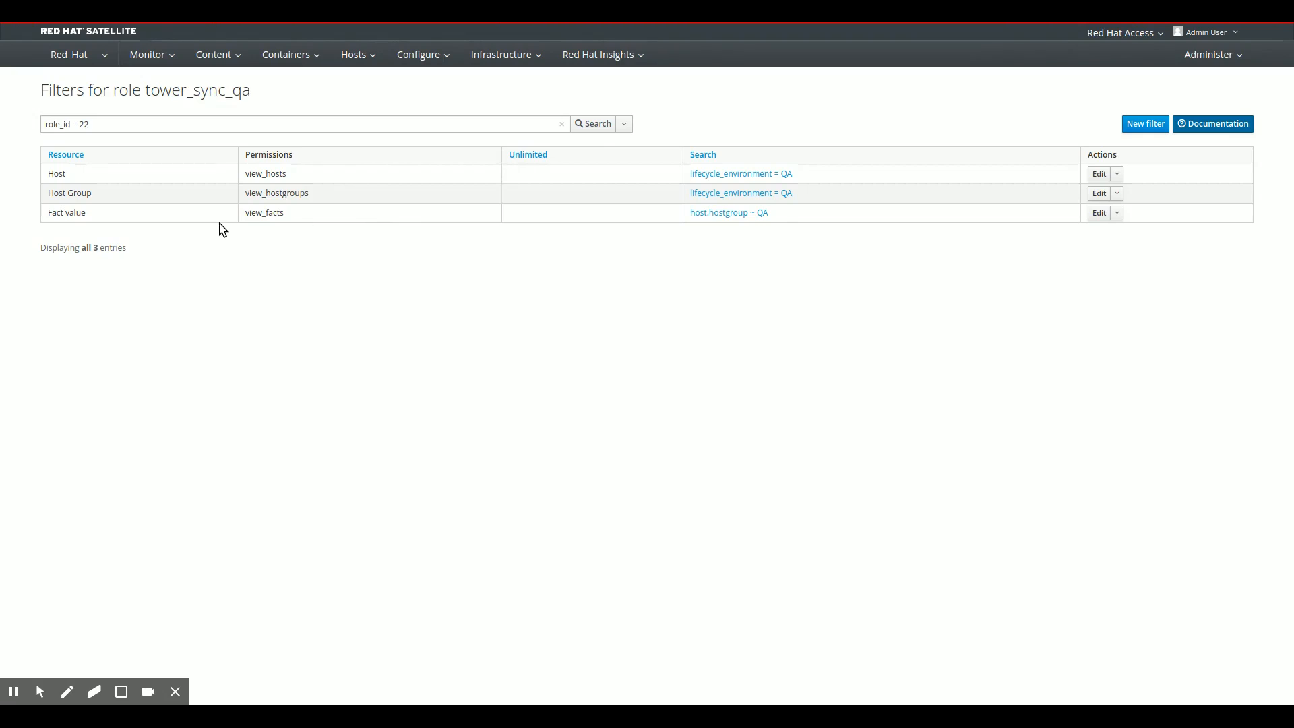
{"action": "mouse_move", "coordinate": [97, 223]}
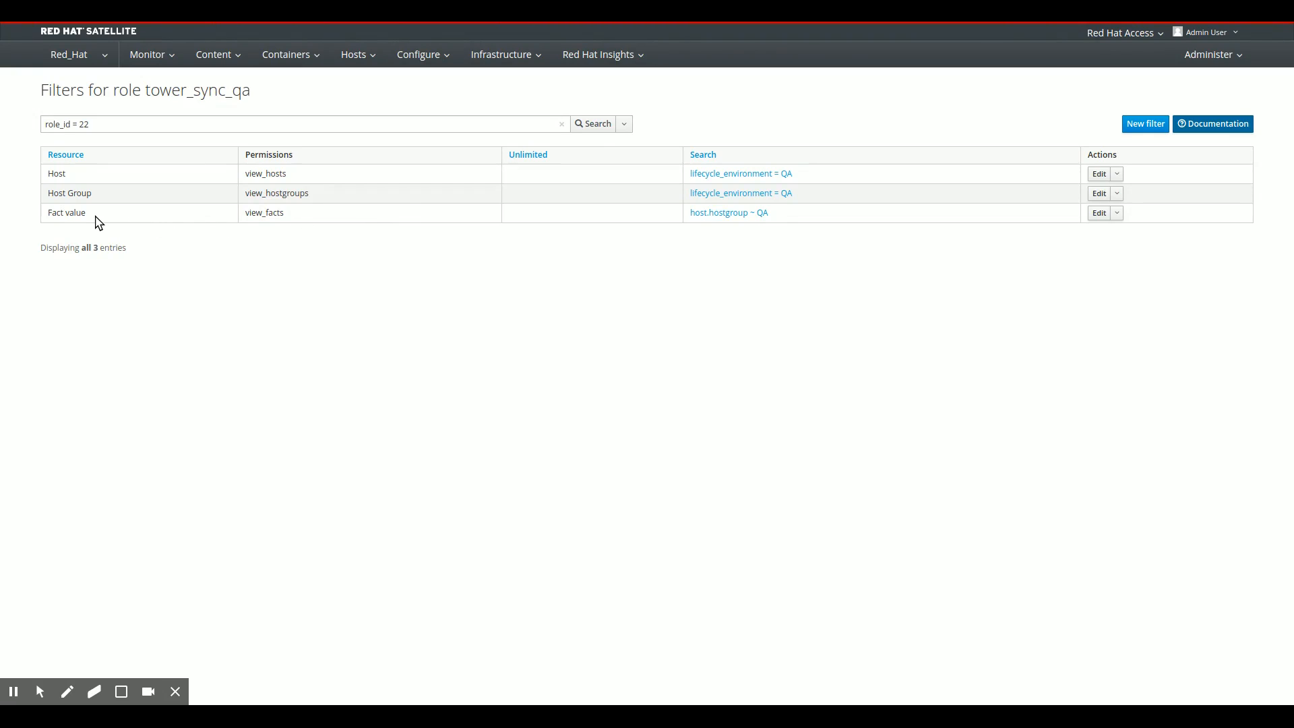
{"action": "mouse_move", "coordinate": [89, 221]}
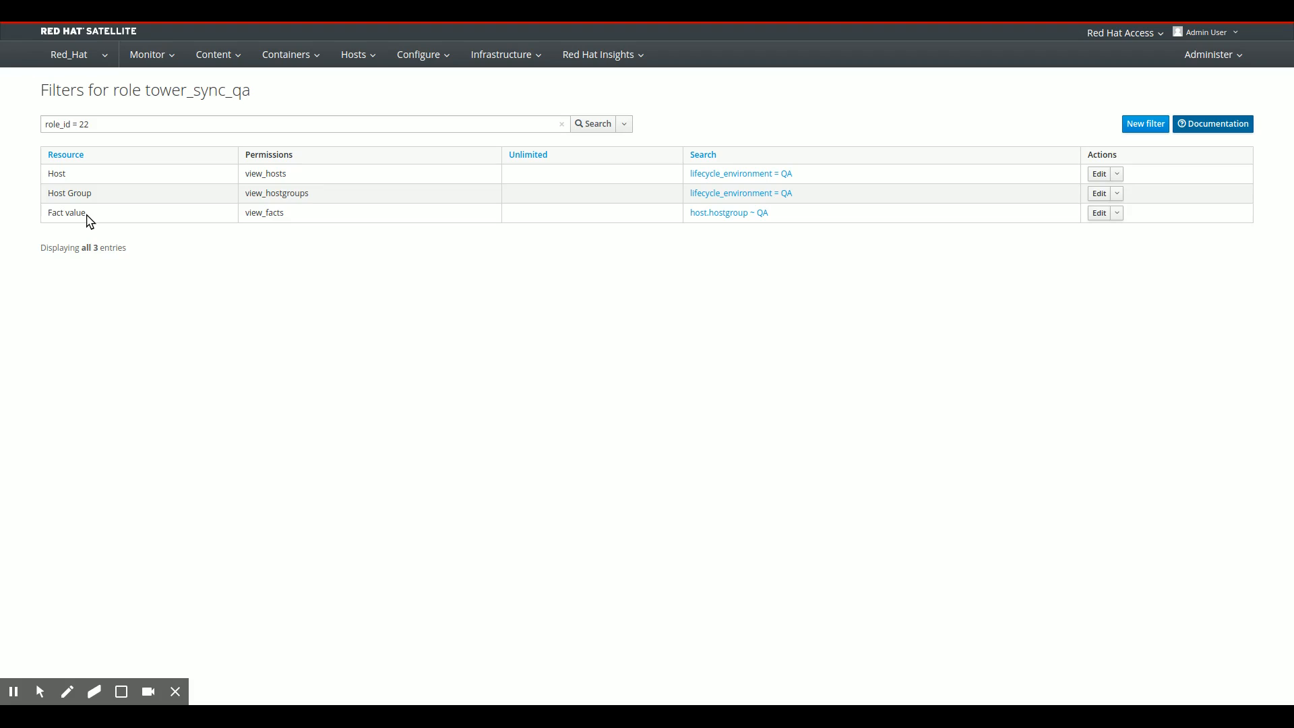
{"action": "mouse_move", "coordinate": [136, 223]}
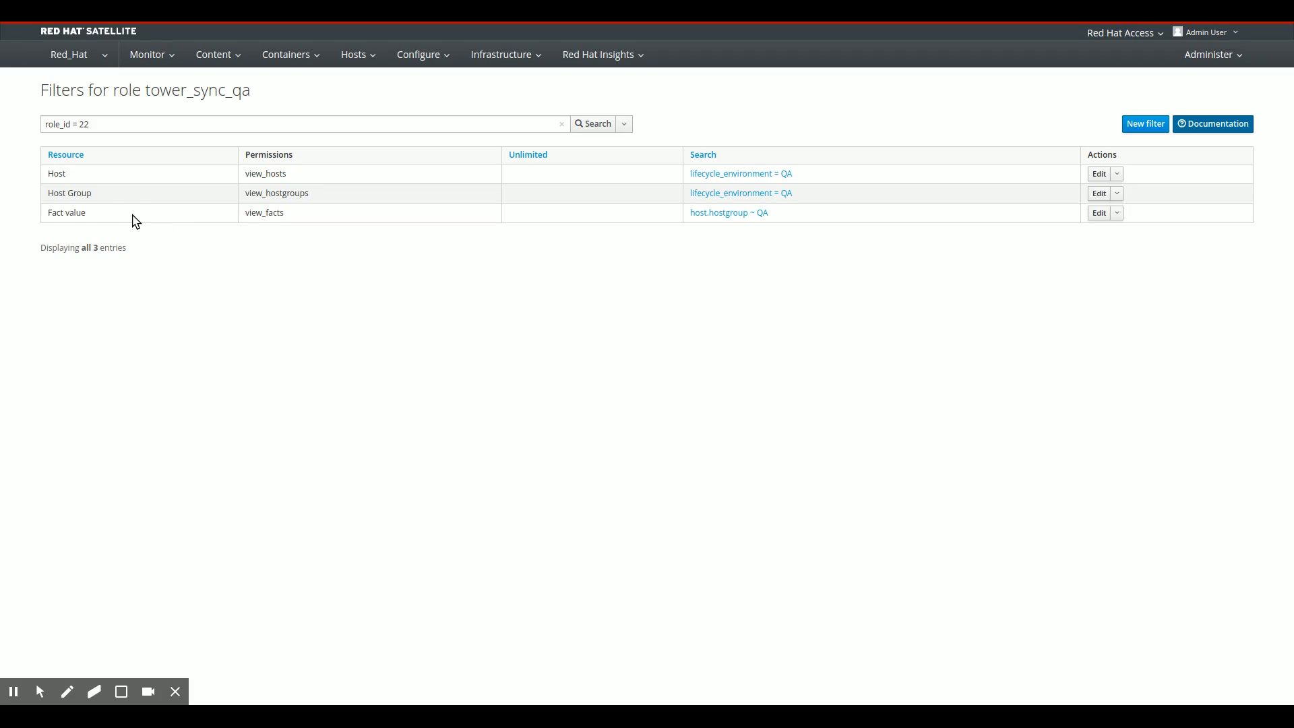
{"action": "mouse_move", "coordinate": [70, 221]}
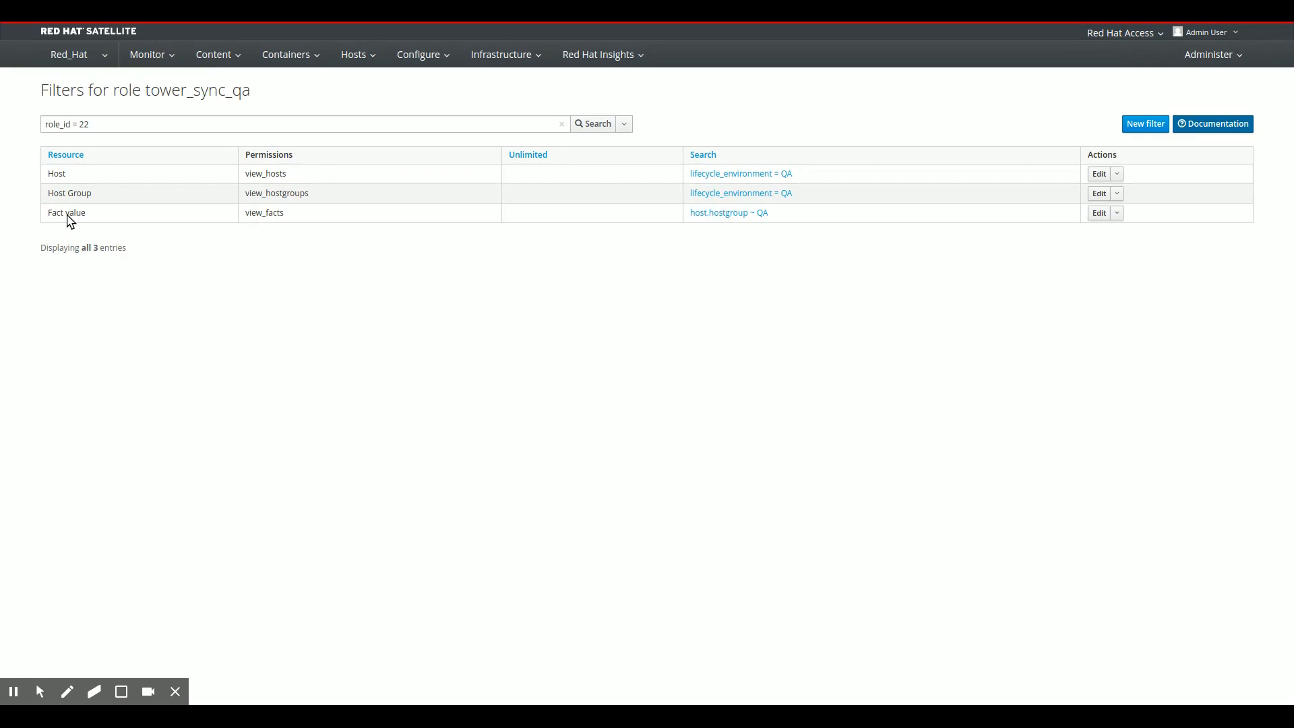
{"action": "mouse_move", "coordinate": [694, 224]}
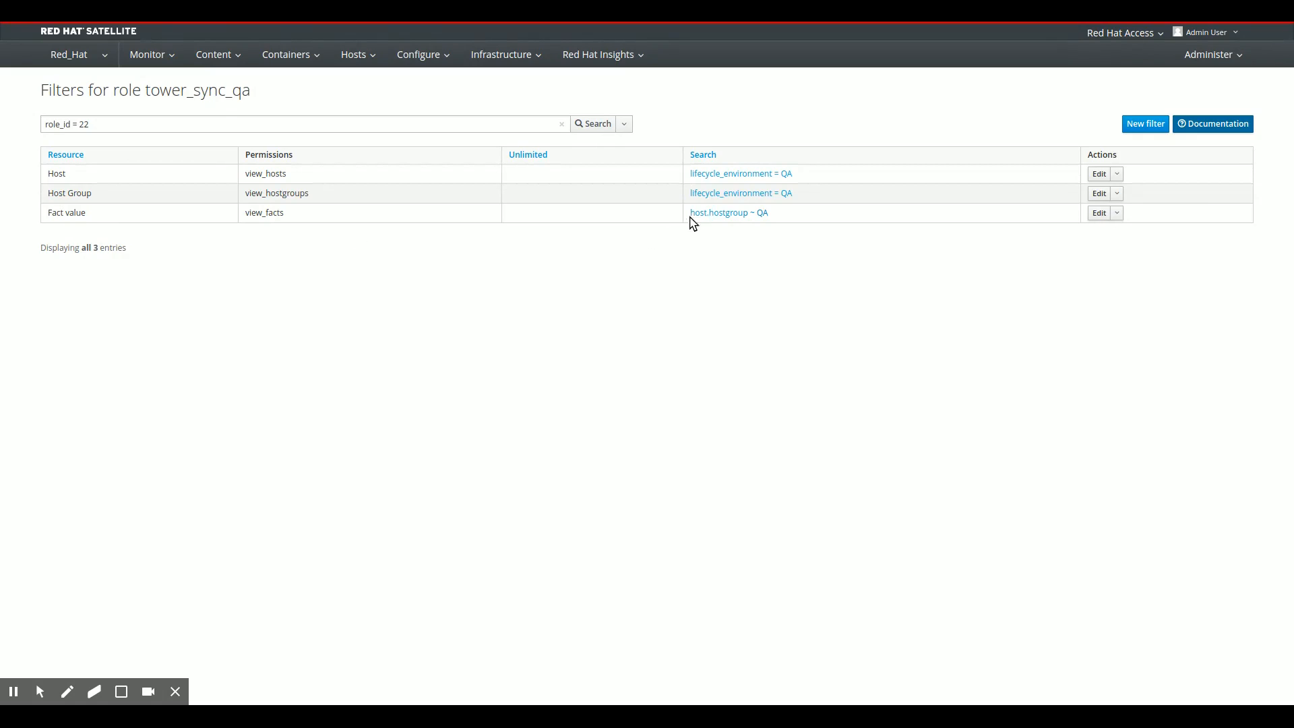
{"action": "mouse_move", "coordinate": [776, 216]}
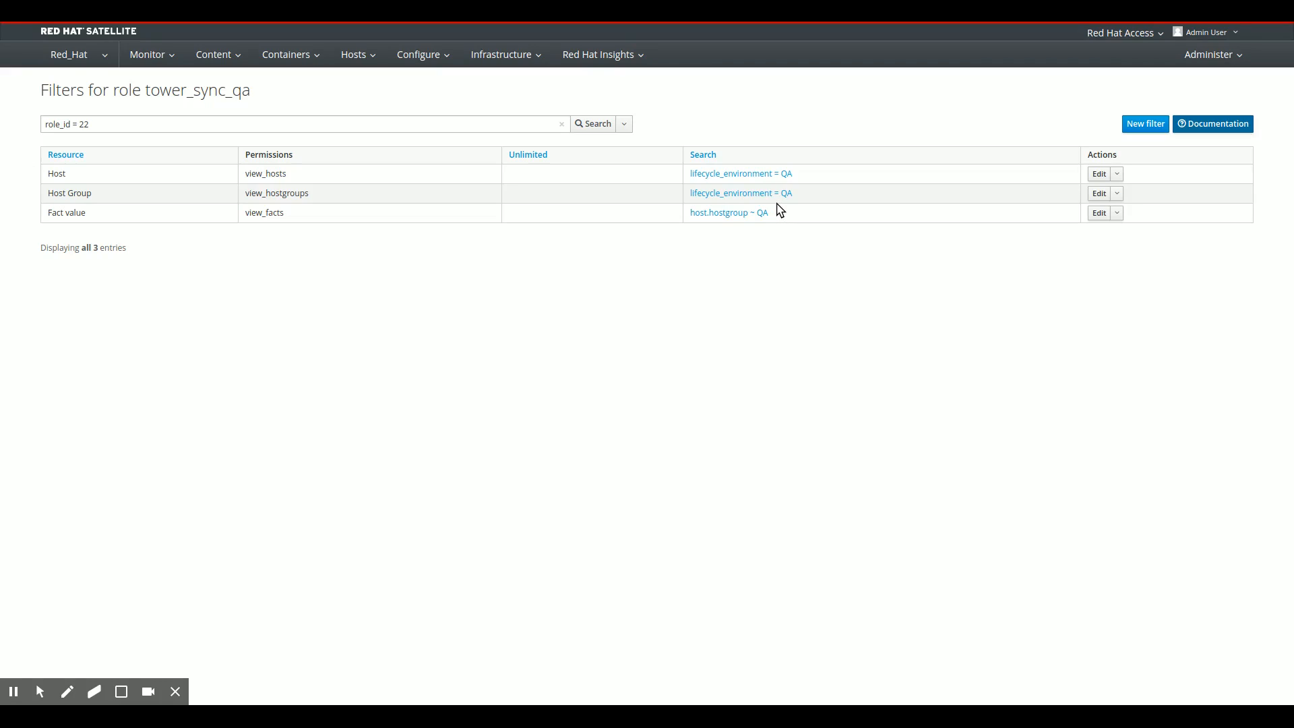
{"action": "mouse_move", "coordinate": [774, 220]}
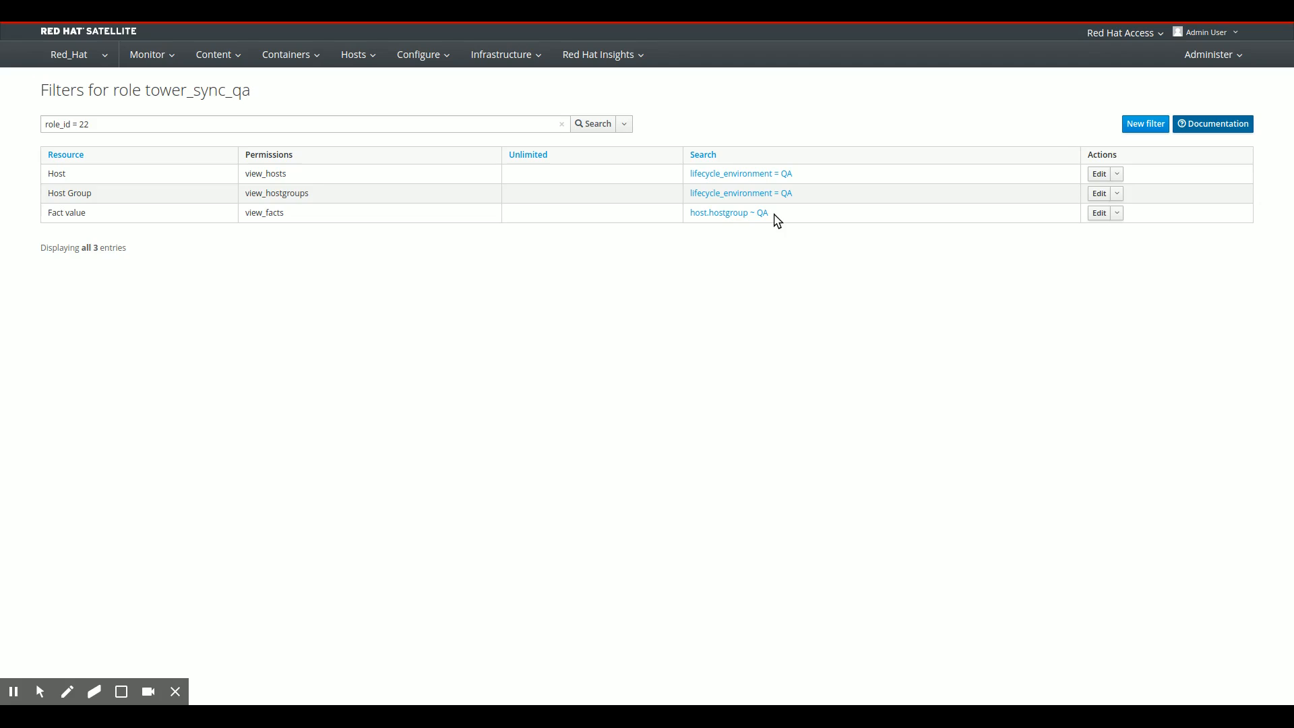
{"action": "mouse_move", "coordinate": [716, 227]}
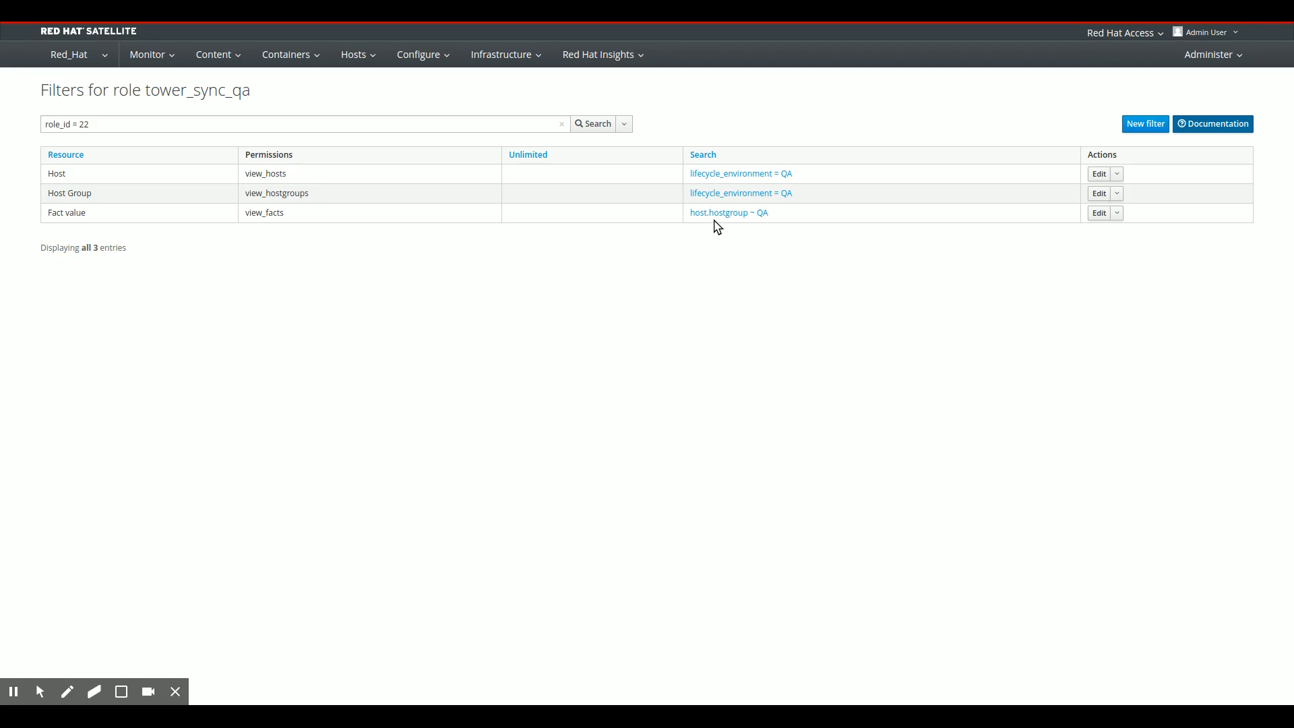
{"action": "mouse_move", "coordinate": [752, 222]}
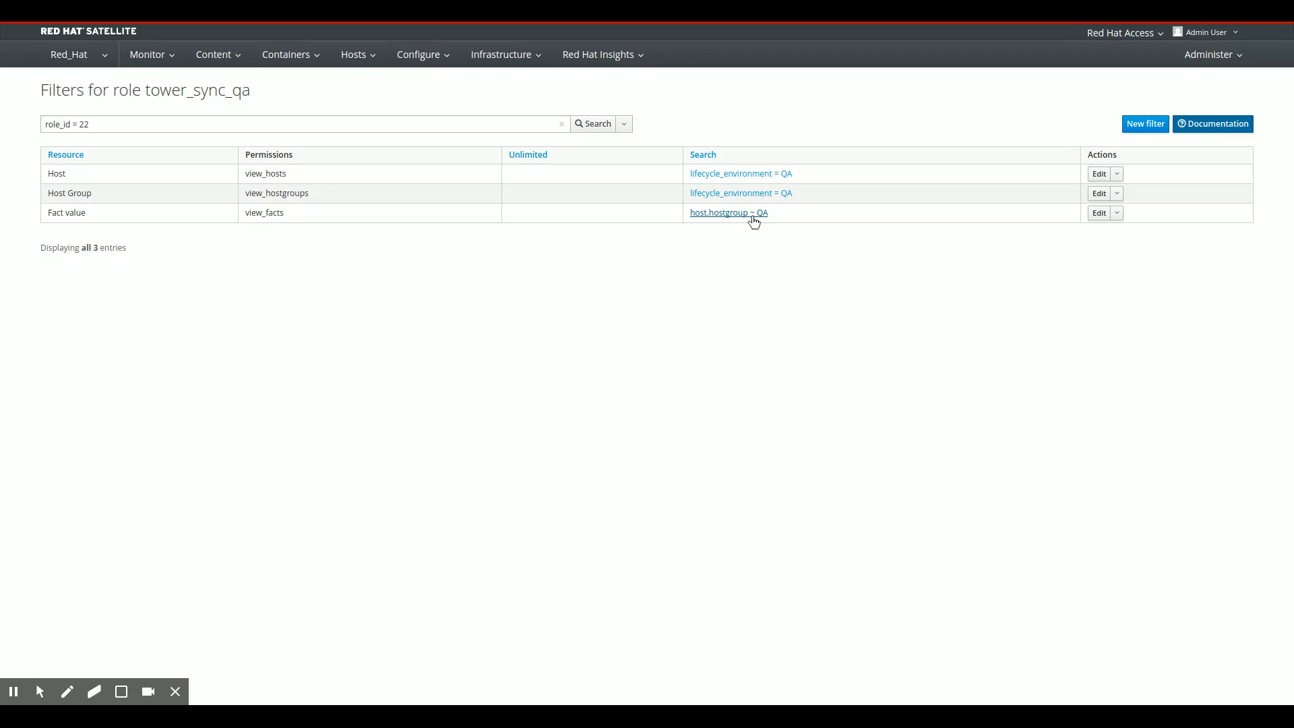
{"action": "mouse_move", "coordinate": [698, 311]}
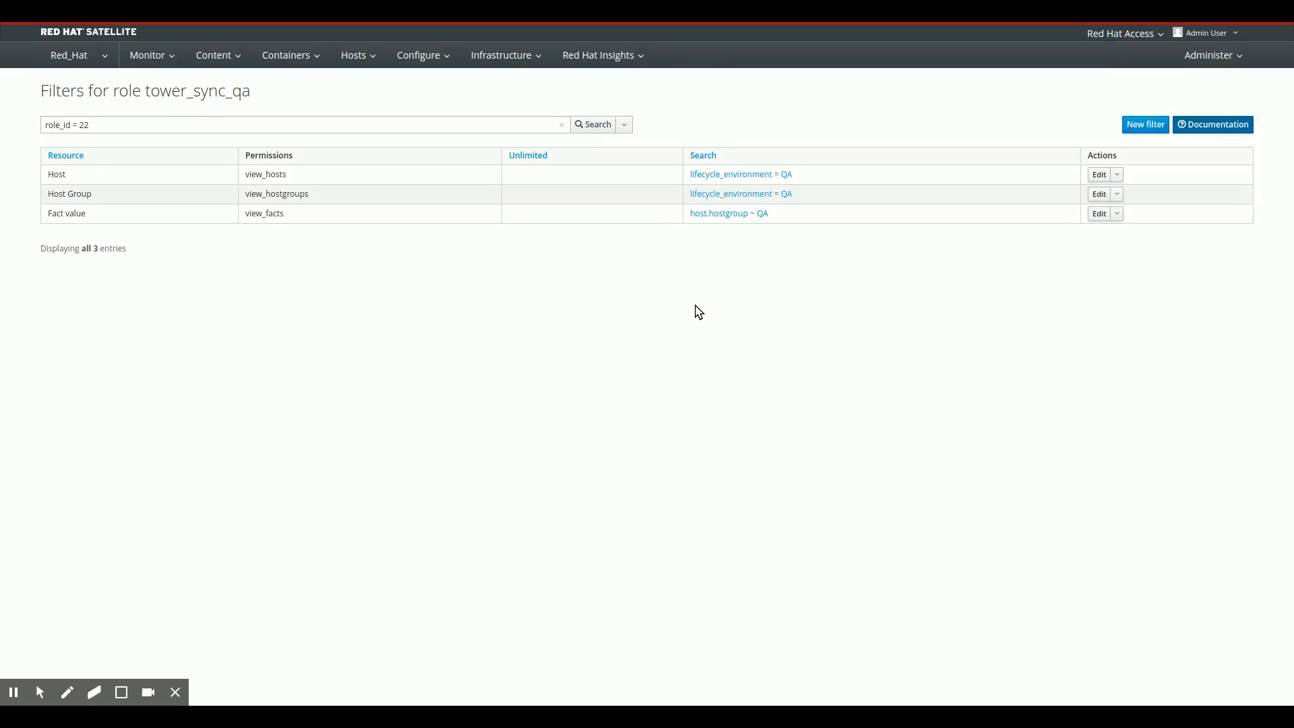
Confirm user tower_sync_qa holds the tower_sync_qa role and submit the assignment
{"action": "left_click", "coordinate": [1210, 55]}
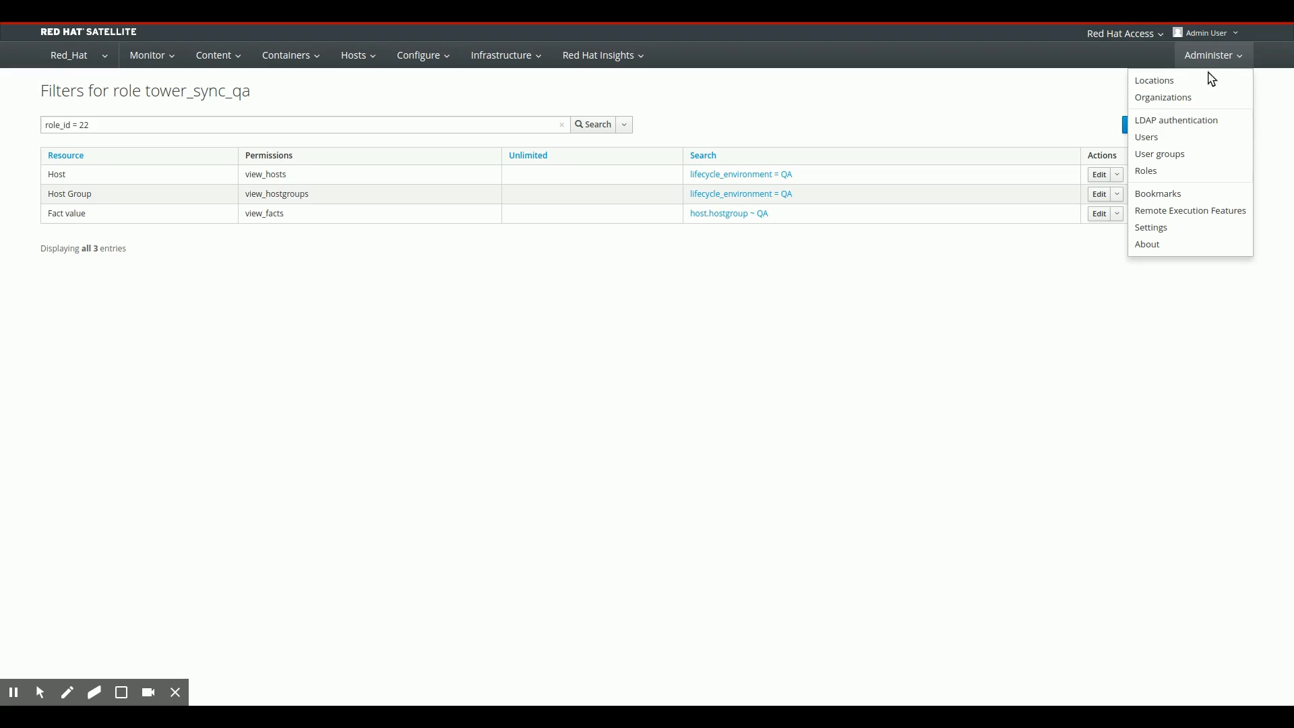
{"action": "mouse_move", "coordinate": [1147, 137]}
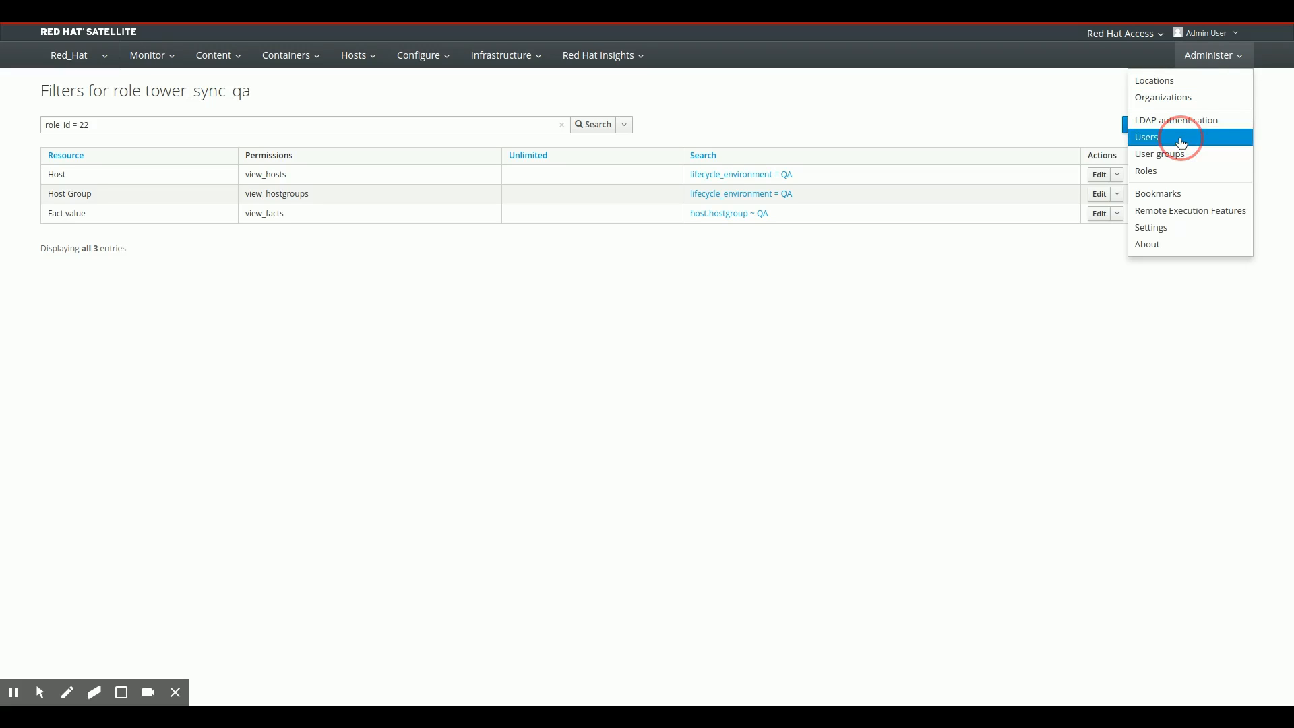
{"action": "left_click", "coordinate": [1146, 137]}
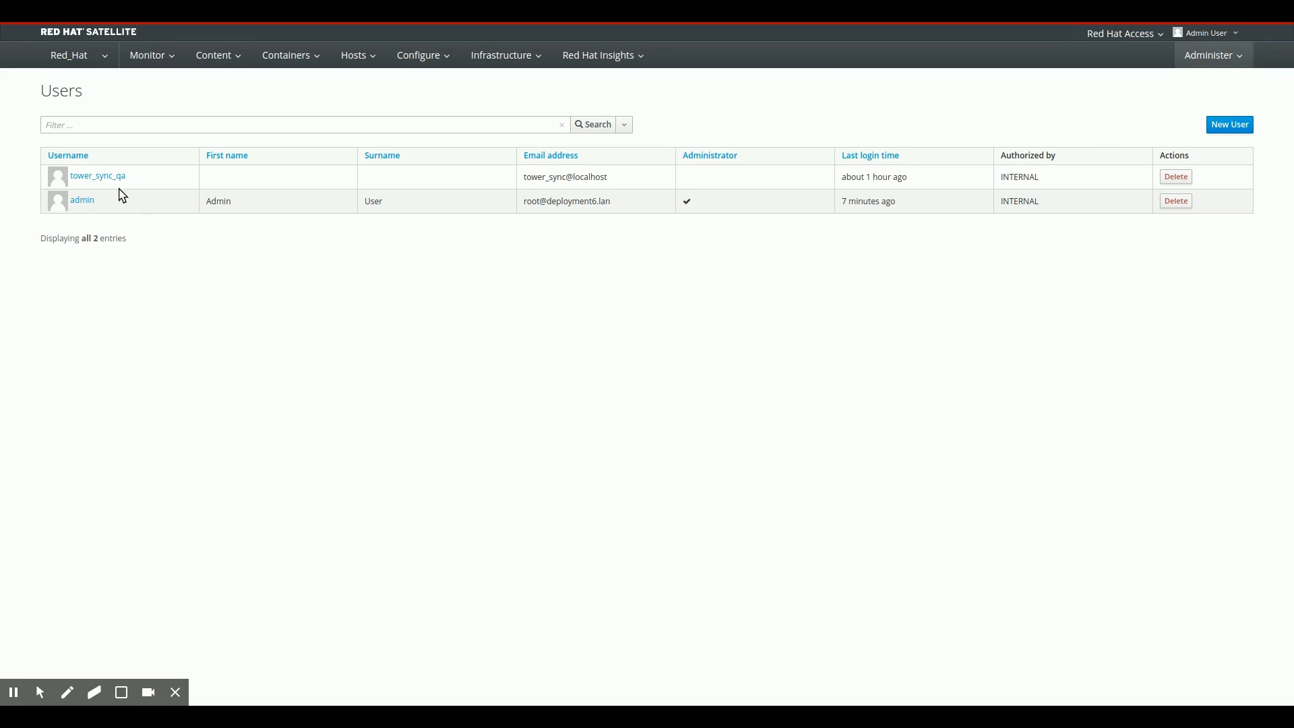
{"action": "mouse_move", "coordinate": [88, 188]}
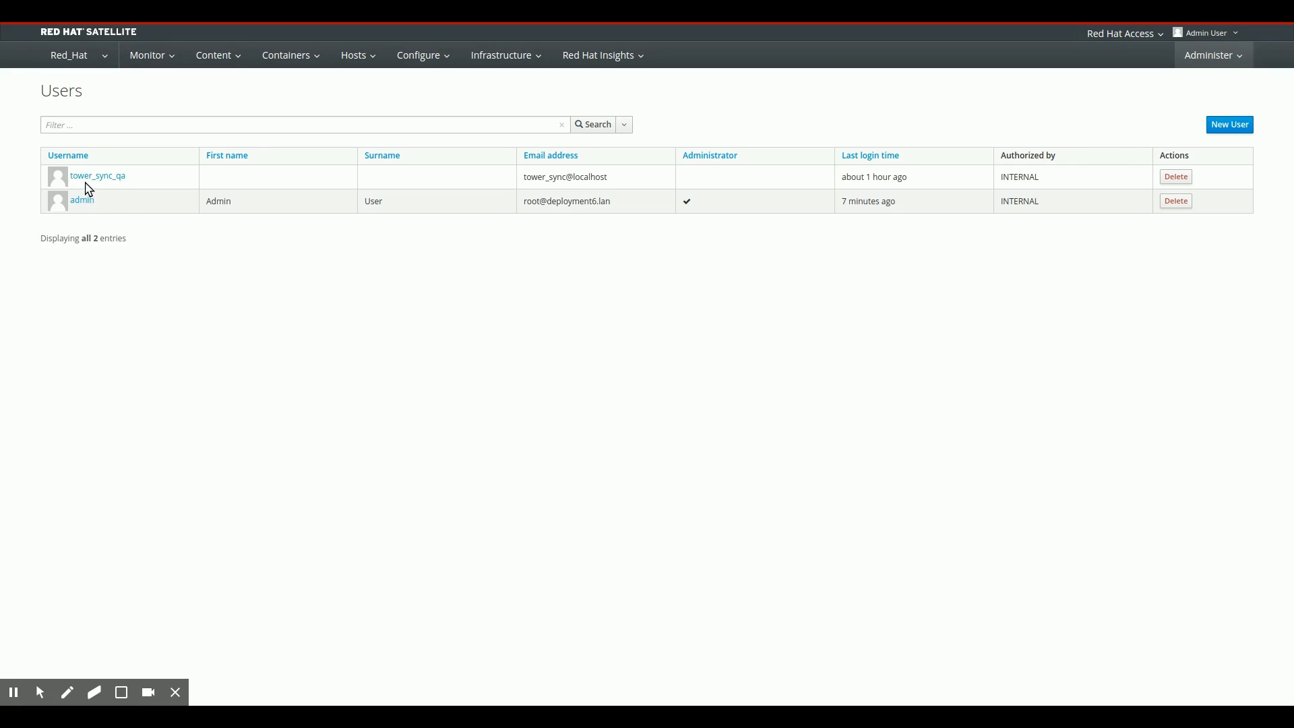
{"action": "mouse_move", "coordinate": [922, 186]}
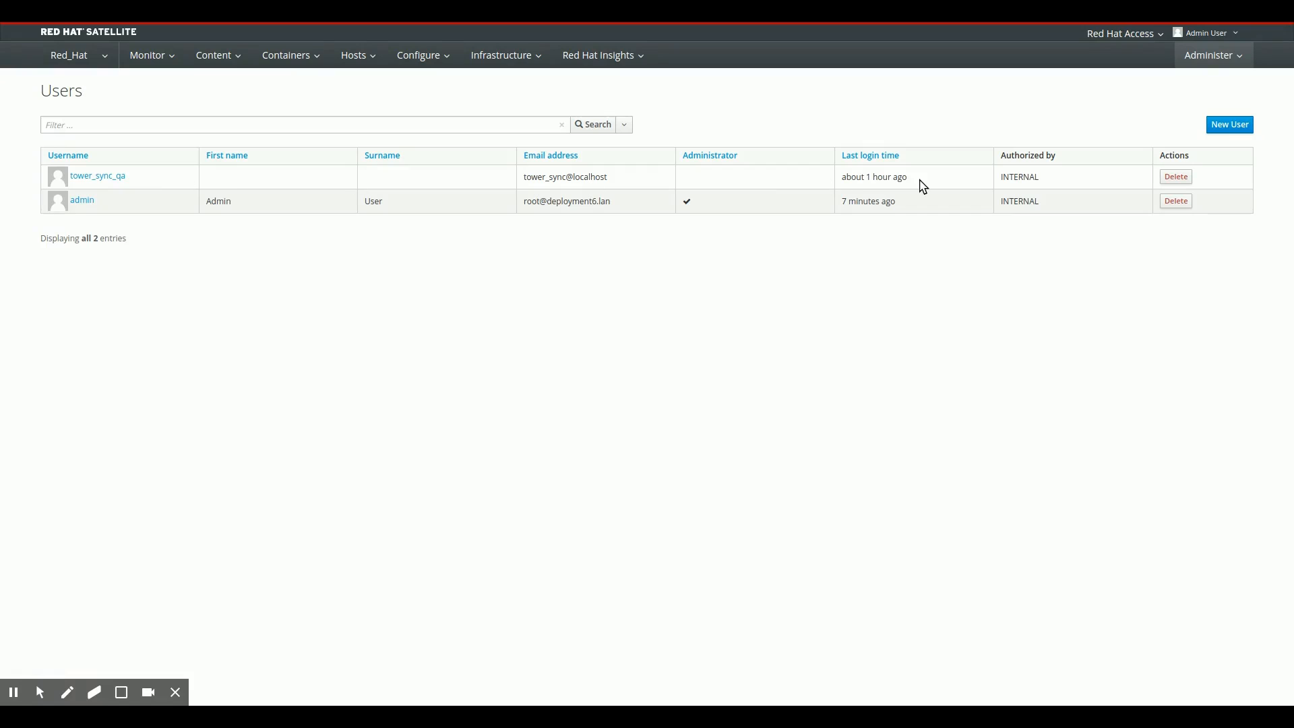
{"action": "left_click", "coordinate": [97, 176]}
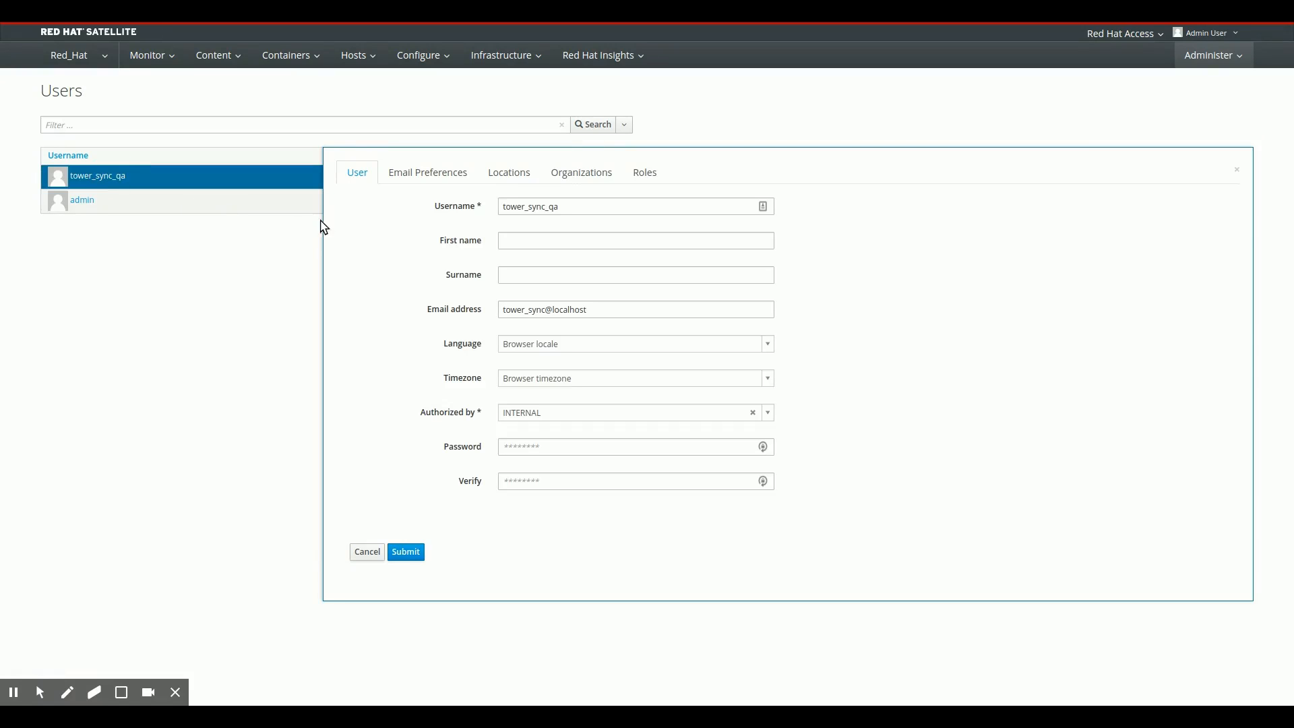
{"action": "mouse_move", "coordinate": [432, 244]}
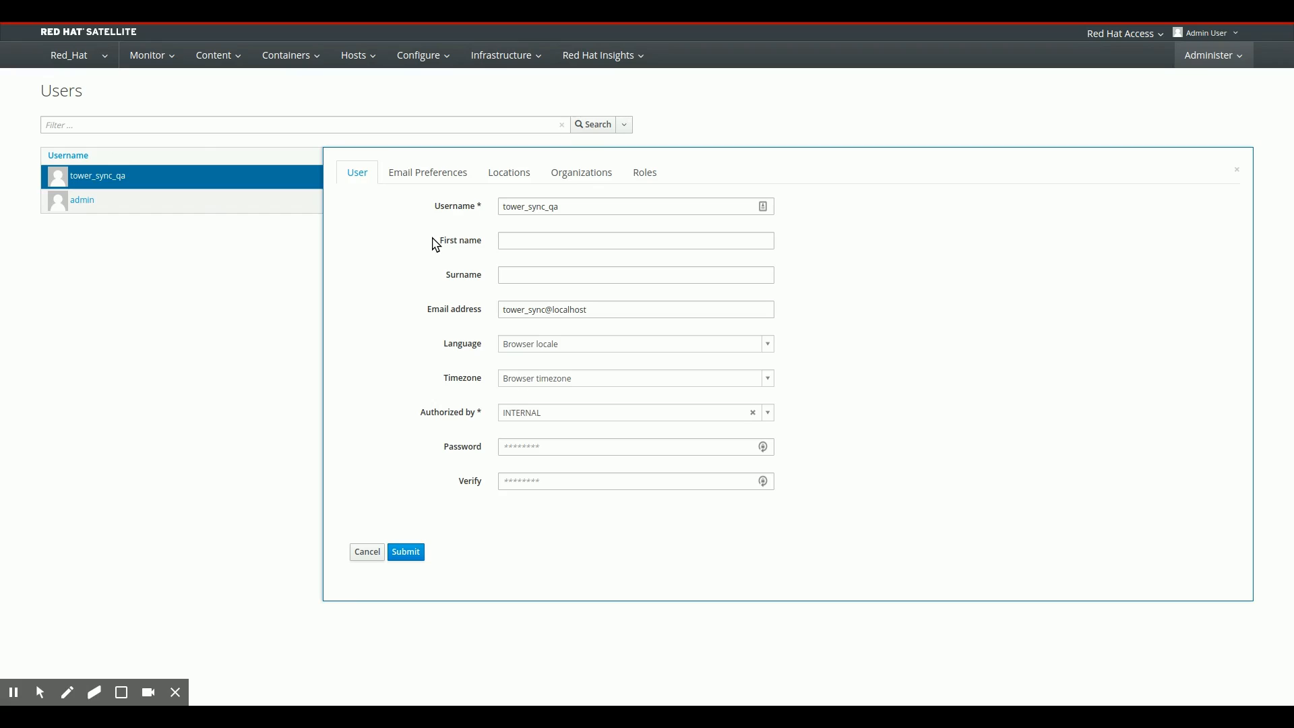
{"action": "left_click", "coordinate": [644, 173]}
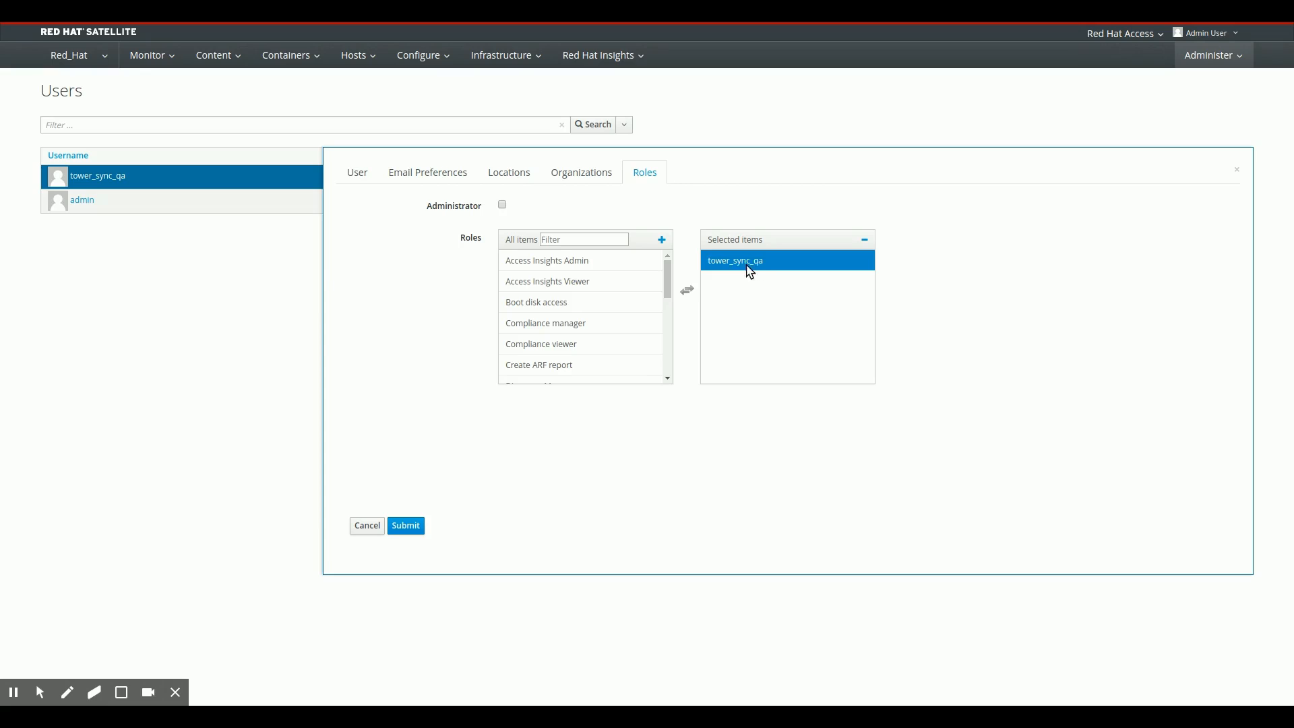
{"action": "mouse_move", "coordinate": [492, 403]}
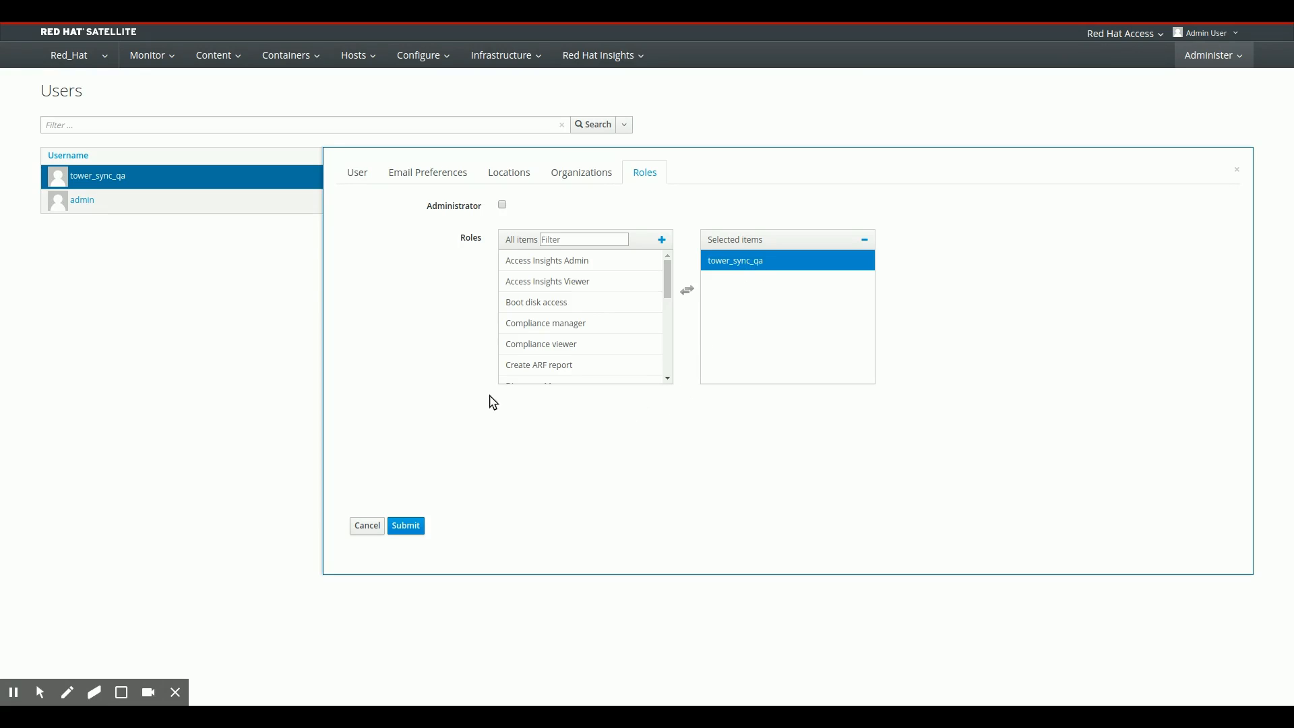
{"action": "left_click", "coordinate": [357, 171]}
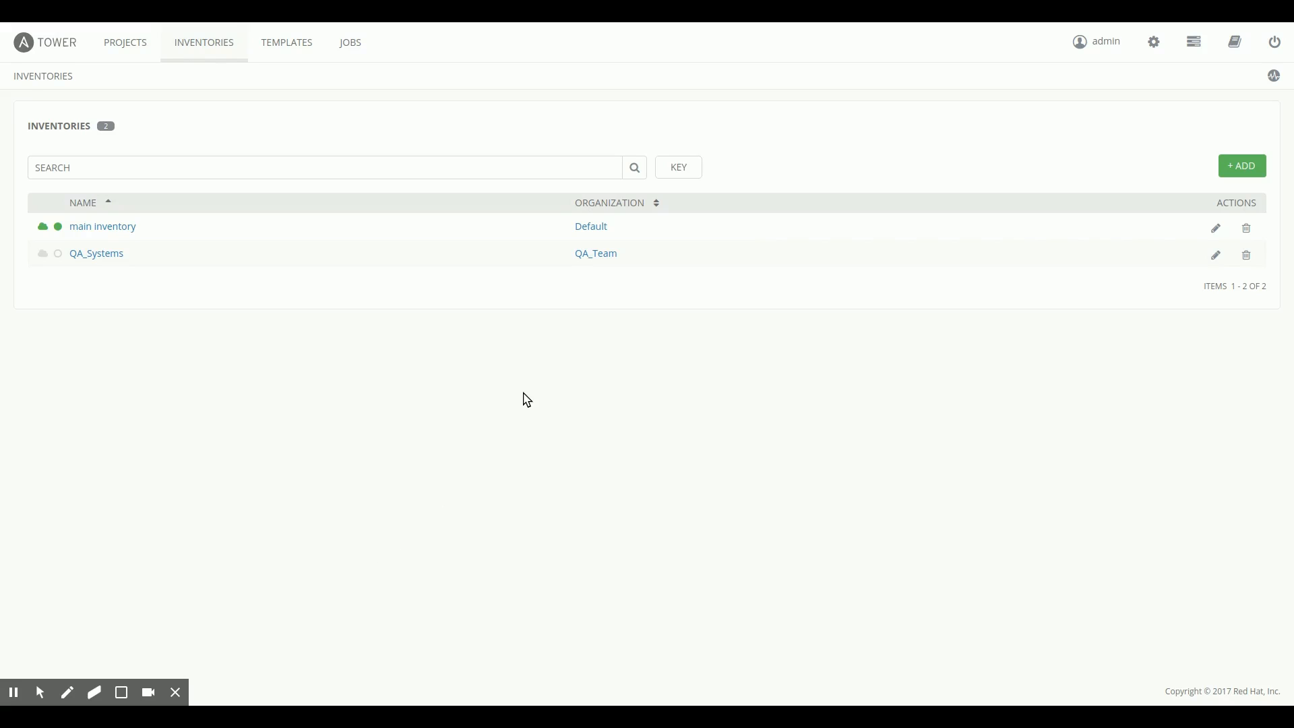
{"action": "mouse_move", "coordinate": [1154, 41]}
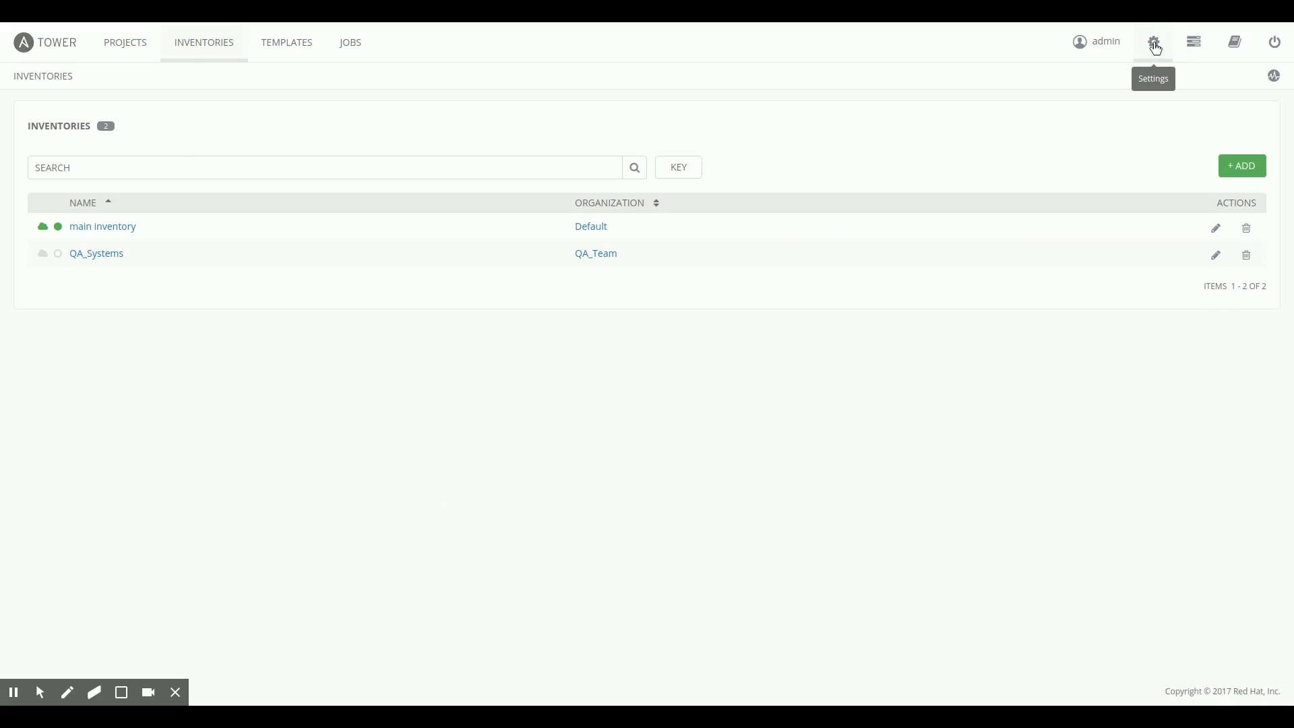
Show the Tower Credentials list with root_key and sat6_inventory
{"action": "left_click", "coordinate": [1153, 41]}
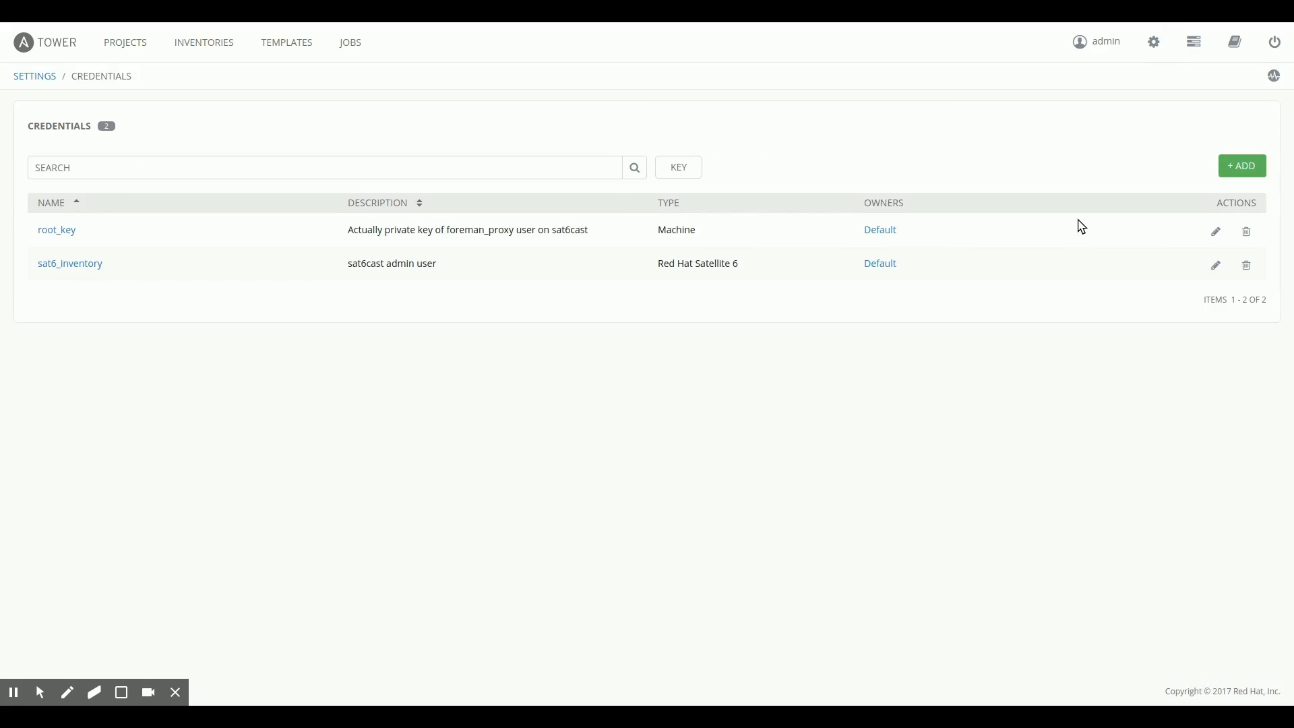
{"action": "mouse_move", "coordinate": [1241, 165]}
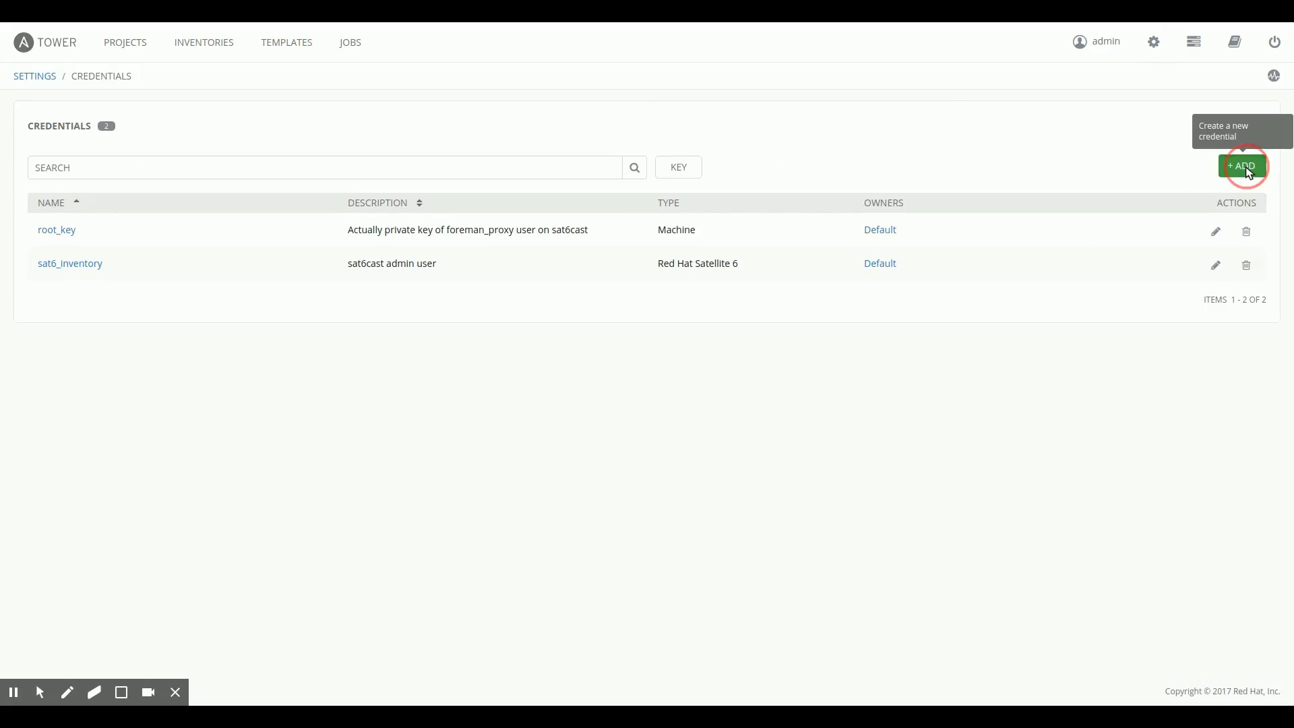
Start a new credential Sat6QASync owned by QA_Team with type Red Hat Satellite 6
{"action": "left_click", "coordinate": [1241, 165]}
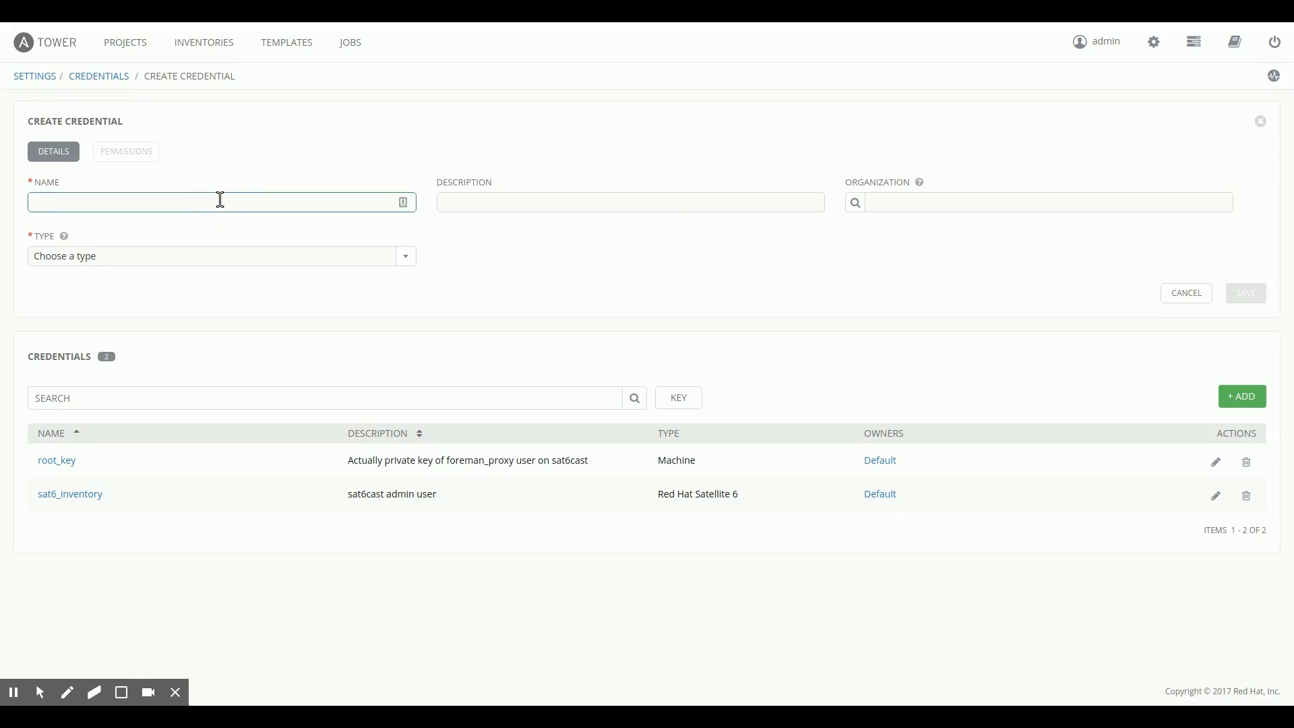
{"action": "type", "text": "Sat6QA"}
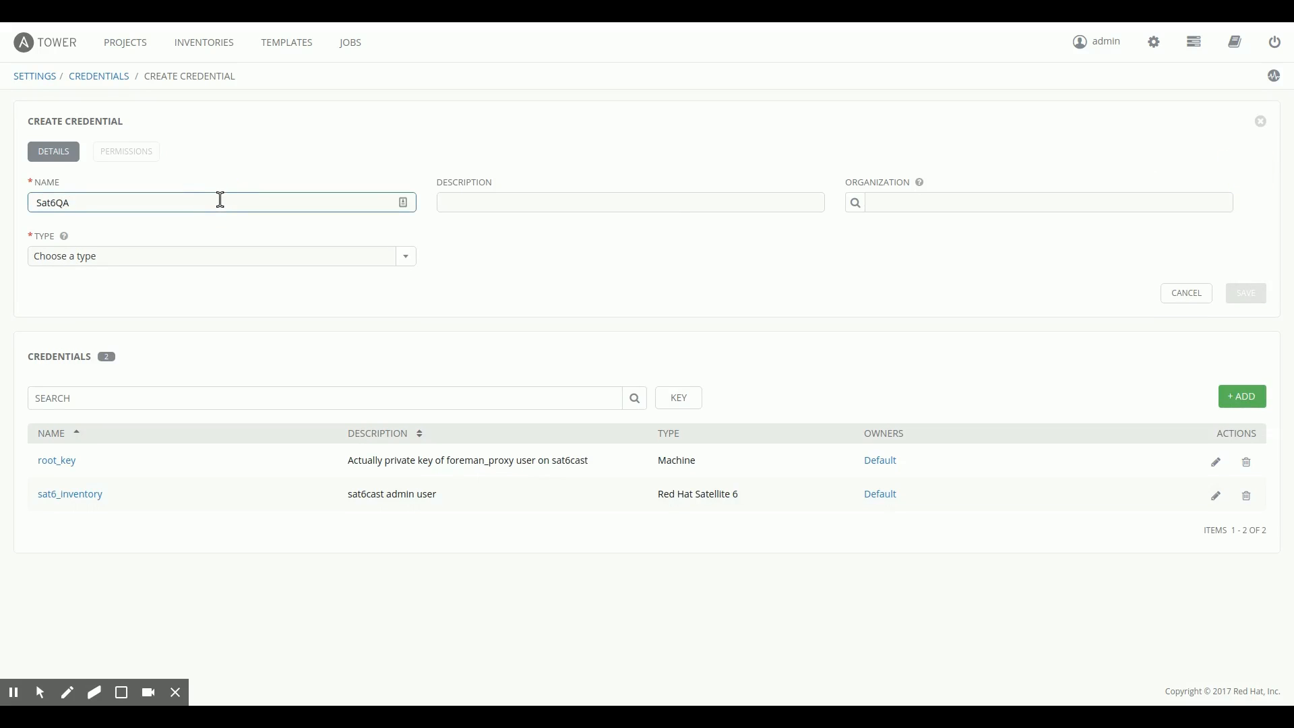
{"action": "type", "text": "Sync"}
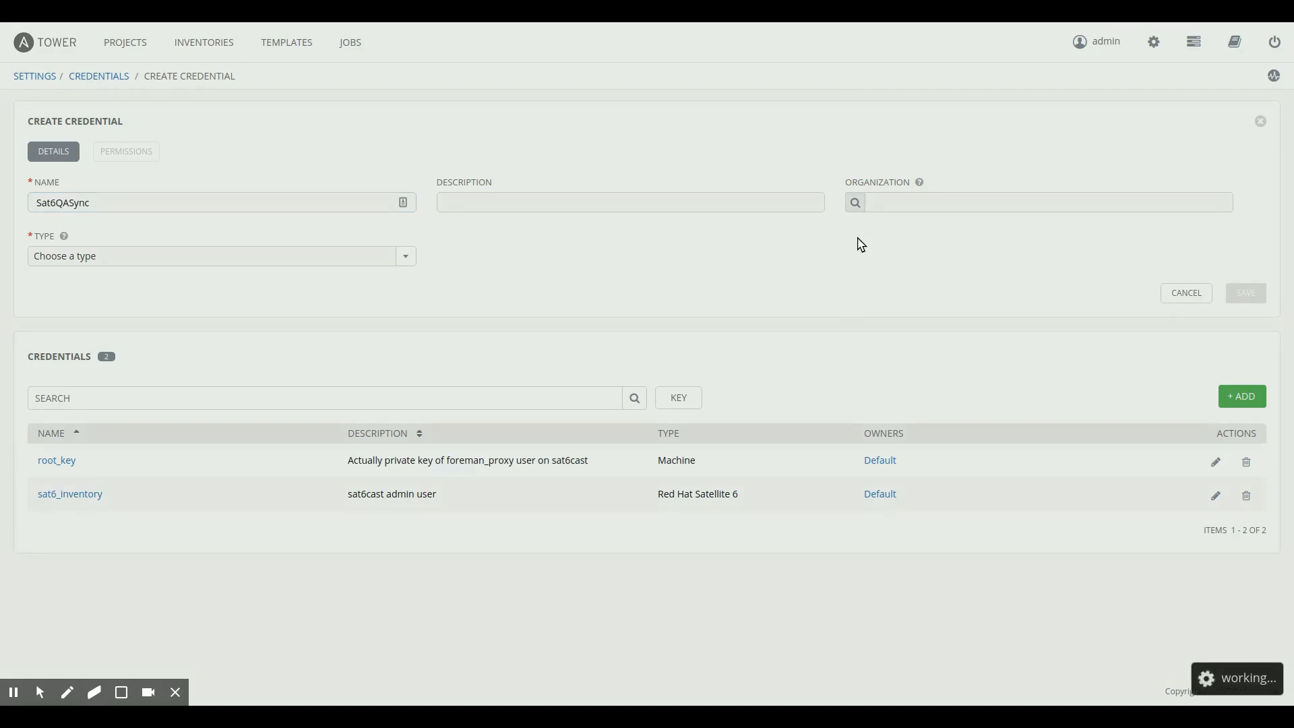
{"action": "left_click", "coordinate": [855, 202]}
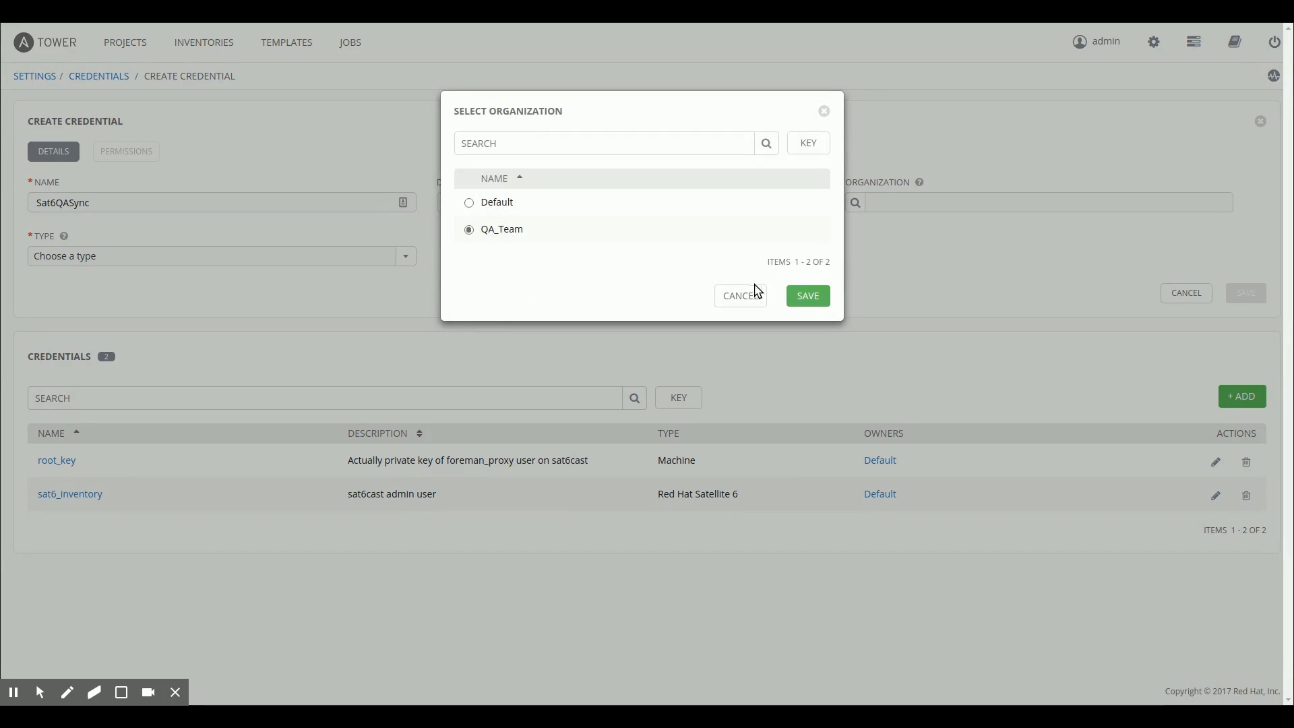
{"action": "left_click", "coordinate": [806, 295]}
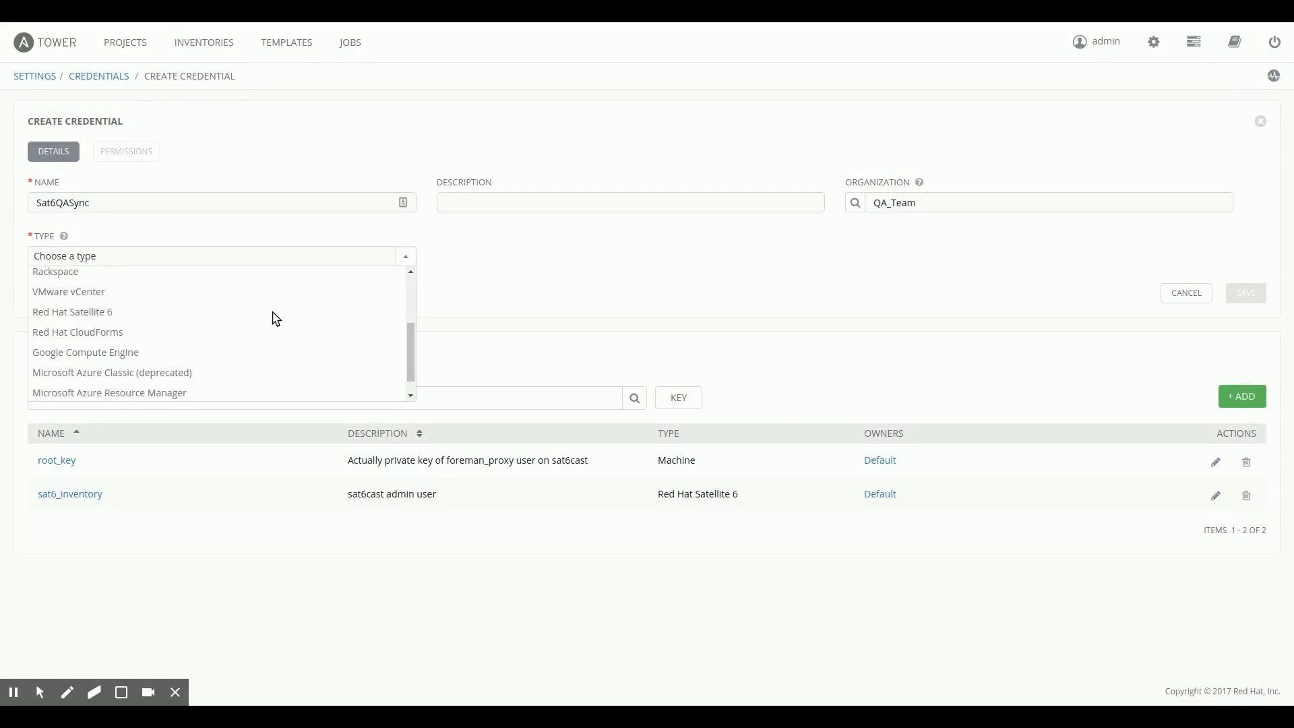
{"action": "left_click", "coordinate": [73, 311]}
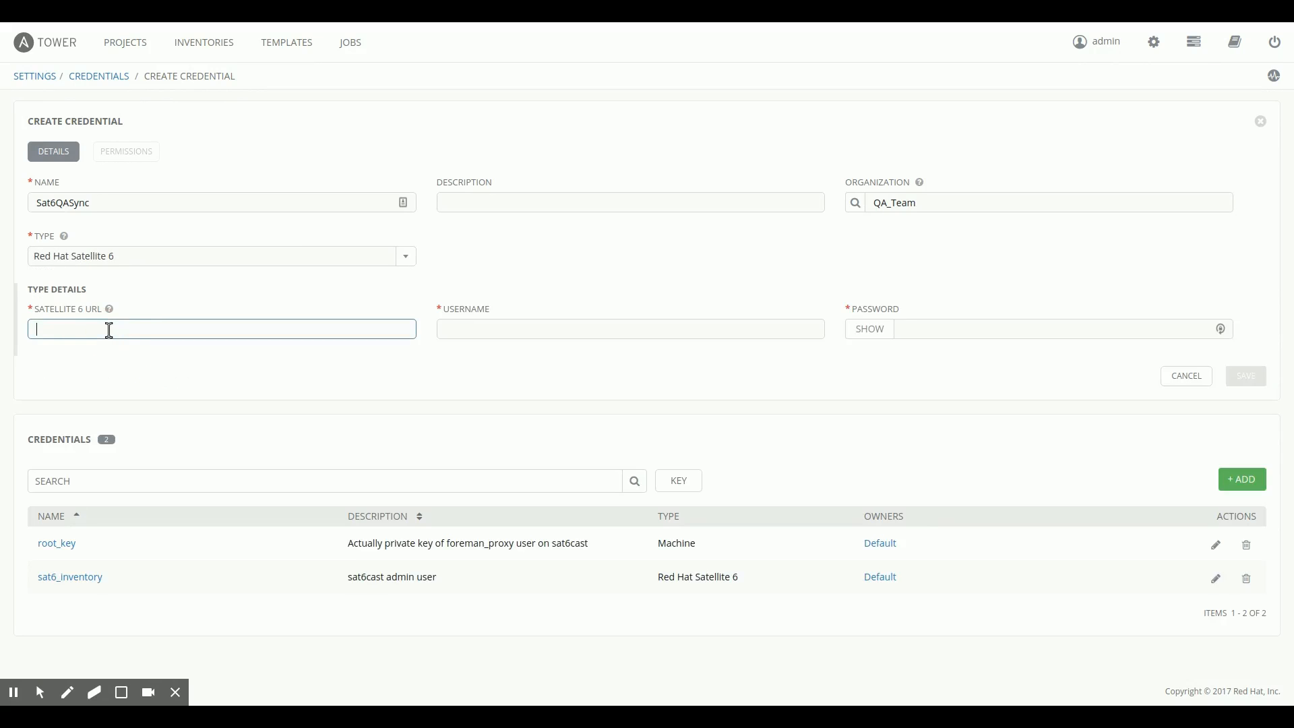
{"action": "type", "text": "https://"}
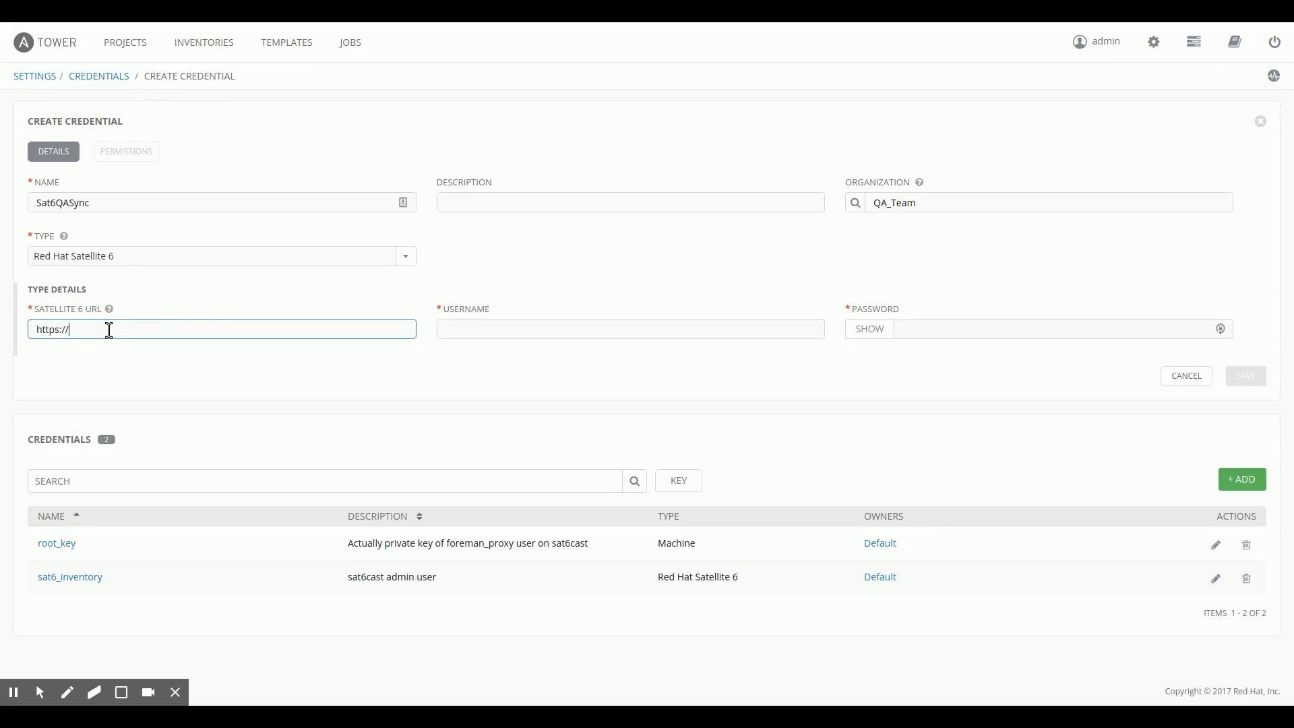
{"action": "type", "text": "sat6cast.de"}
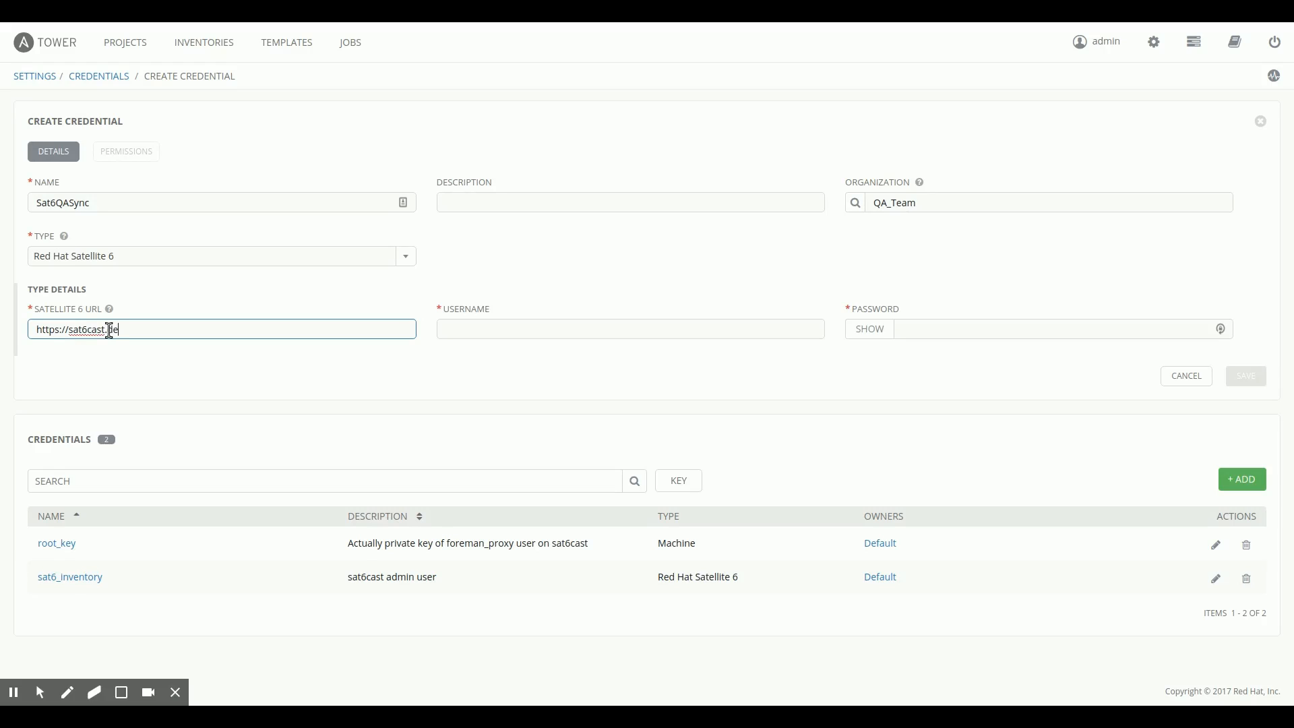
{"action": "type", "text": "deployment6.lan"}
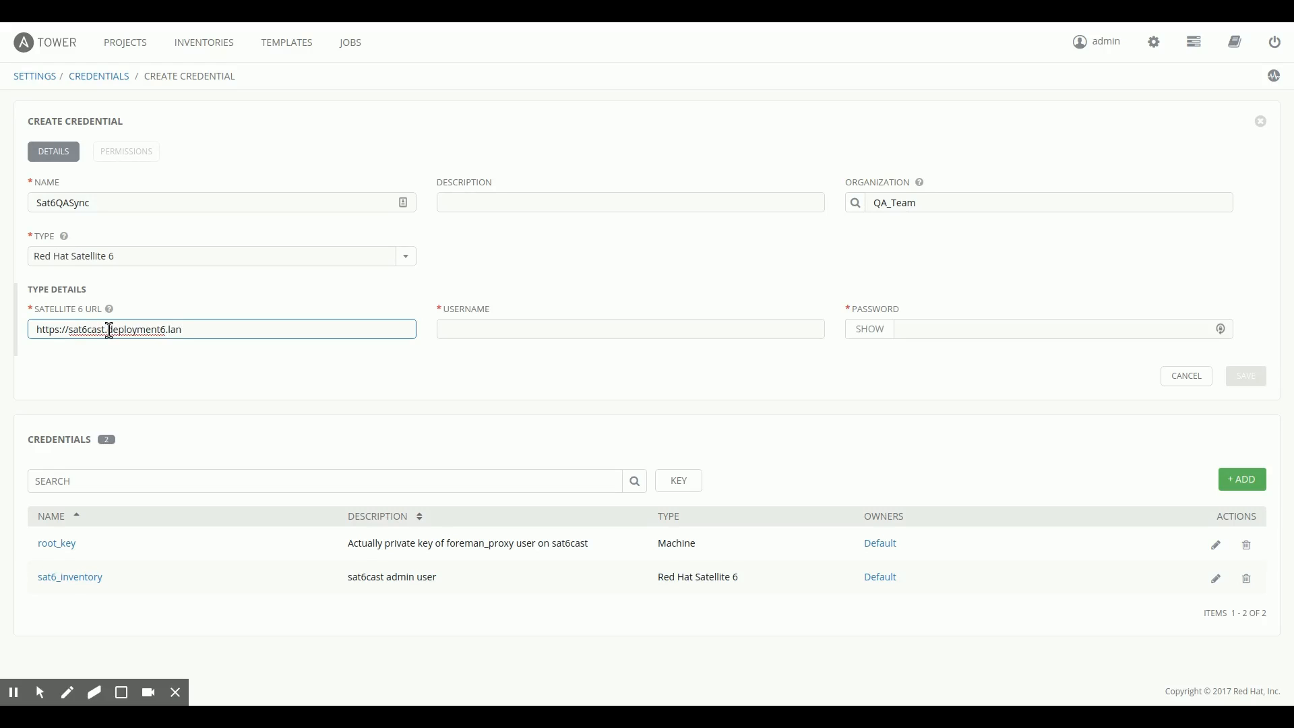
{"action": "type", "text": "to"}
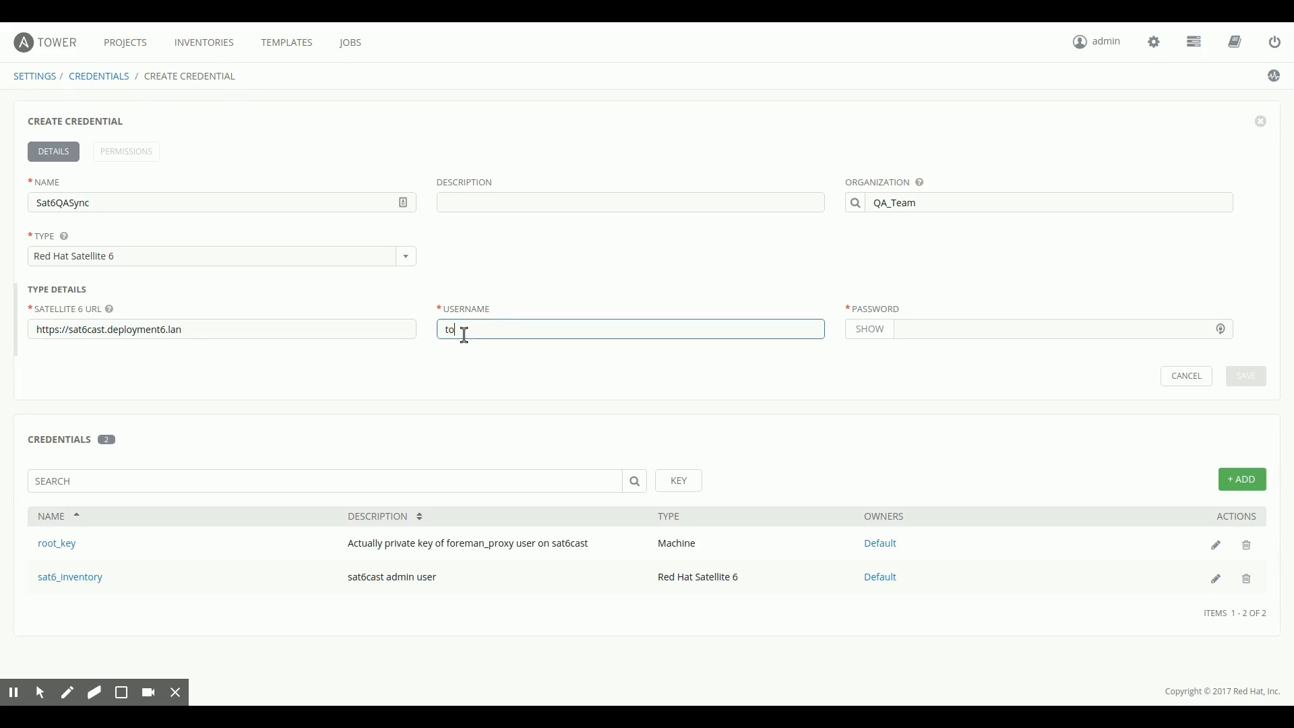
{"action": "type", "text": "wer"}
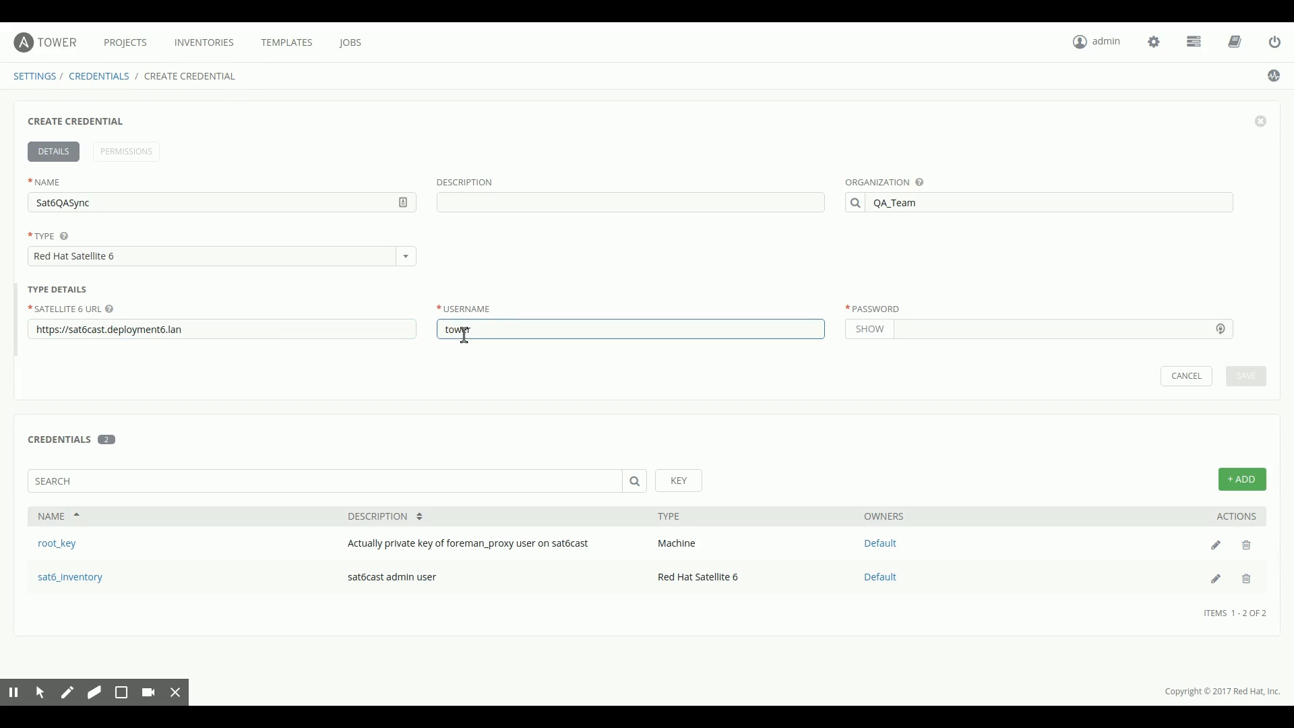
{"action": "type", "text": "_sync_"}
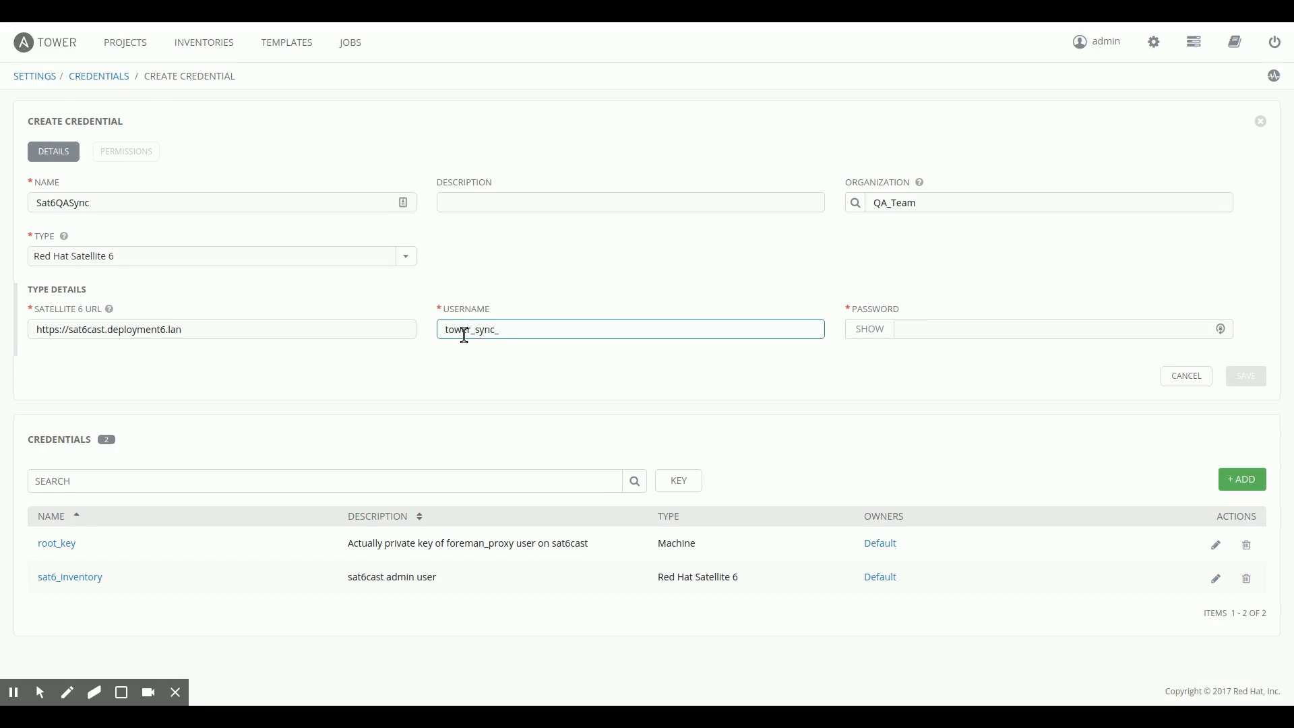
{"action": "type", "text": "qa"}
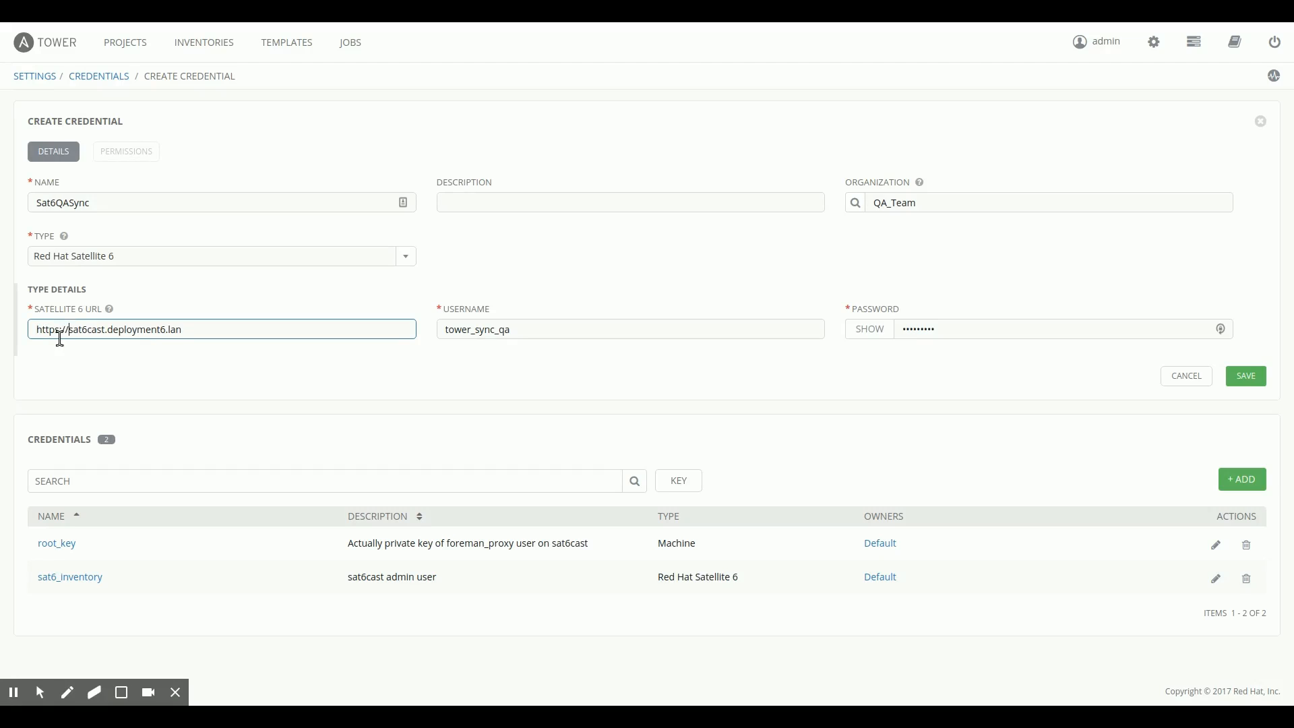
{"action": "mouse_move", "coordinate": [108, 323]}
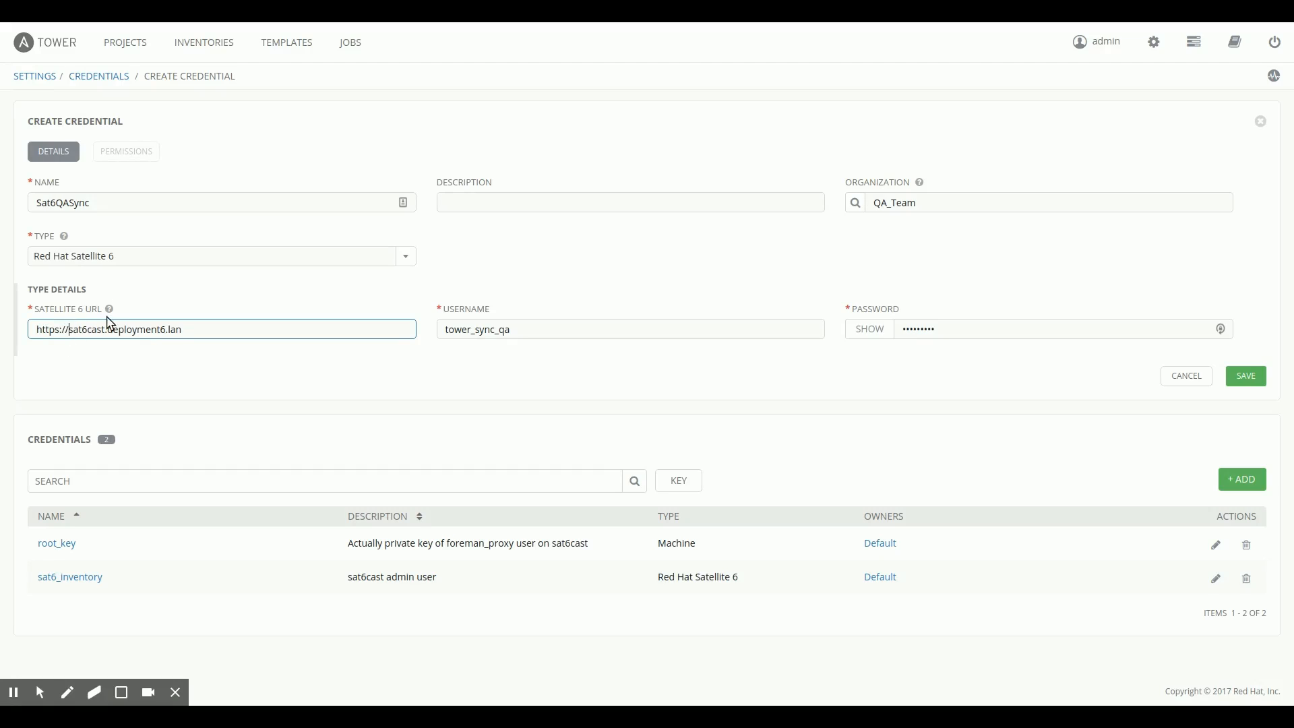
{"action": "mouse_move", "coordinate": [1045, 358]}
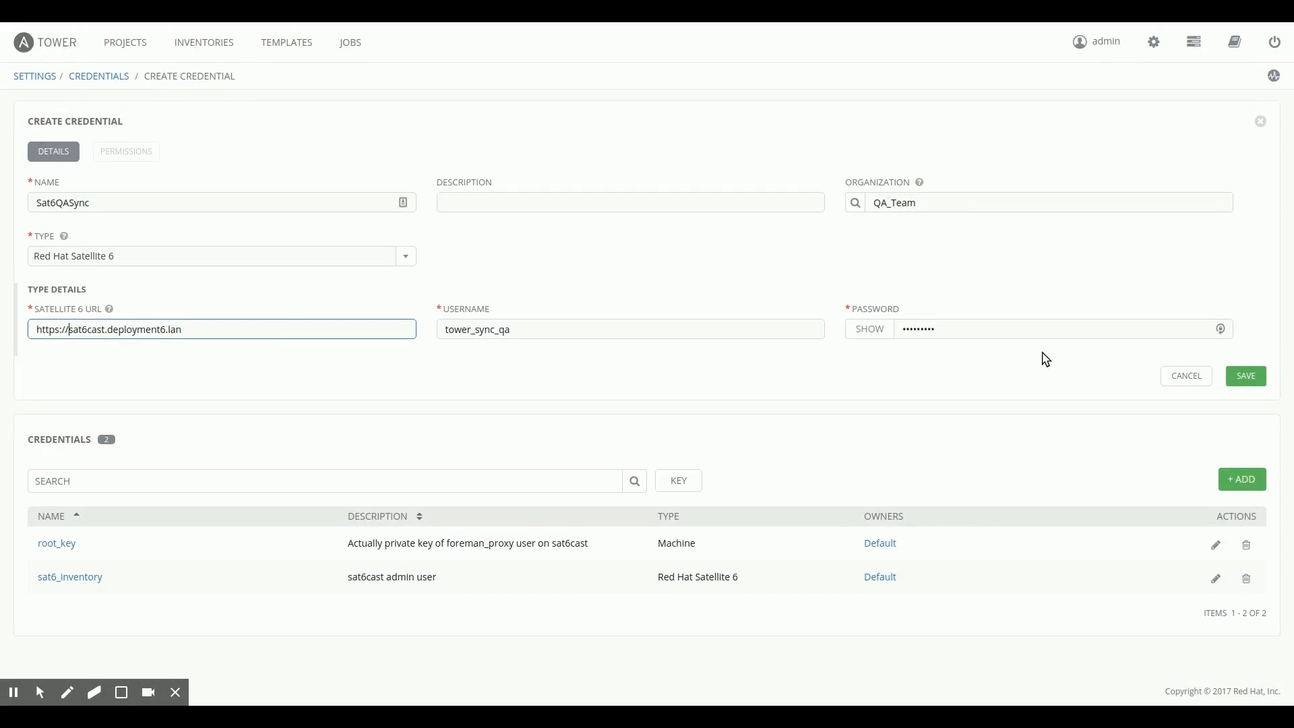
Save Sat6QASync and grant qa_user the Use role on it
{"action": "left_click", "coordinate": [1243, 375]}
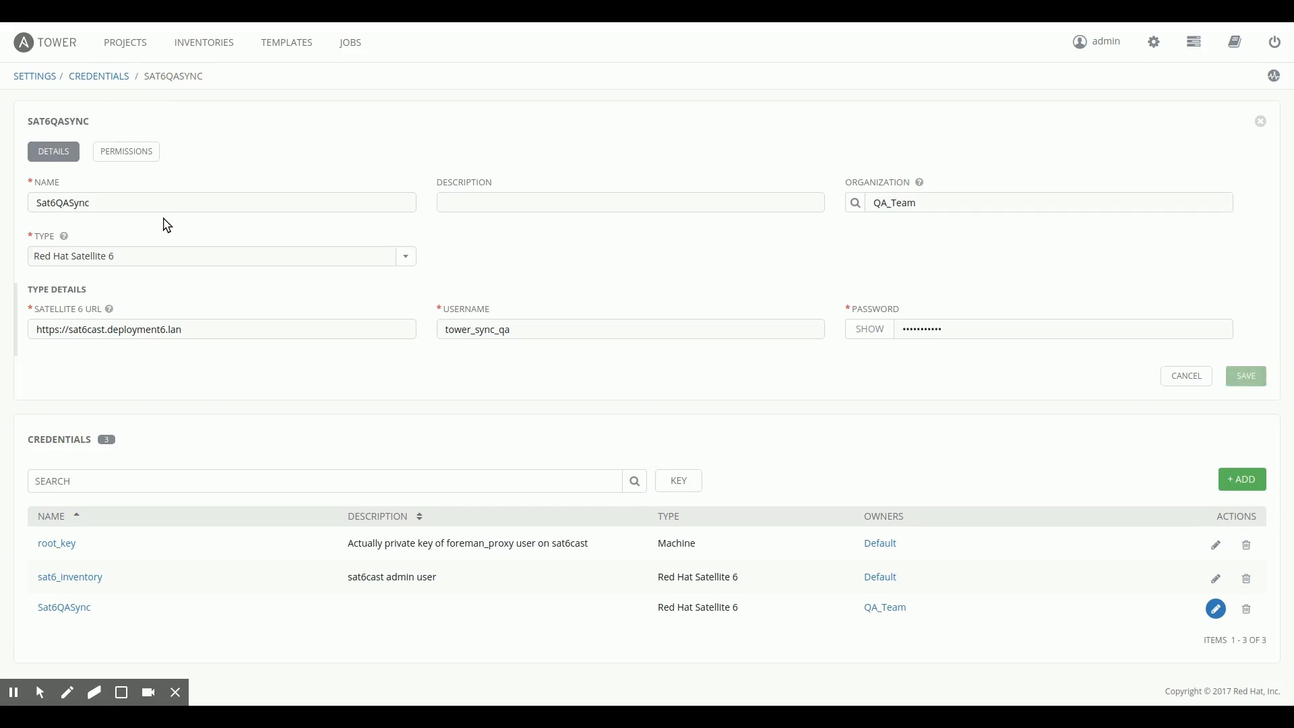
{"action": "left_click", "coordinate": [125, 151]}
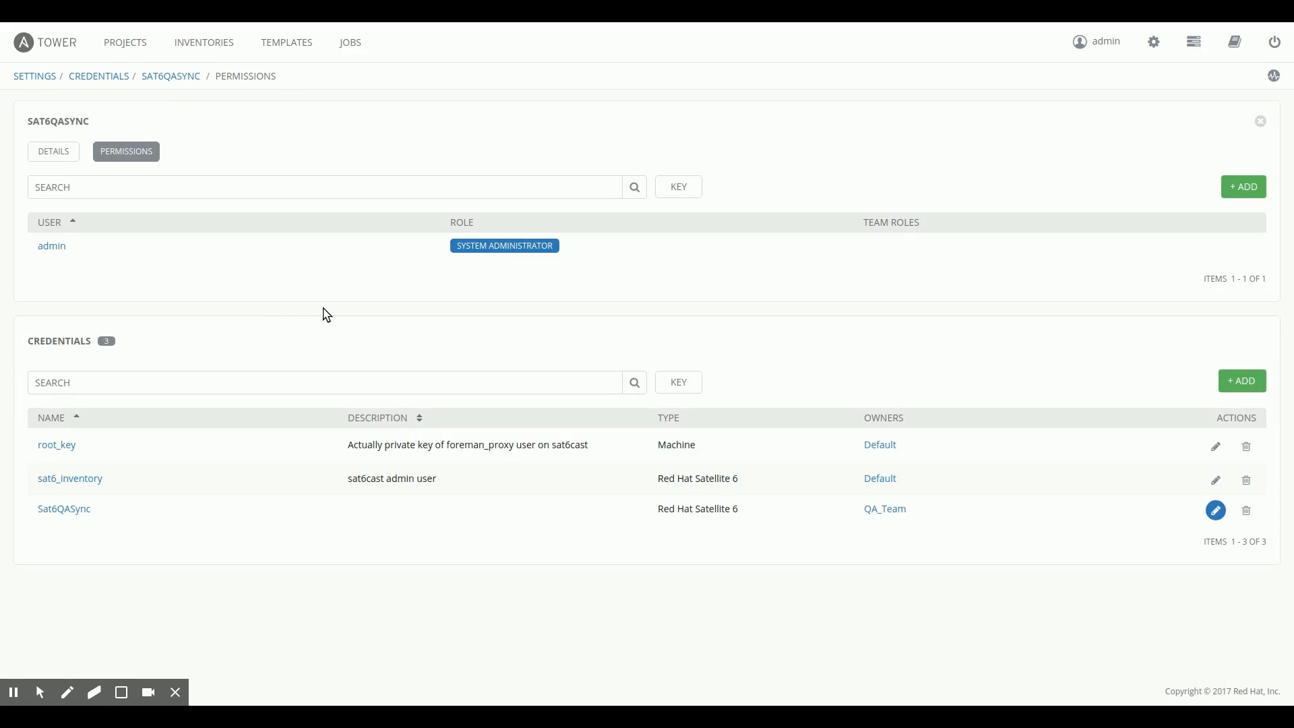
{"action": "left_click", "coordinate": [1242, 187]}
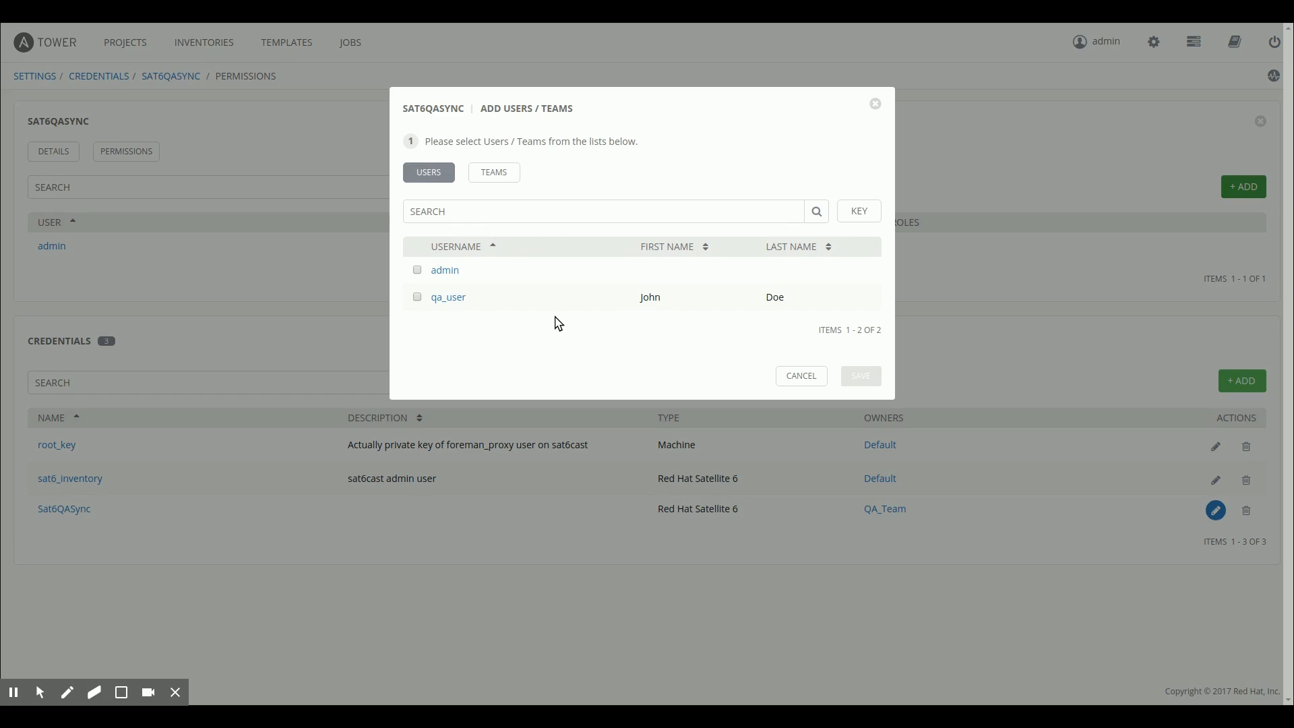
{"action": "left_click", "coordinate": [418, 297]}
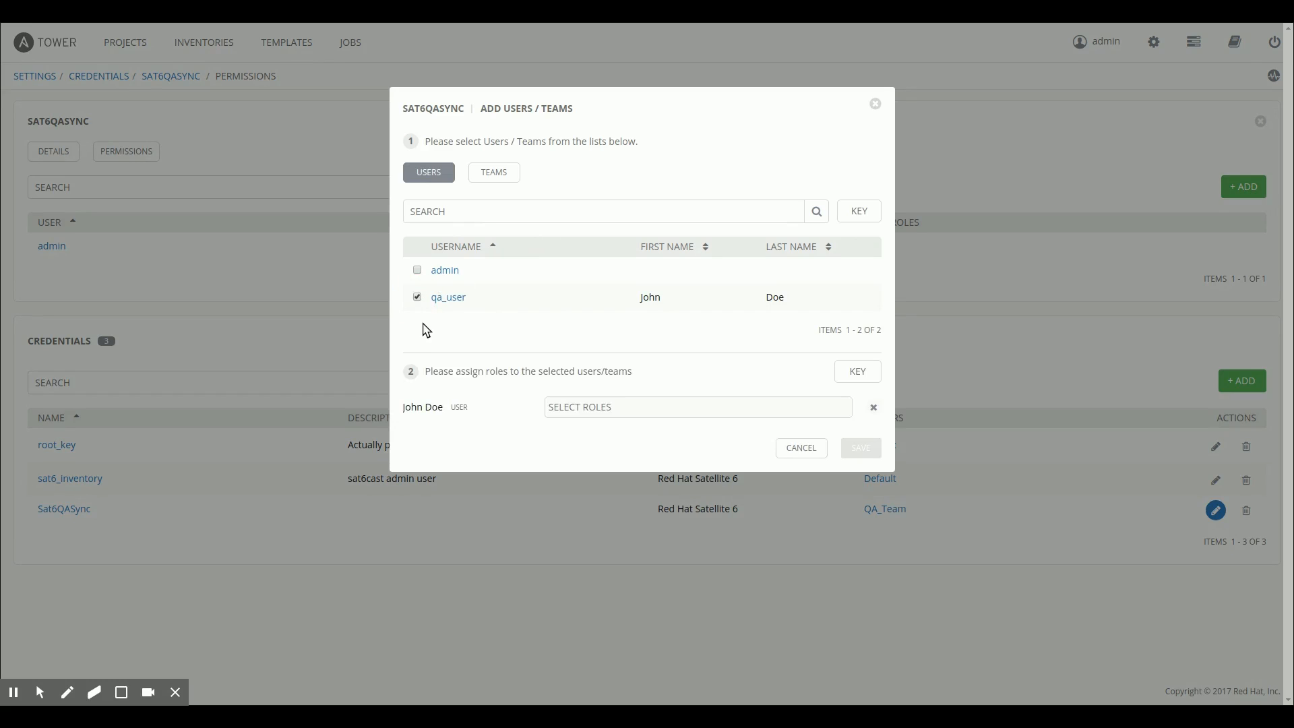
{"action": "mouse_move", "coordinate": [415, 308]}
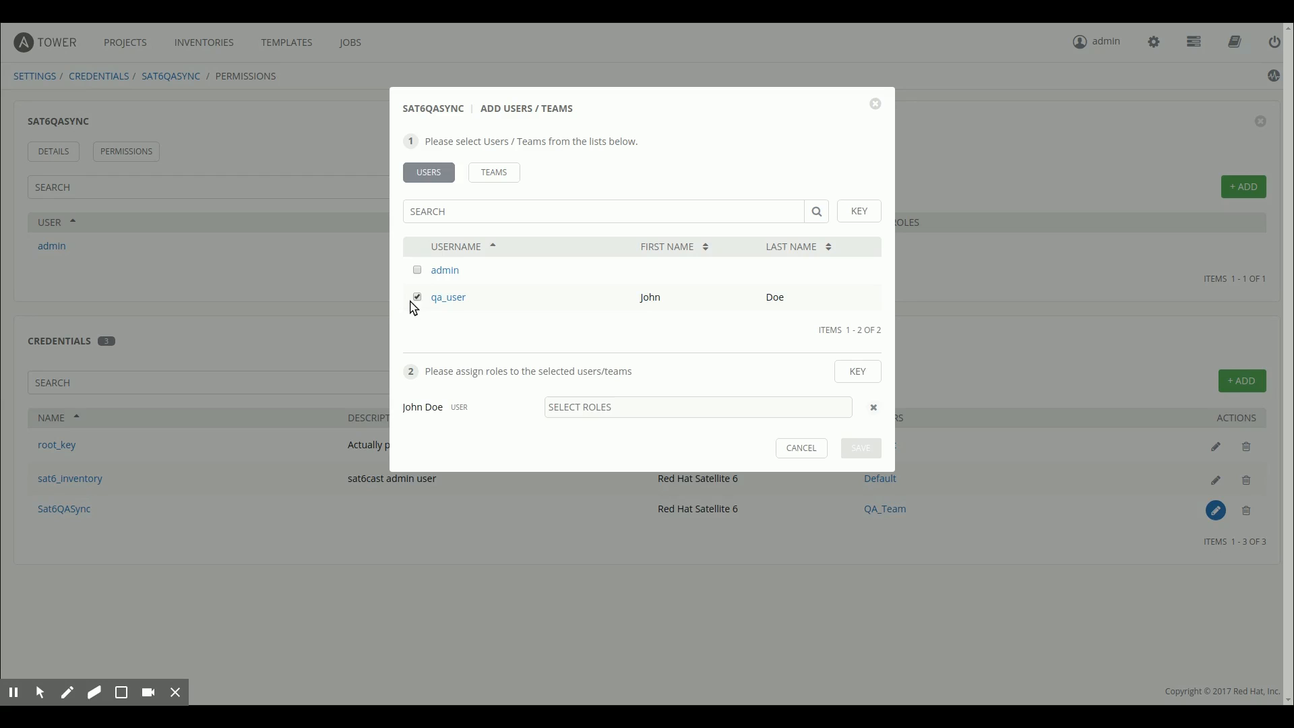
{"action": "left_click", "coordinate": [694, 405]}
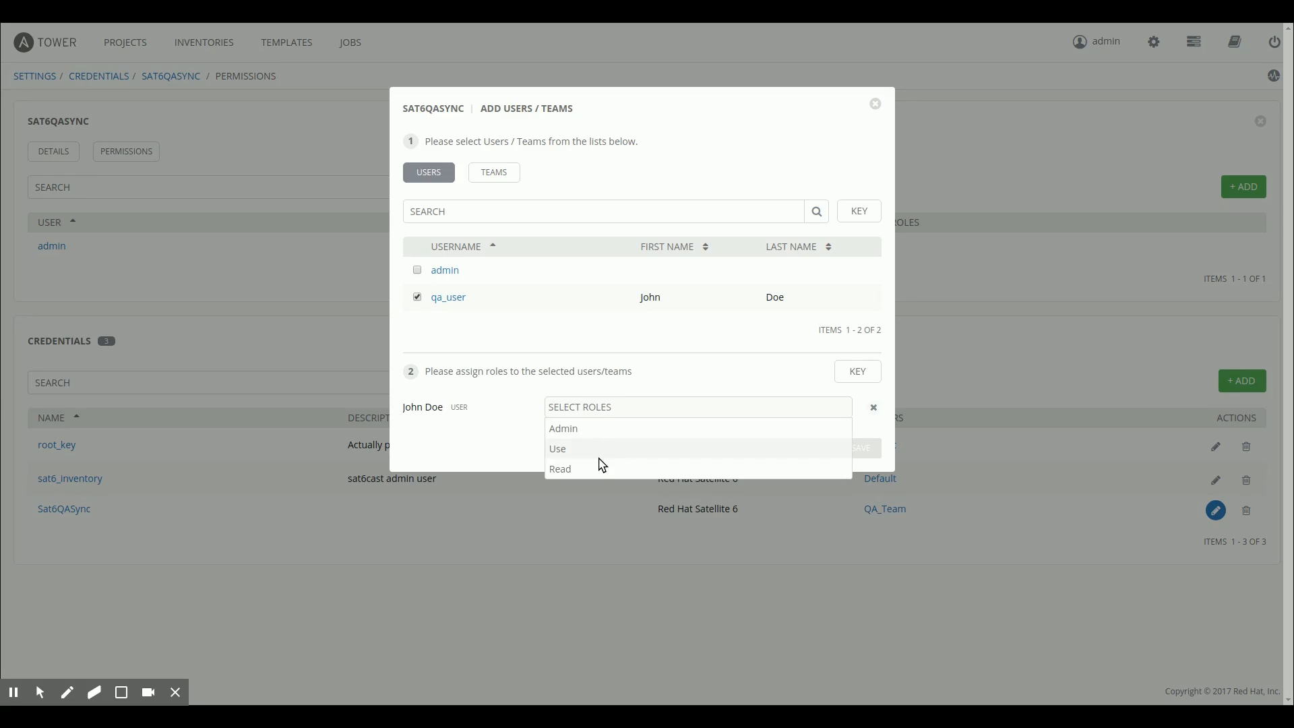
{"action": "left_click", "coordinate": [558, 448]}
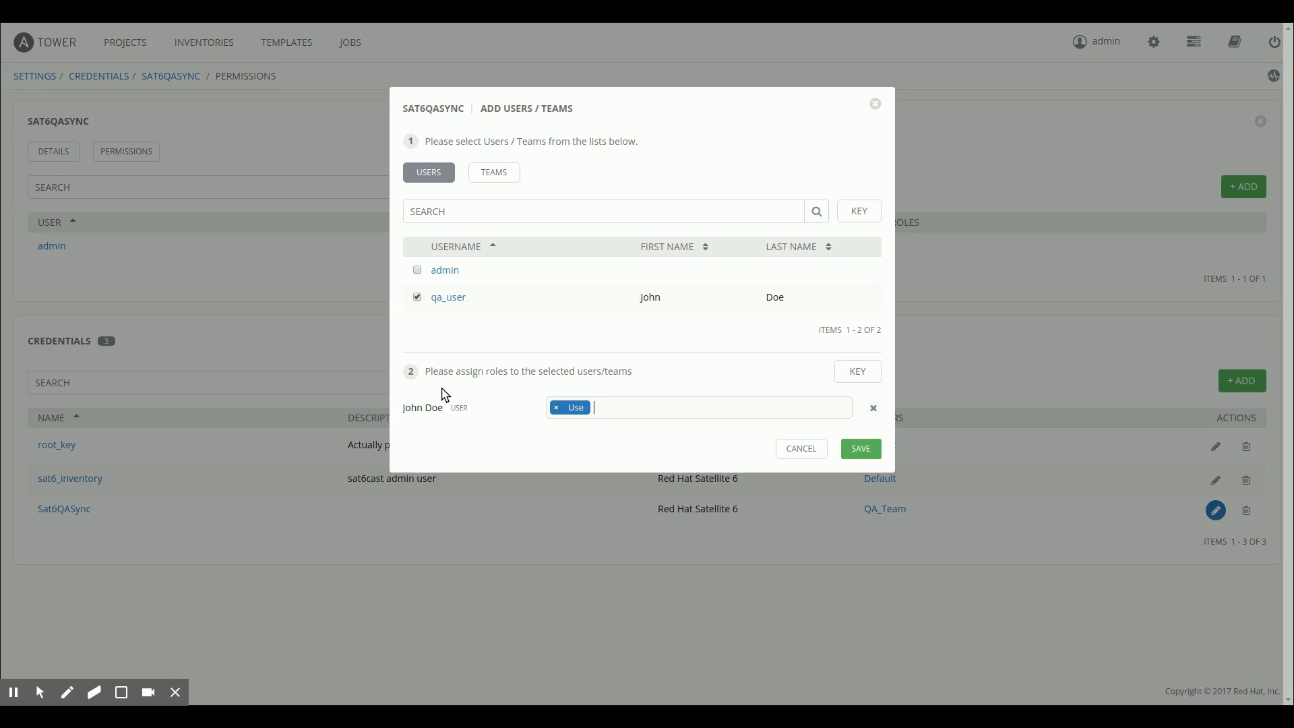
{"action": "left_click", "coordinate": [860, 448]}
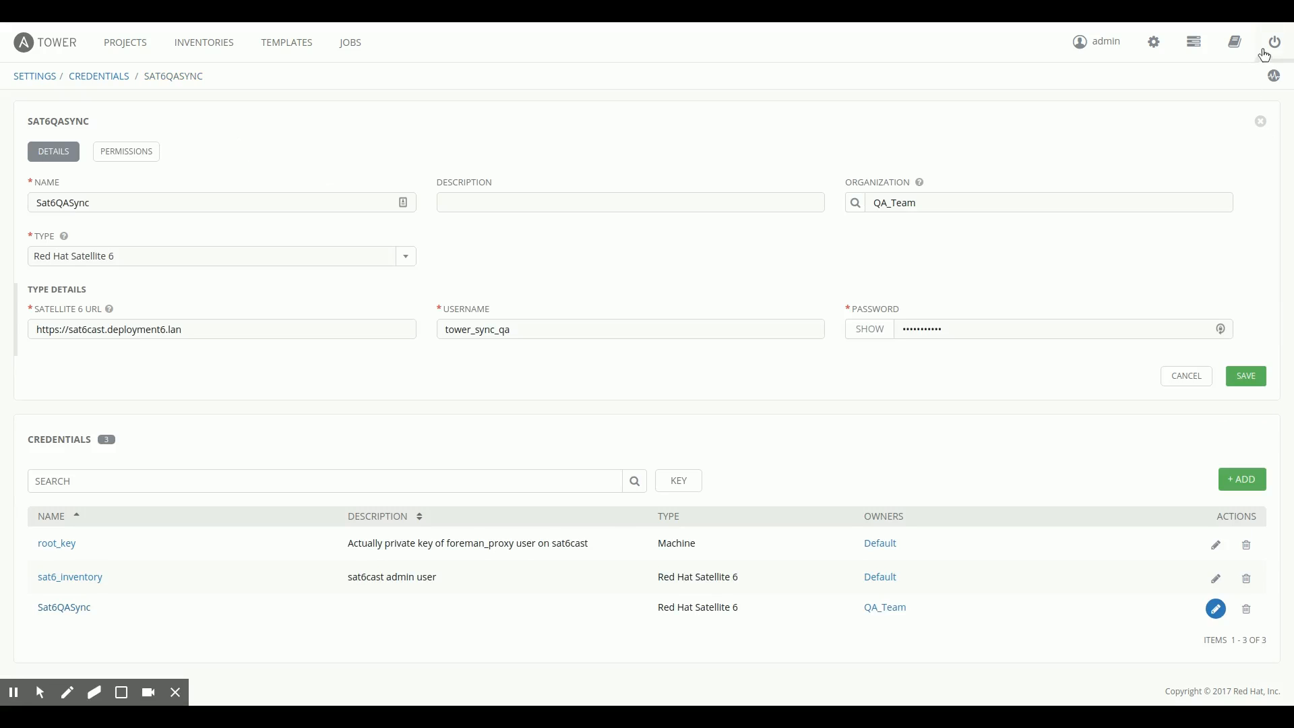
Sign in as qa_user and open the QA_Systems inventory
{"action": "left_click", "coordinate": [1273, 41]}
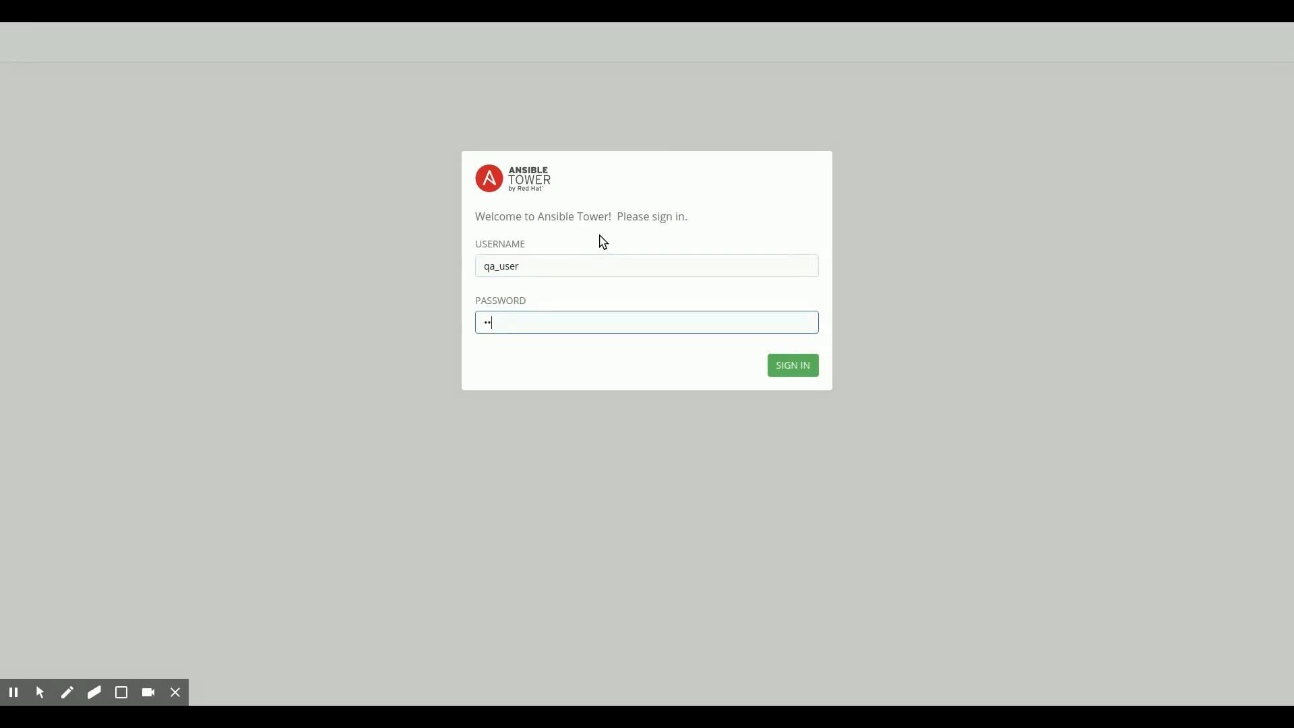
{"action": "left_click", "coordinate": [791, 365]}
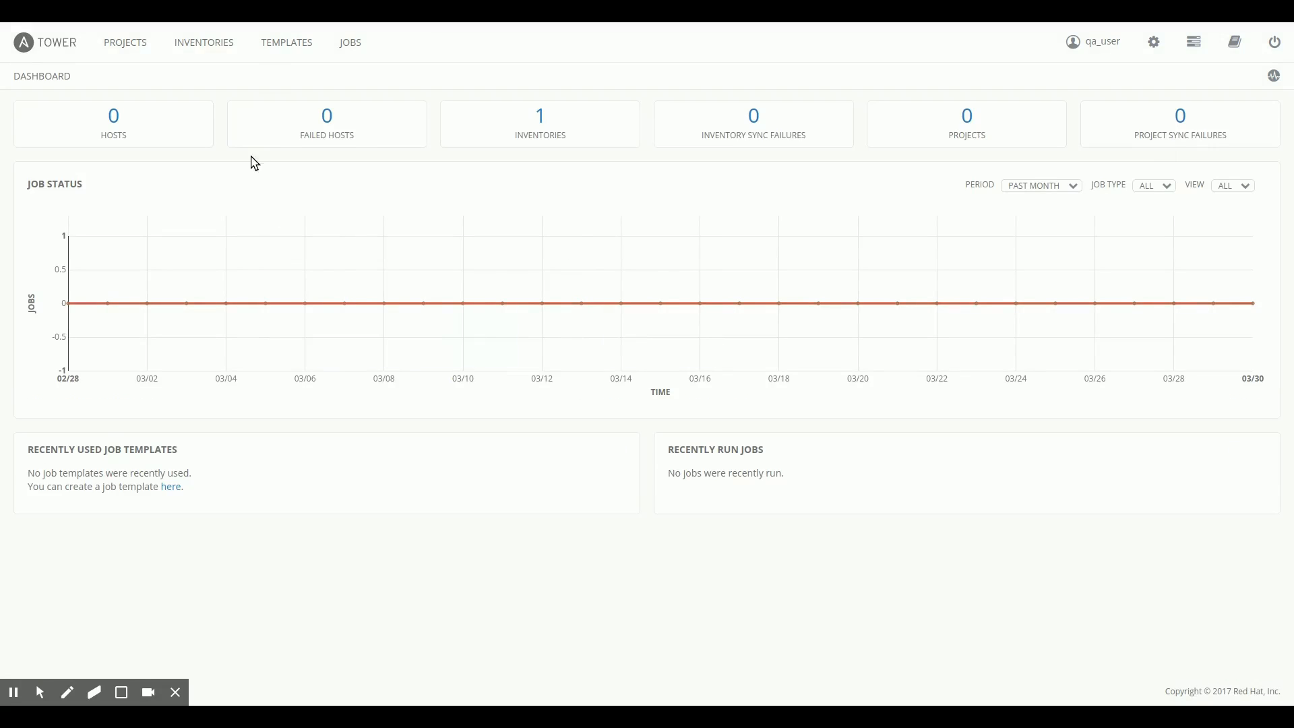
{"action": "mouse_move", "coordinate": [217, 73]}
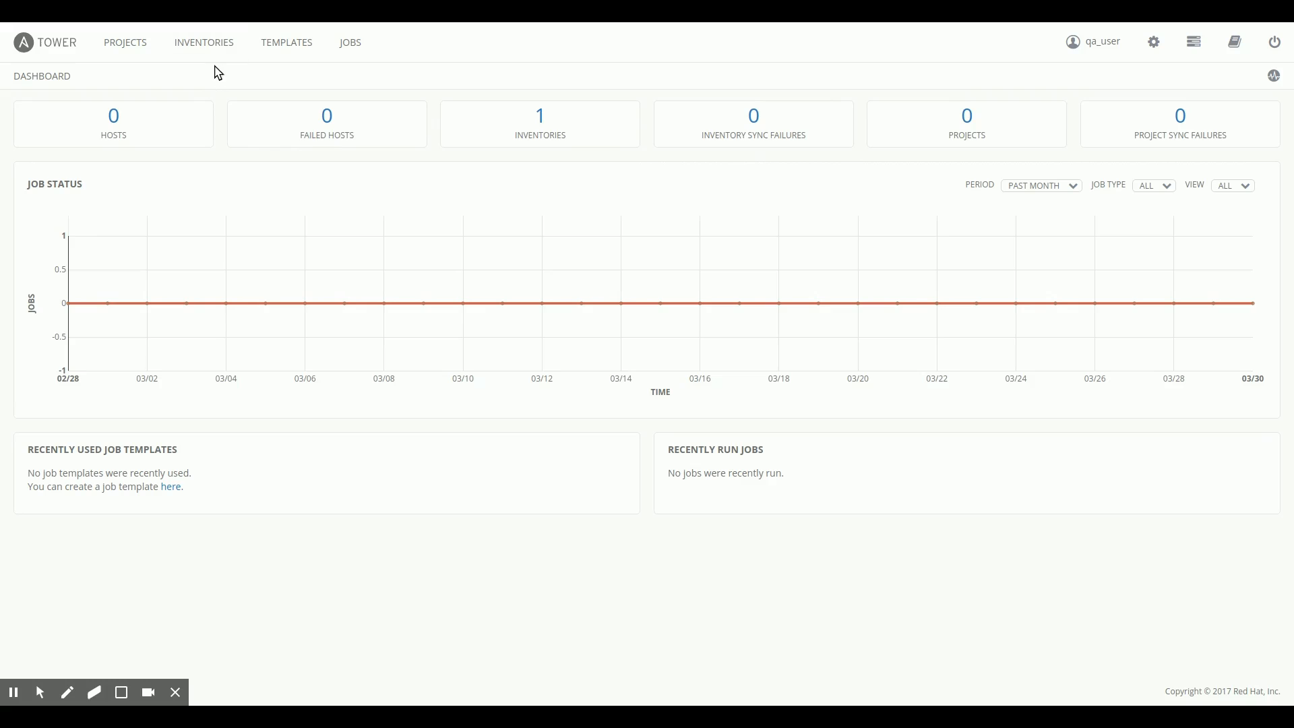
{"action": "left_click", "coordinate": [203, 42]}
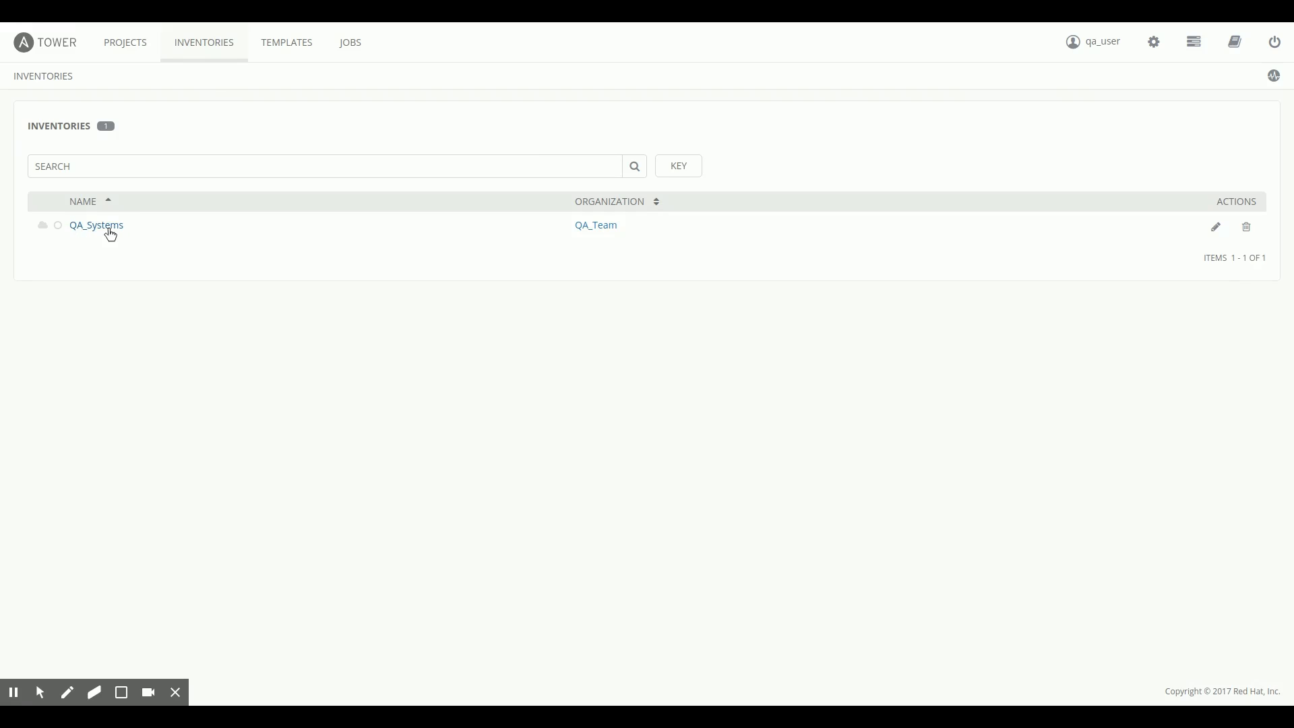
{"action": "left_click", "coordinate": [95, 224]}
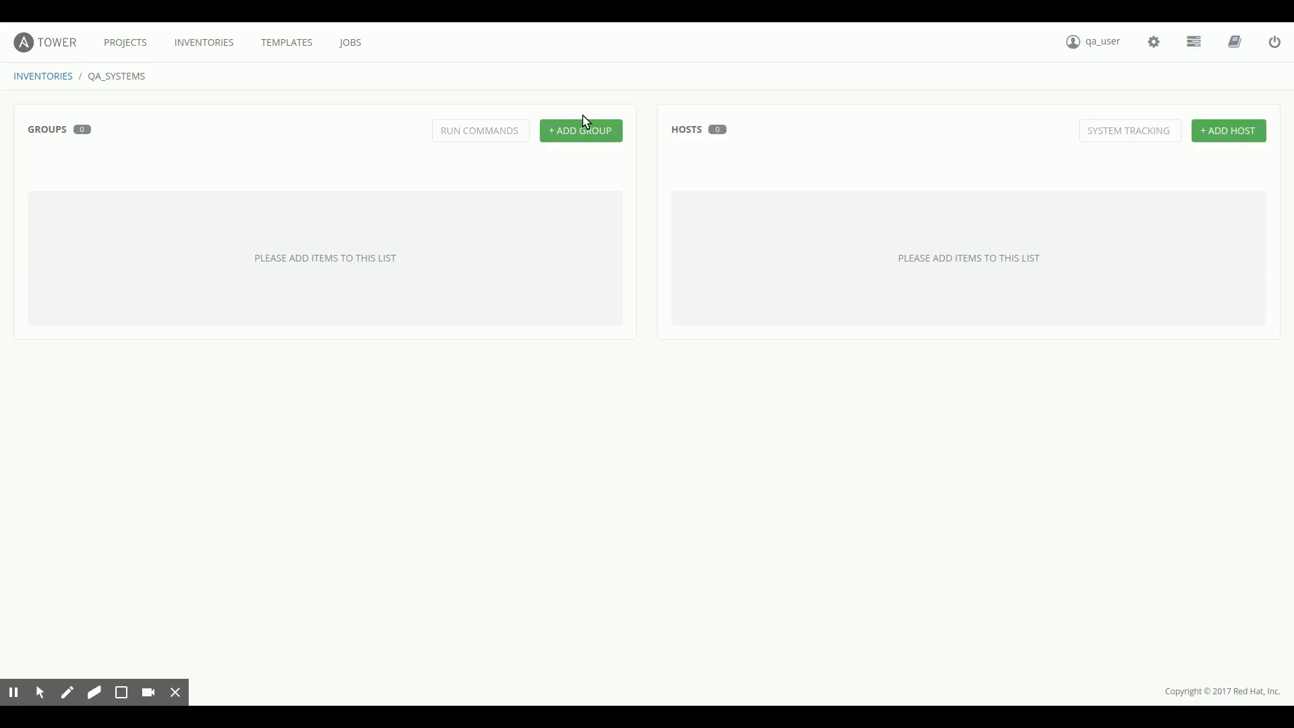
Add a new group to QA_Systems named Sat6ImportedQASystems
{"action": "left_click", "coordinate": [580, 130]}
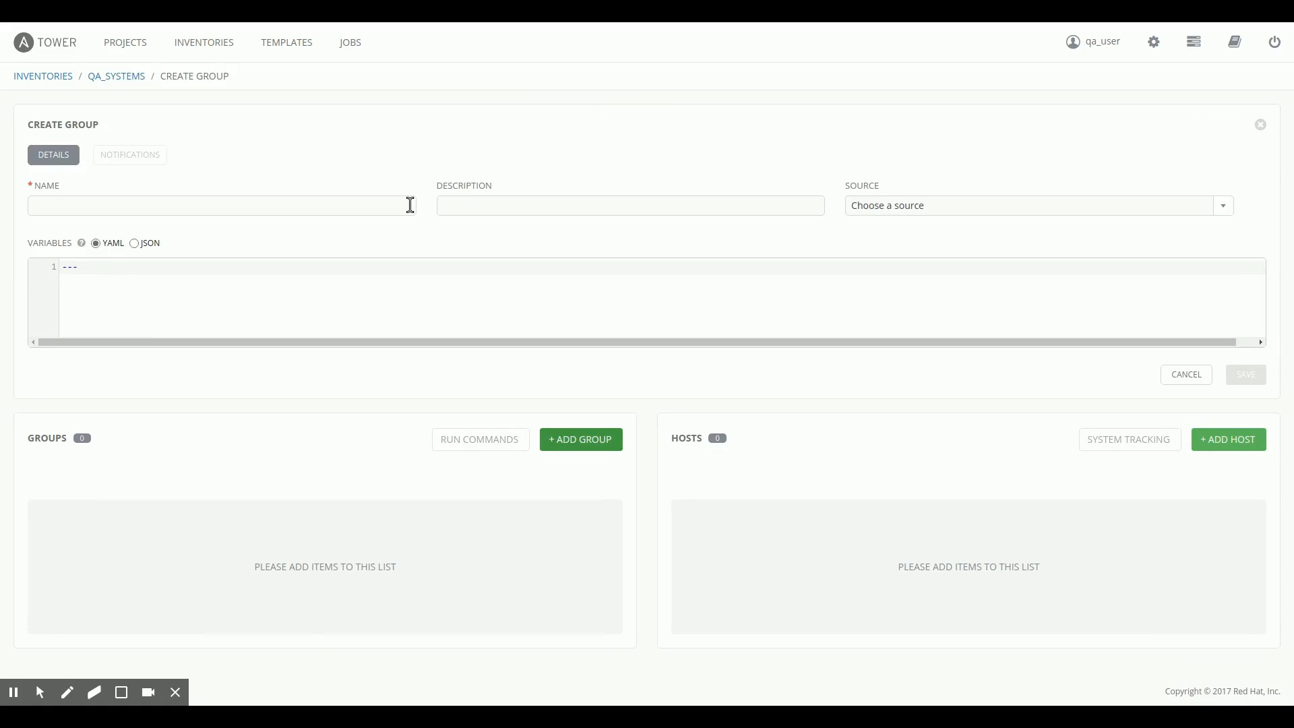
{"action": "left_click", "coordinate": [221, 205]}
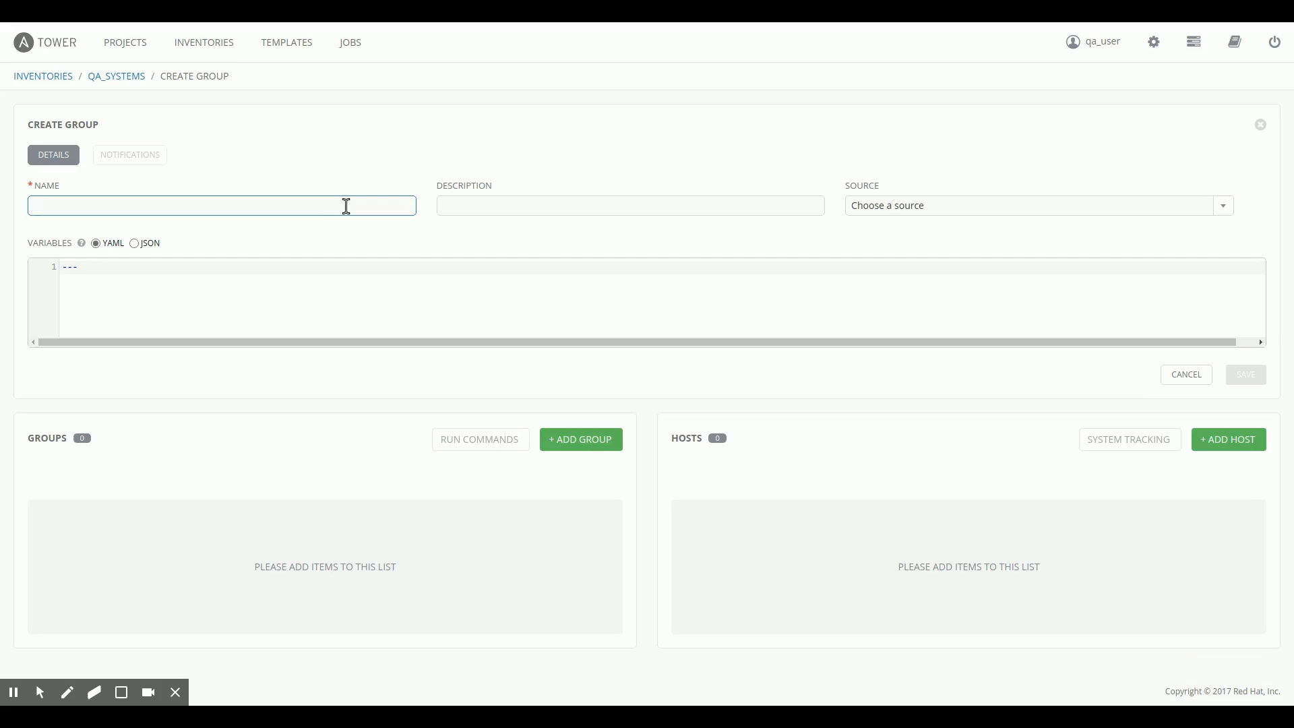
{"action": "type", "text": "Sato"}
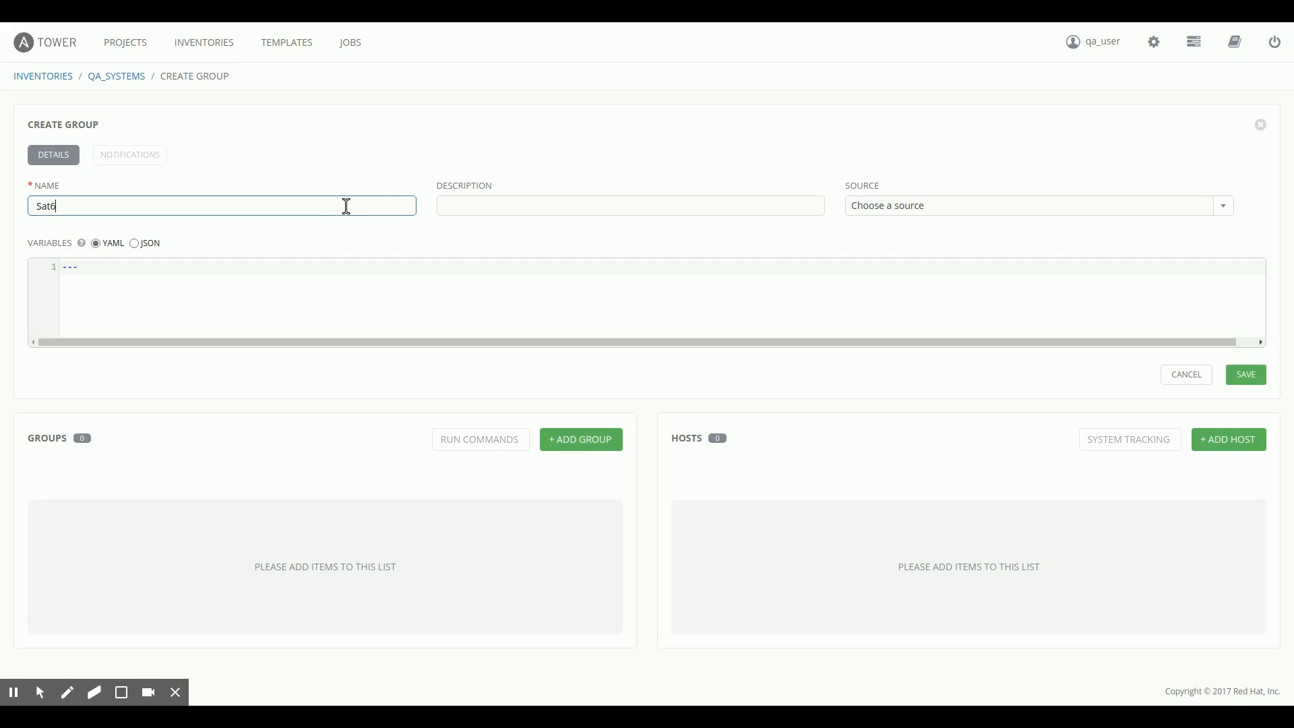
{"action": "type", "text": "Imported"}
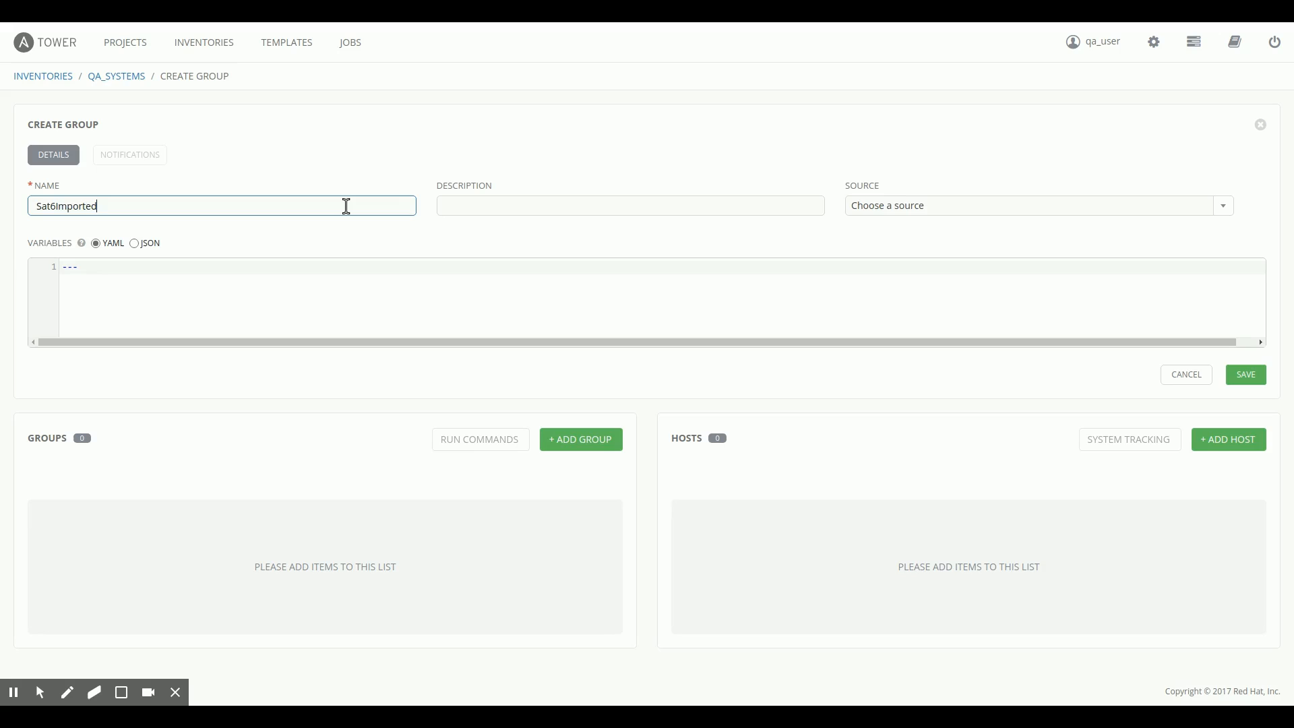
{"action": "type", "text": "QASs"}
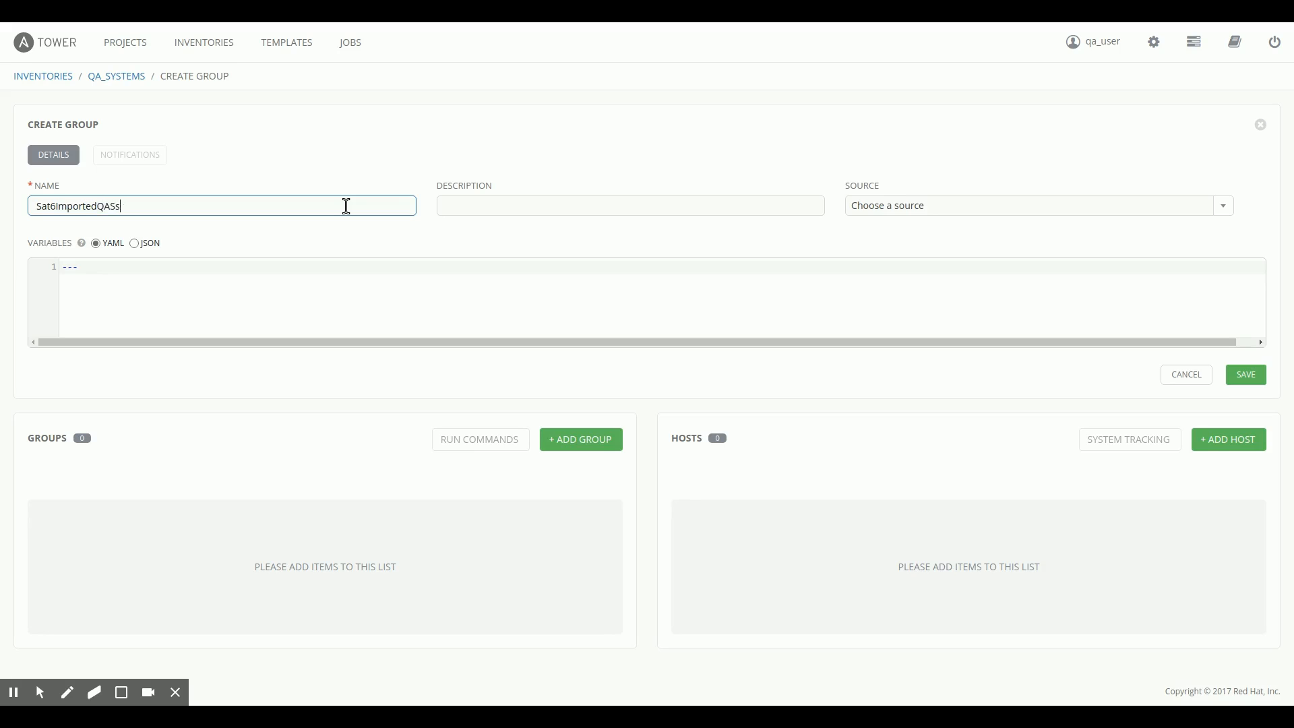
{"action": "type", "text": "ystems"}
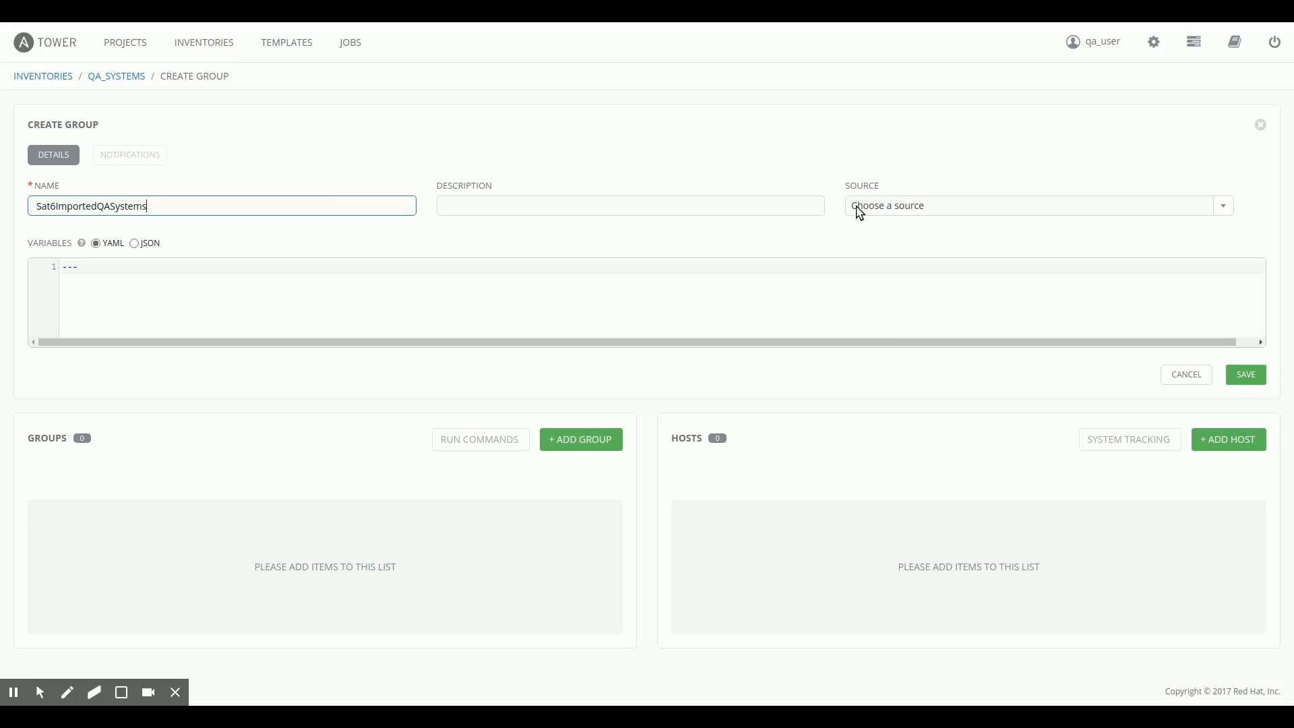
Source the group from Red Hat Satellite 6 with Update on Launch and save it
{"action": "left_click", "coordinate": [1036, 205]}
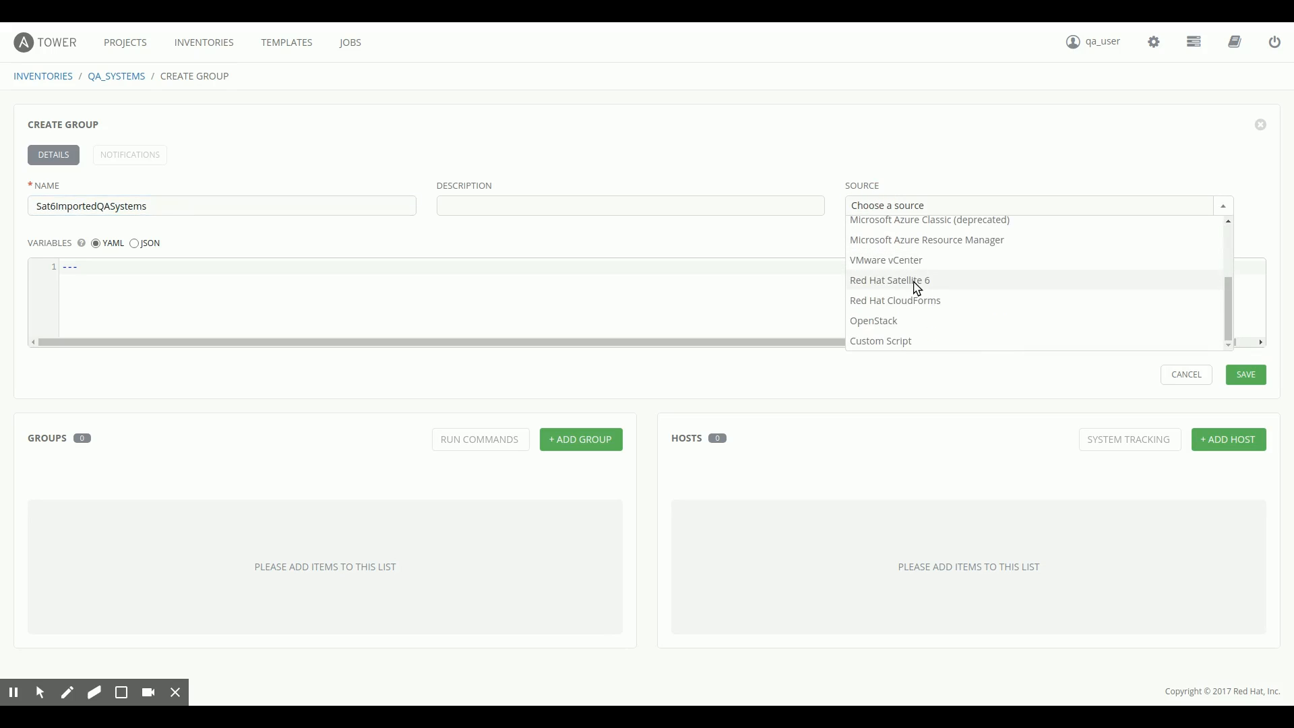
{"action": "mouse_move", "coordinate": [900, 287]}
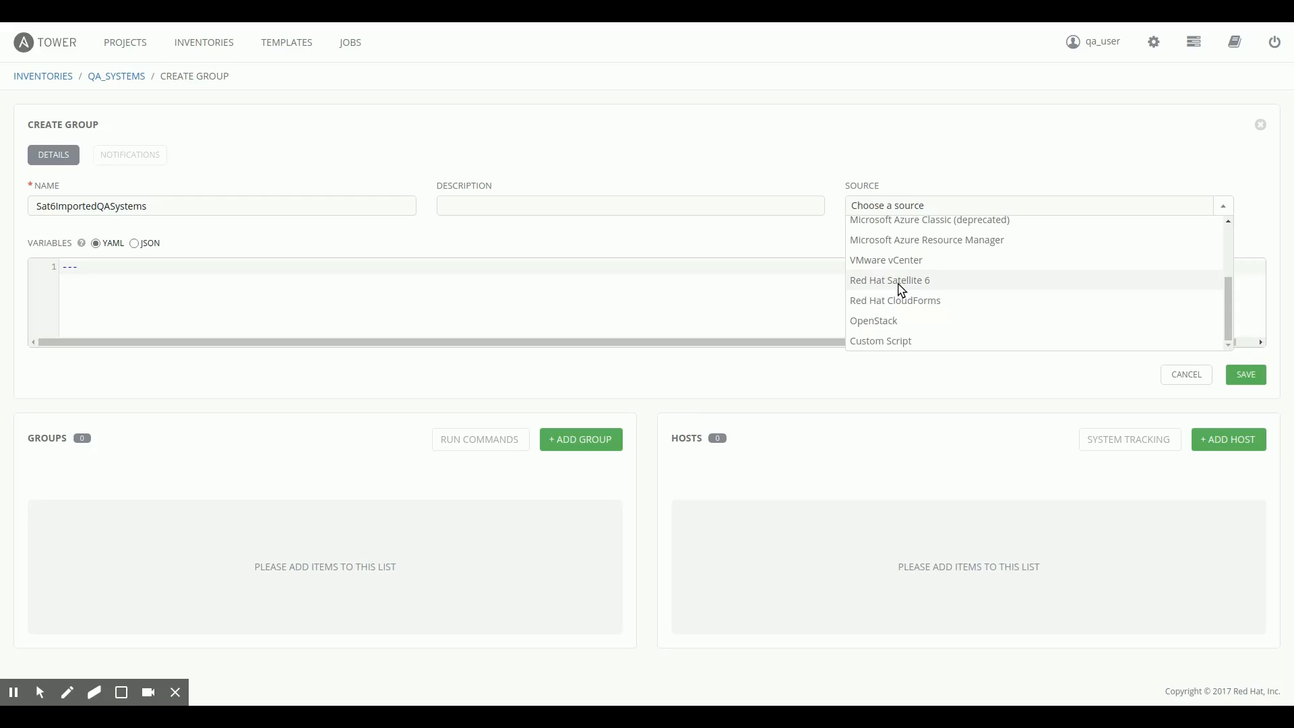
{"action": "left_click", "coordinate": [889, 279]}
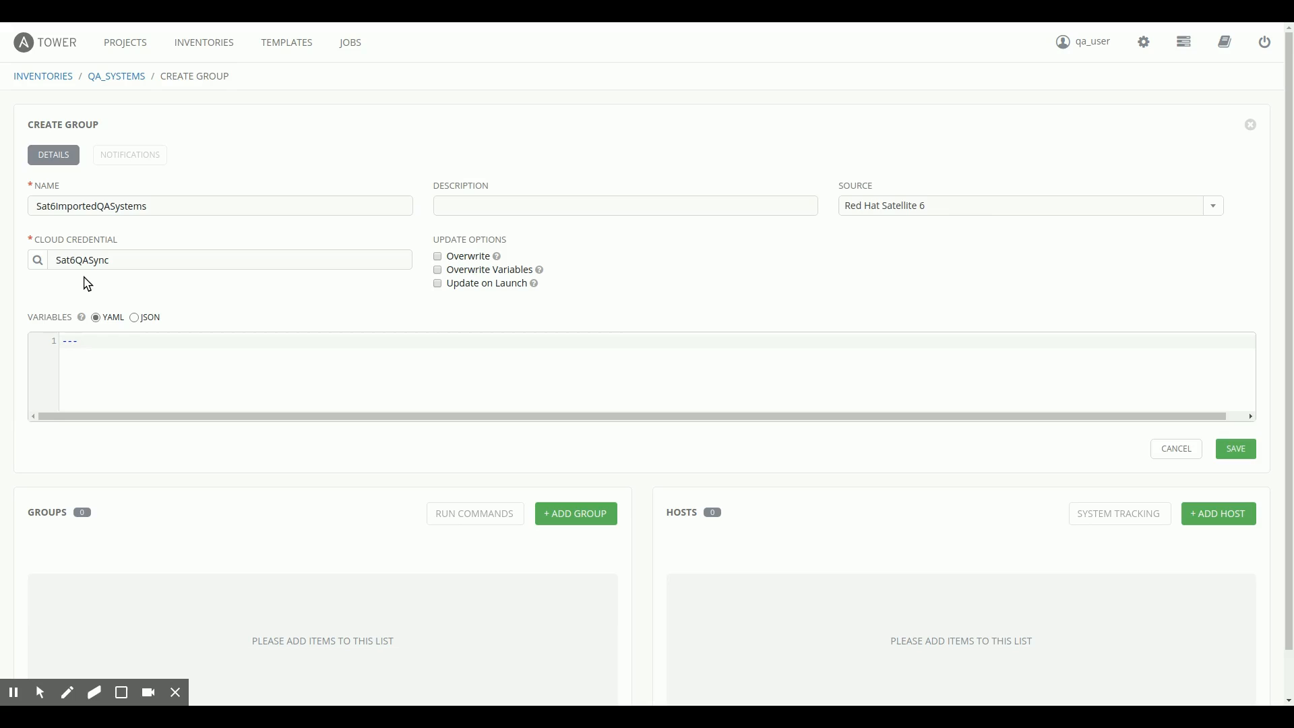
{"action": "mouse_move", "coordinate": [190, 310]}
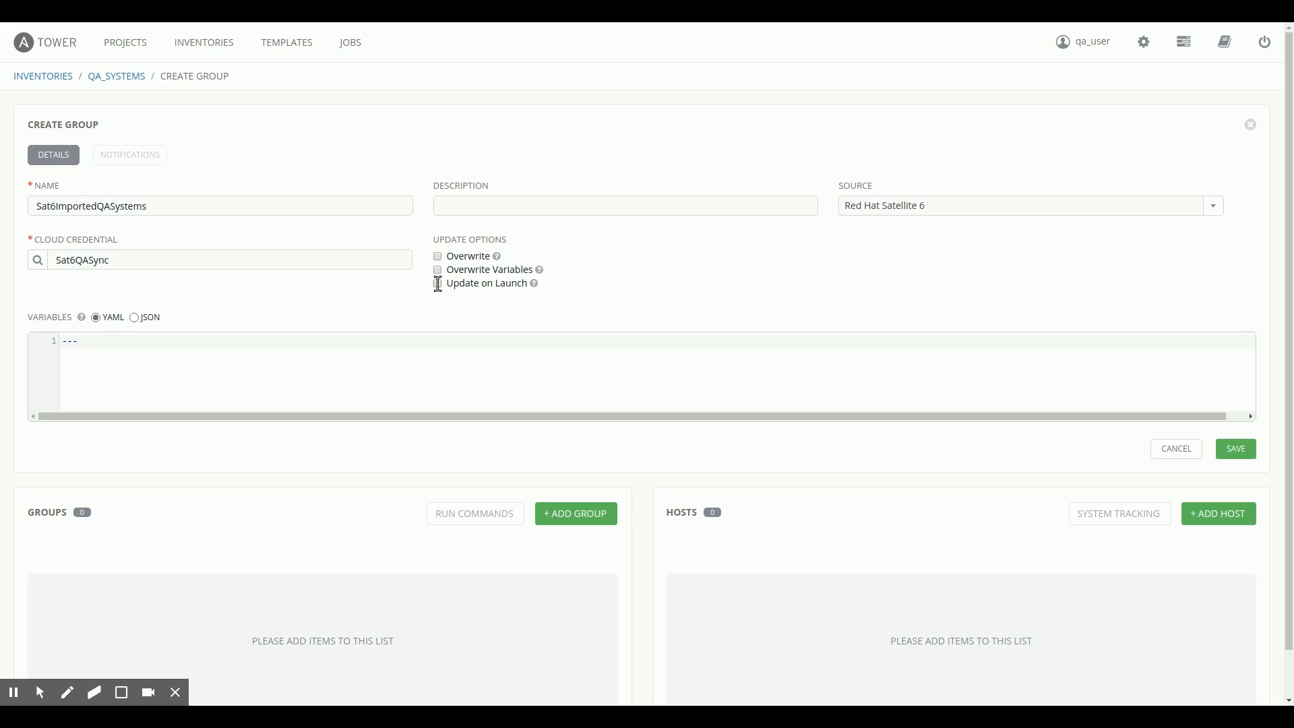
{"action": "left_click", "coordinate": [437, 283]}
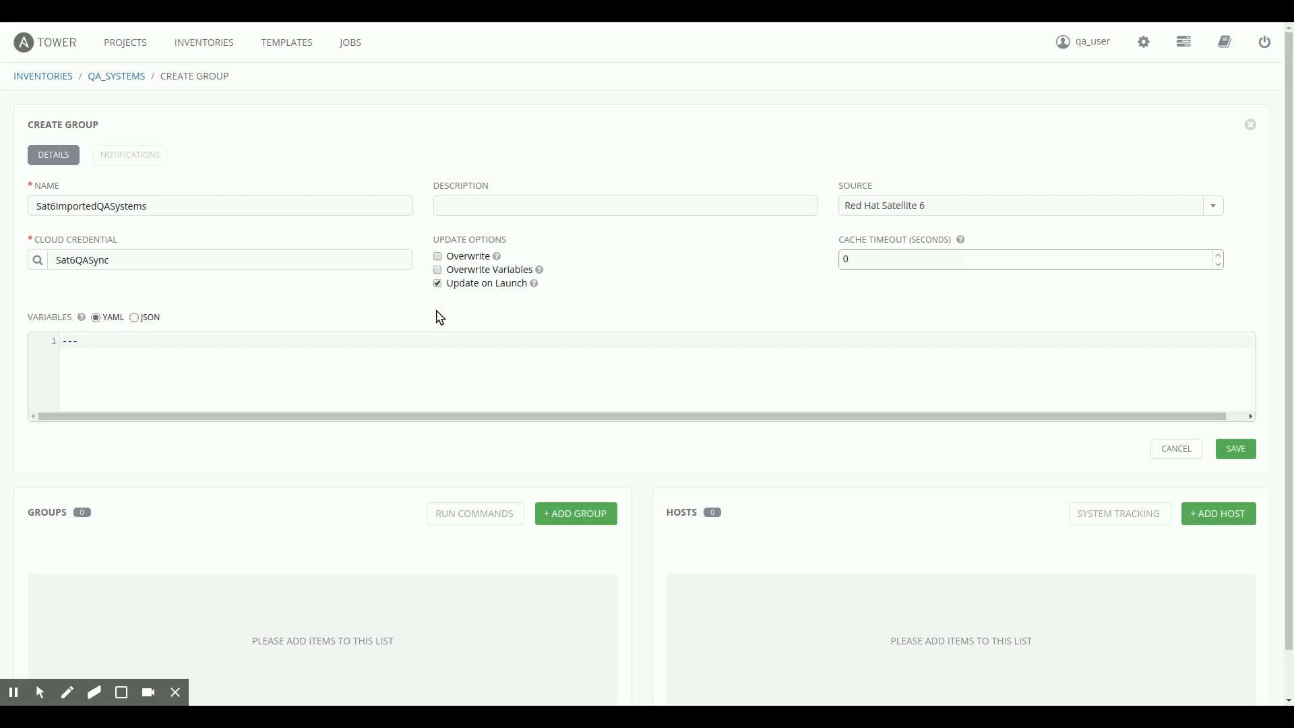
{"action": "mouse_move", "coordinate": [465, 306]}
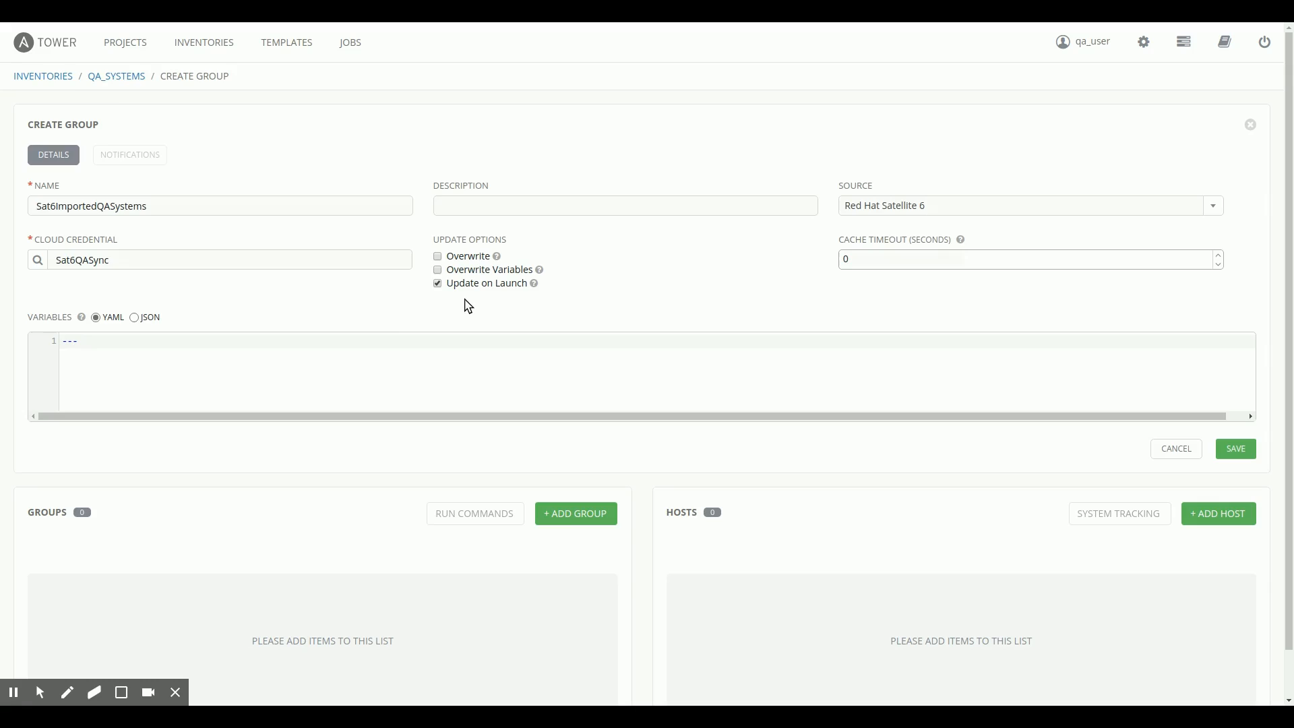
{"action": "mouse_move", "coordinate": [479, 297]}
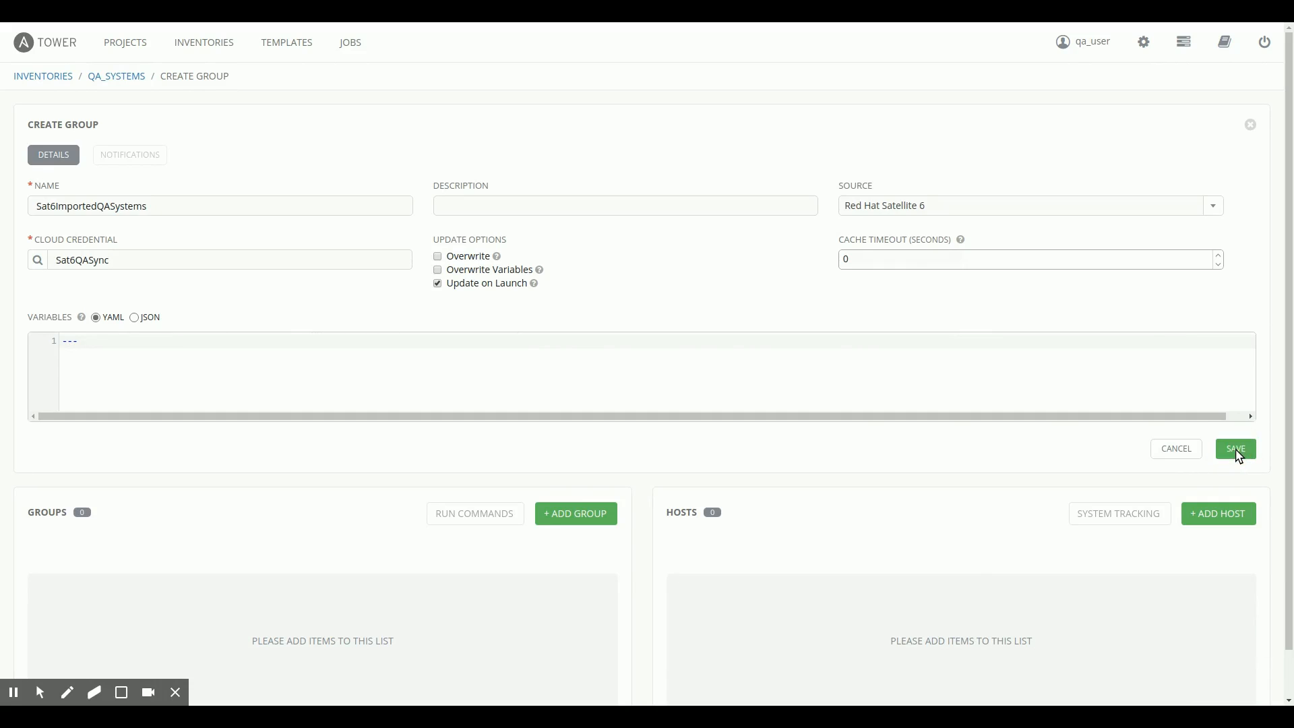
{"action": "left_click", "coordinate": [1235, 448]}
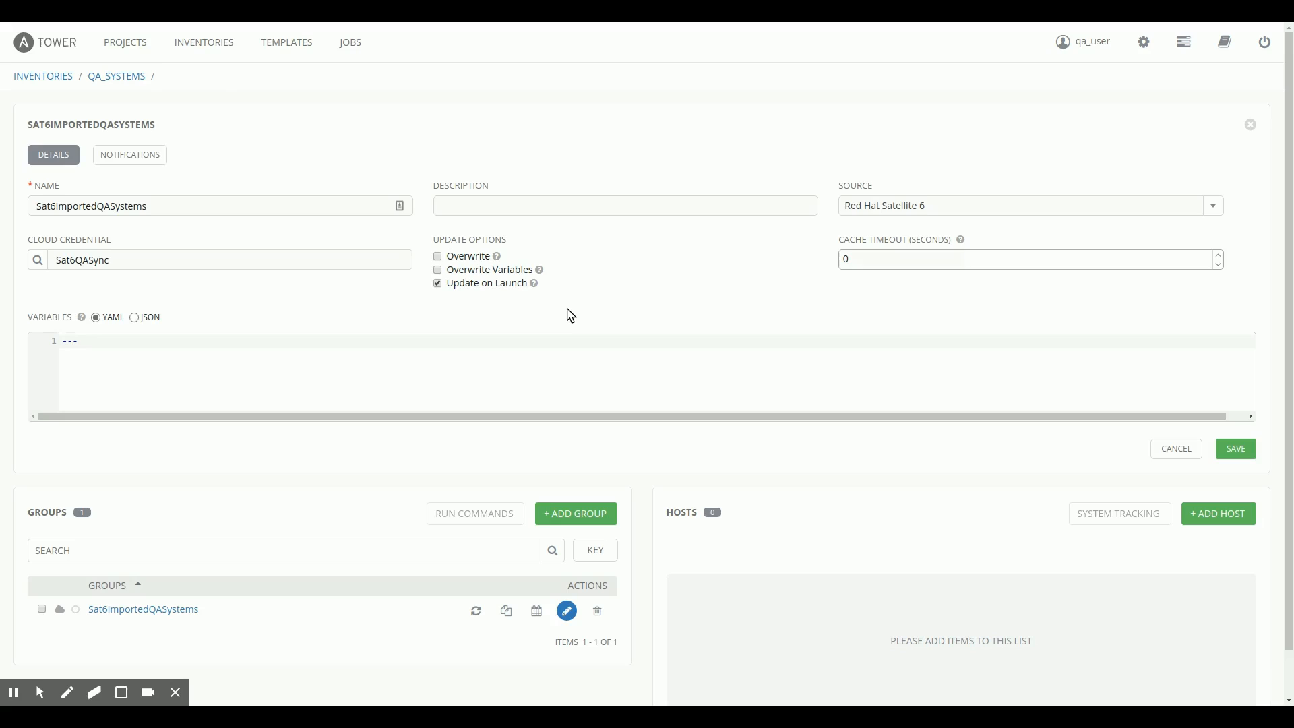
{"action": "mouse_move", "coordinate": [257, 91]}
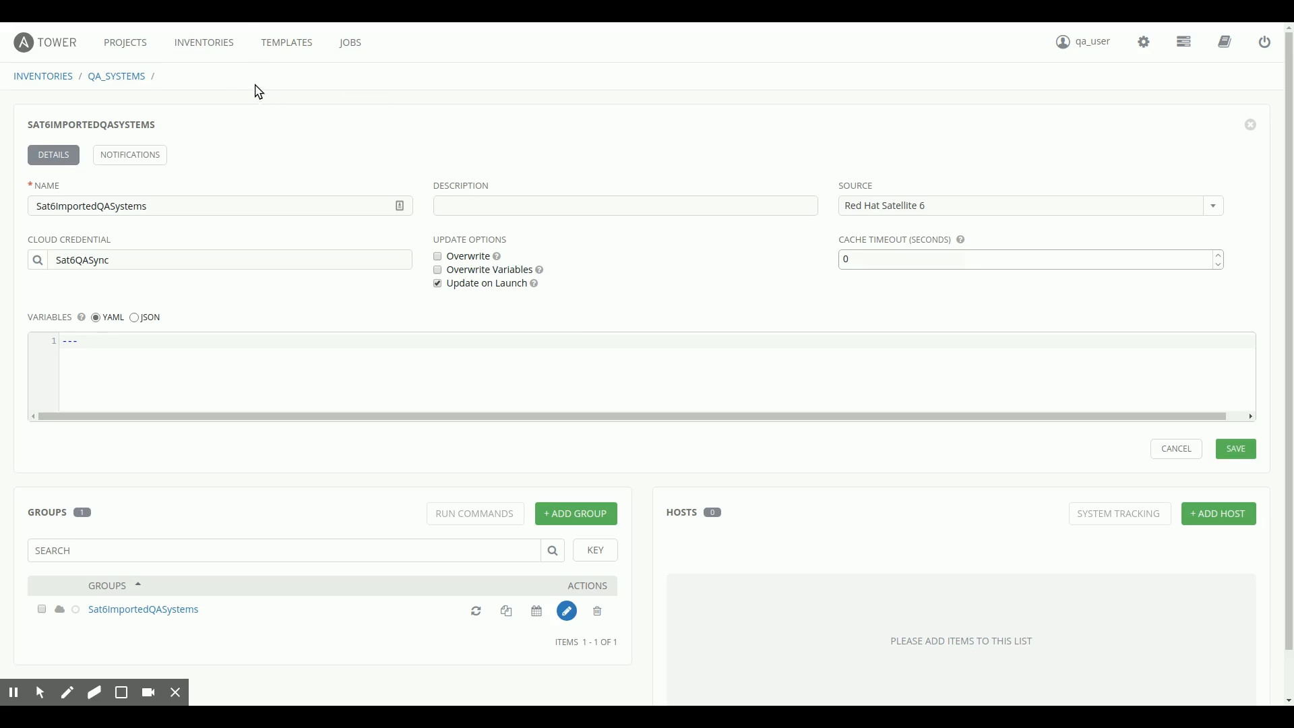
Start syncing Sat6ImportedQASystems from Satellite and view the running job in Jobs
{"action": "left_click", "coordinate": [203, 42]}
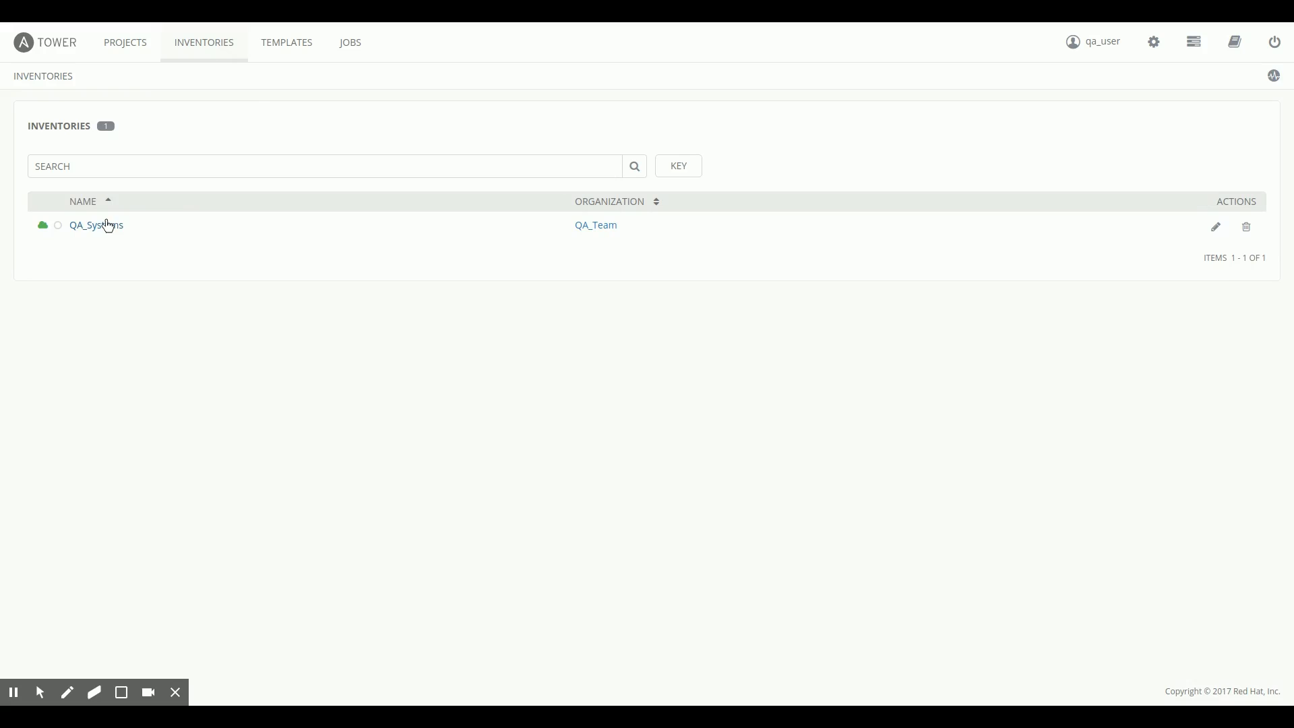
{"action": "left_click", "coordinate": [95, 225]}
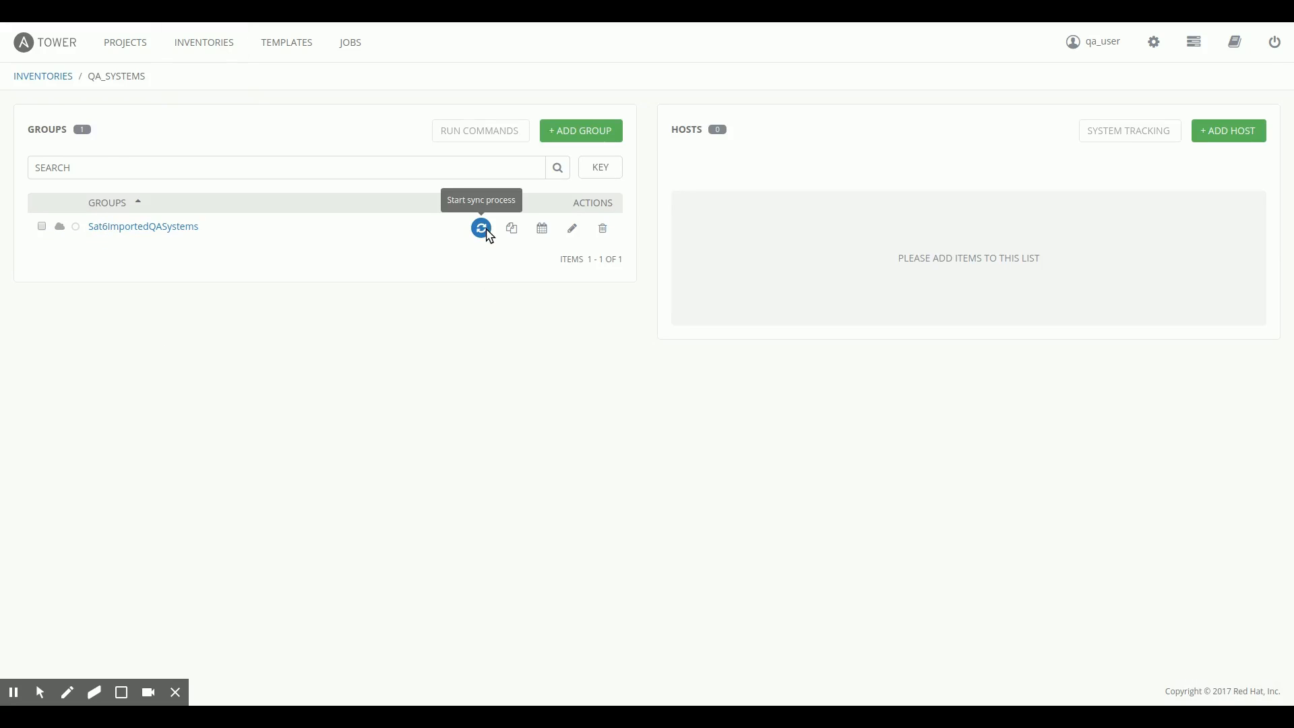
{"action": "left_click", "coordinate": [481, 229]}
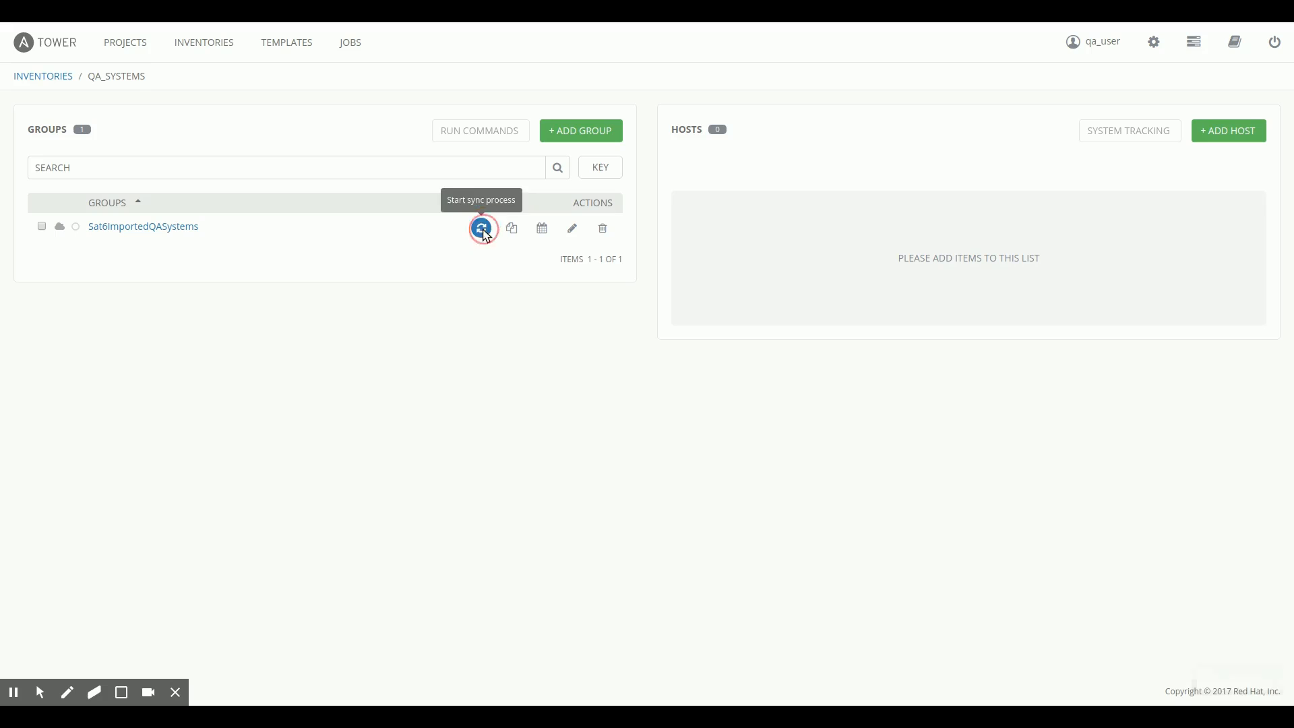
{"action": "left_click", "coordinate": [482, 228]}
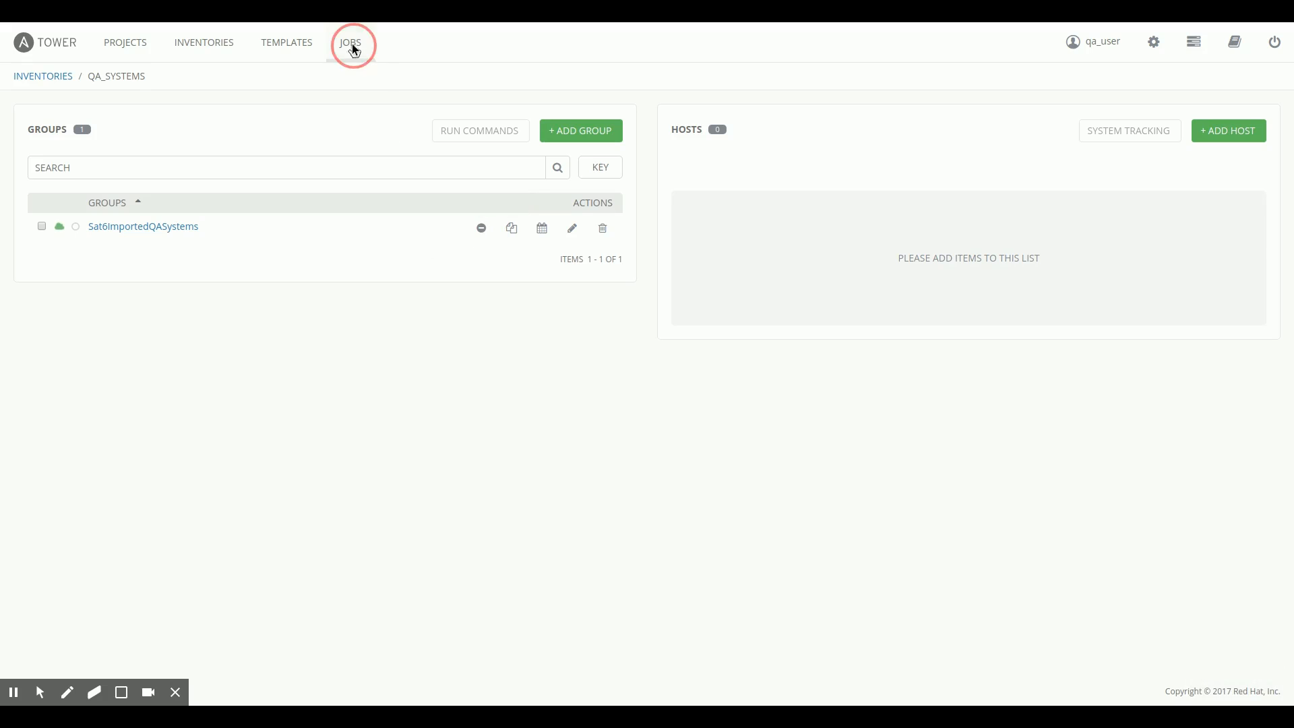
{"action": "left_click", "coordinate": [350, 42]}
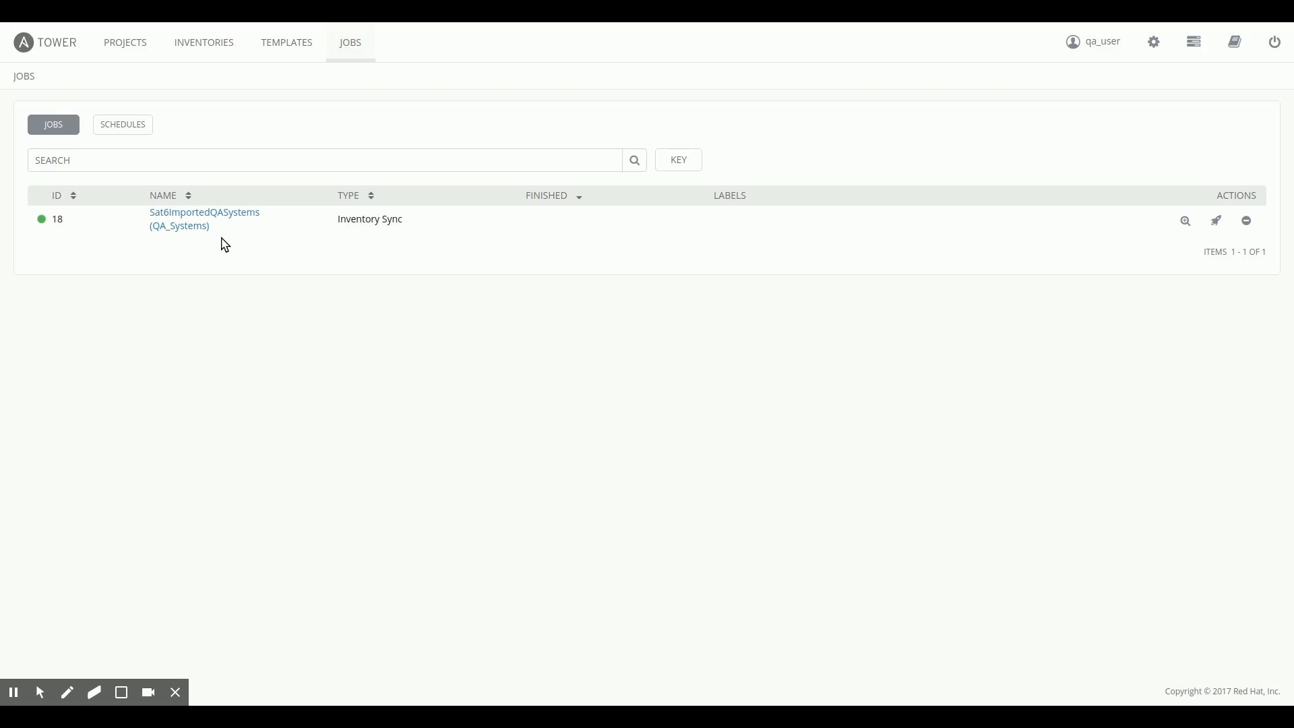
View the sync job results: Successful, 9 groups and 6 hosts loaded
{"action": "left_click", "coordinate": [205, 218]}
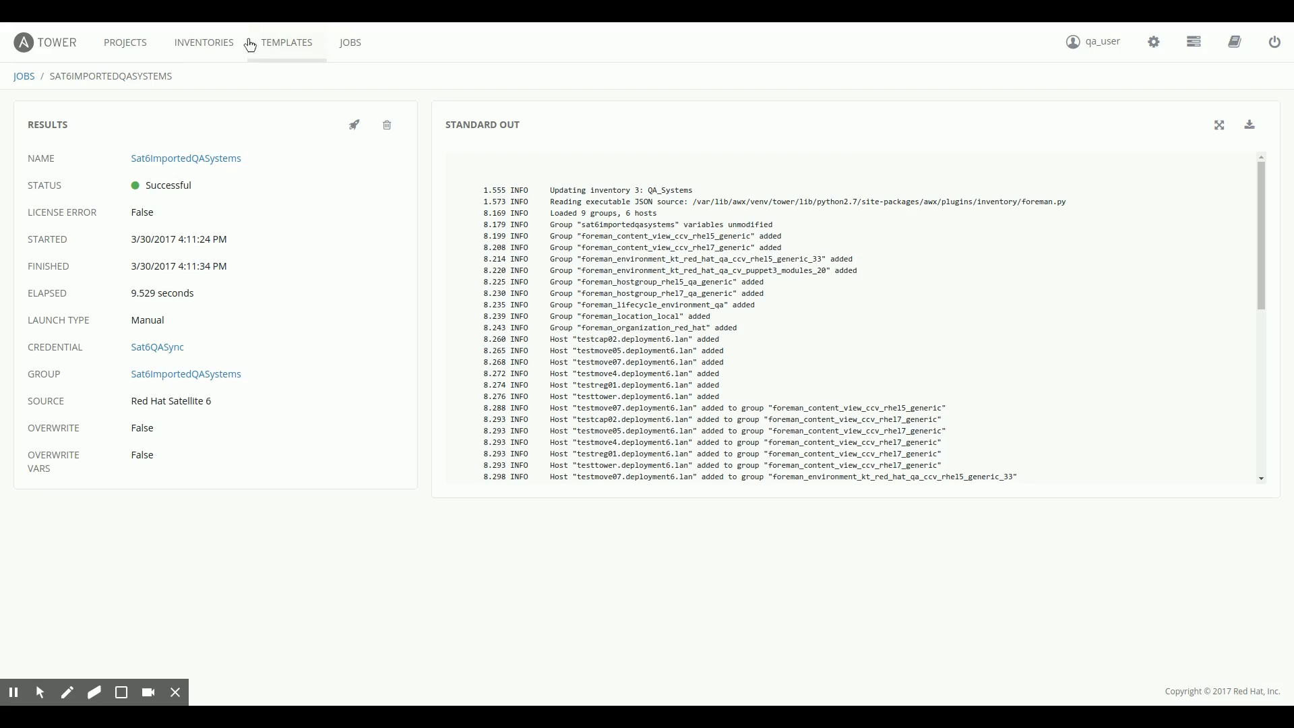
{"action": "mouse_move", "coordinate": [594, 309]}
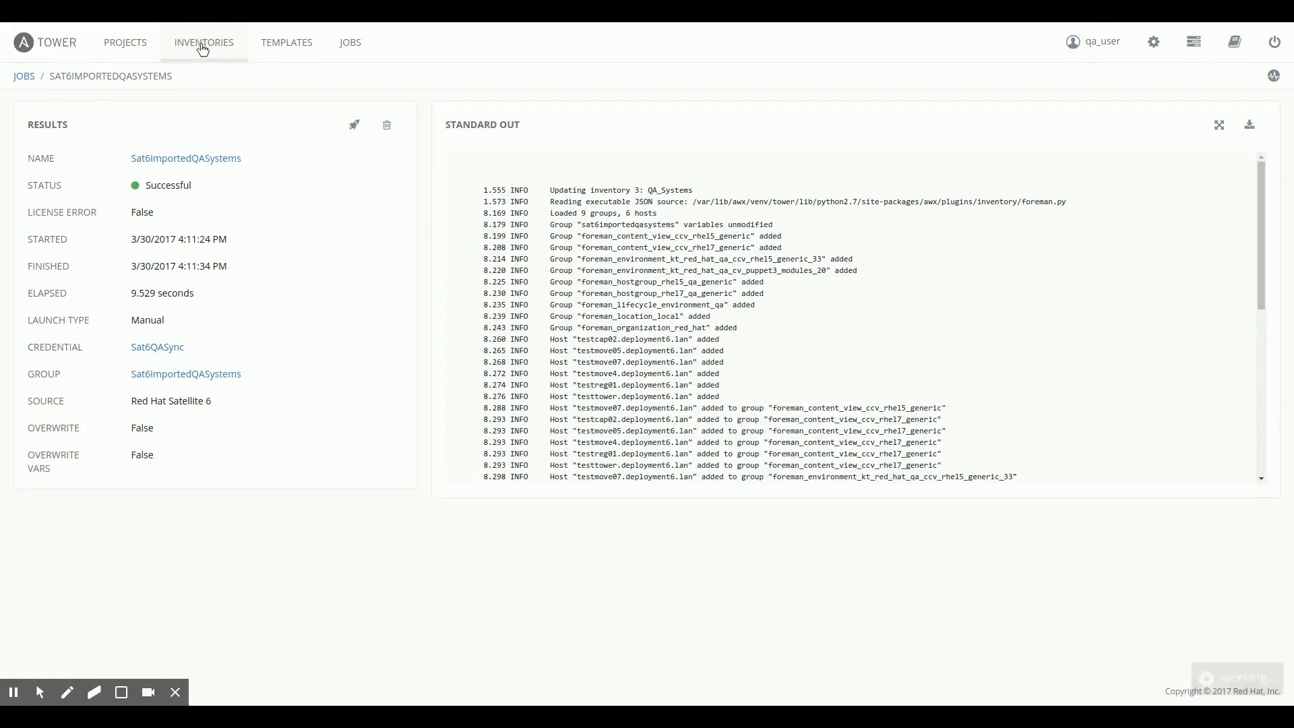
{"action": "left_click", "coordinate": [203, 42]}
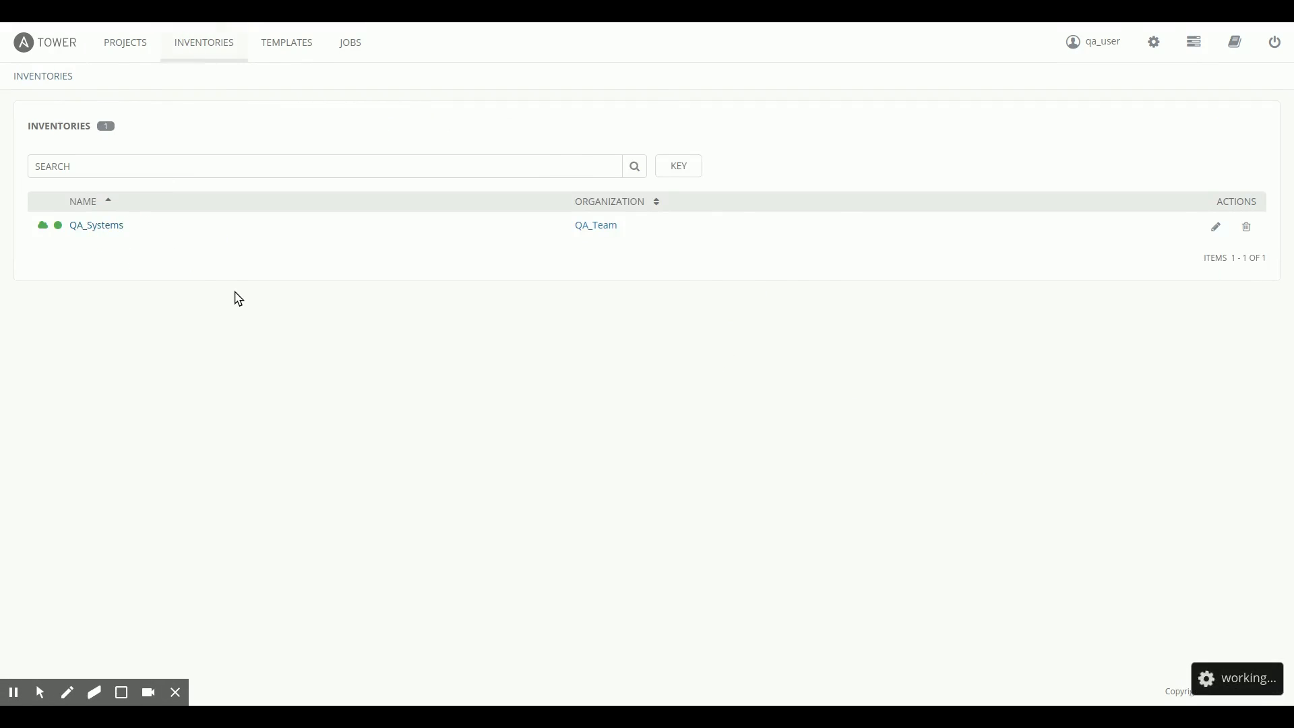
{"action": "left_click", "coordinate": [96, 225]}
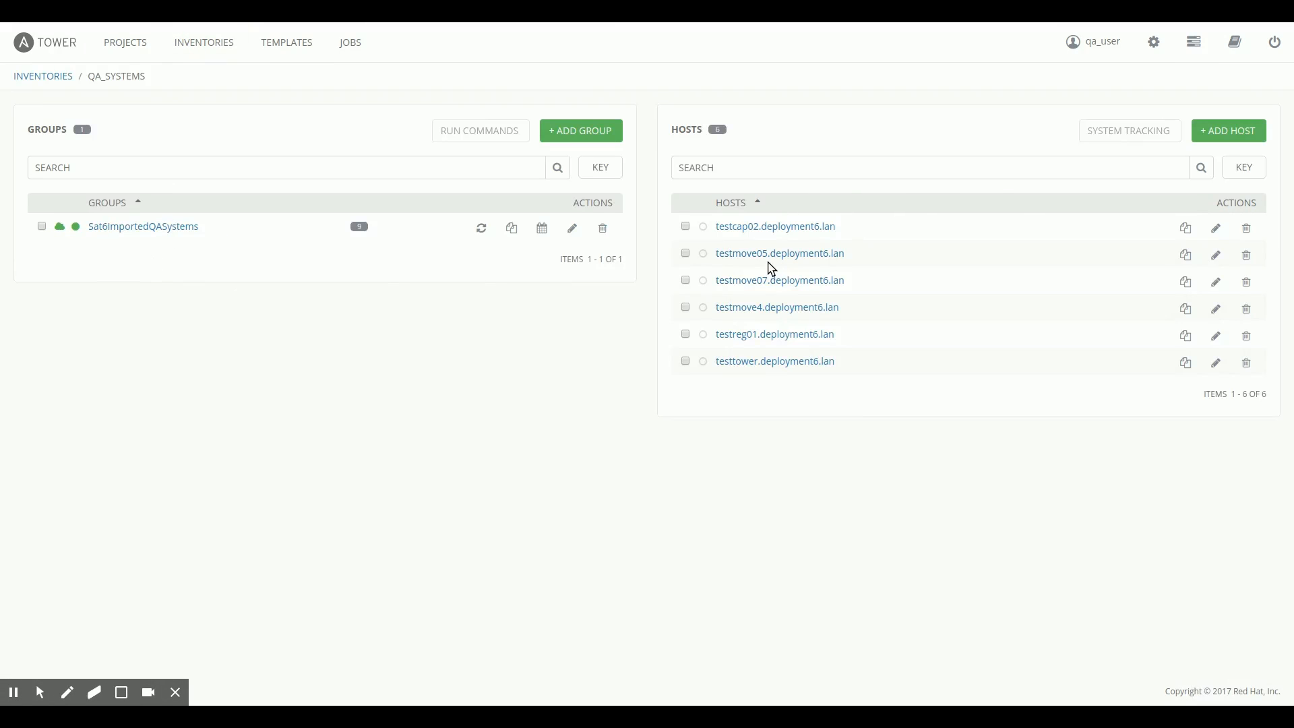
{"action": "left_click", "coordinate": [1215, 254]}
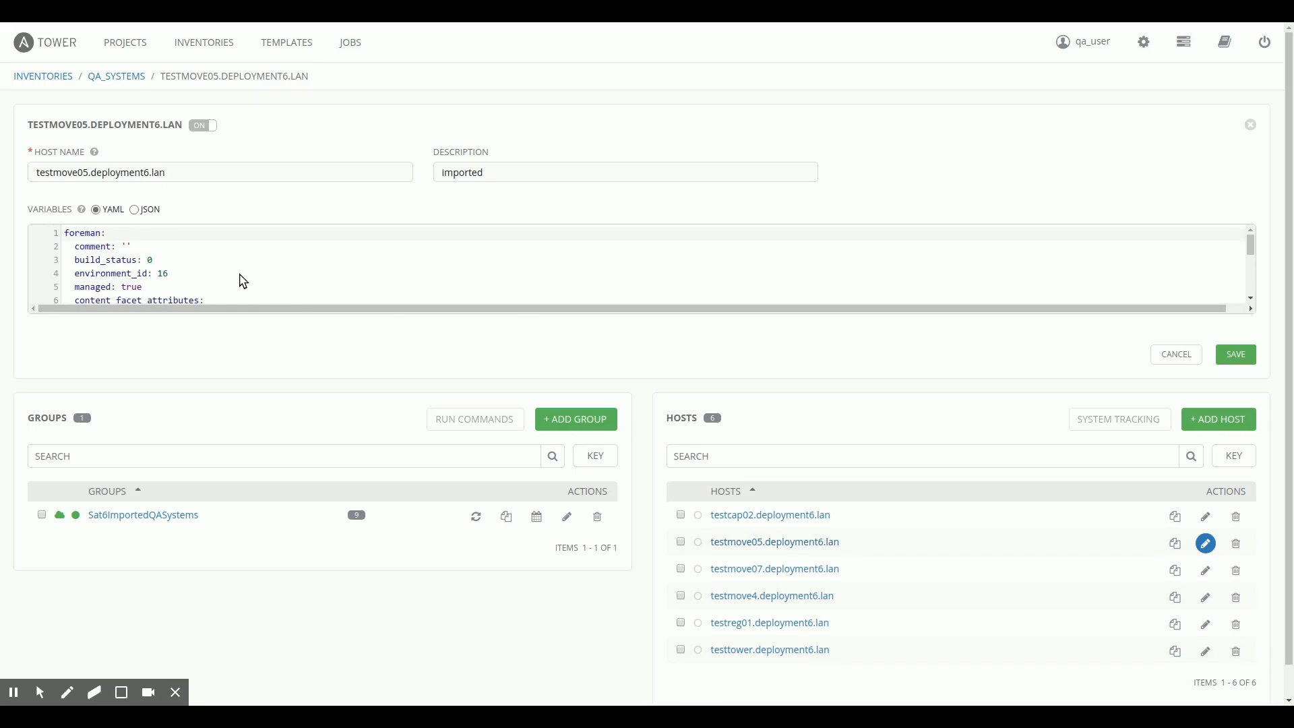
{"action": "scroll", "scroll_direction": "down", "scroll_amount": 3}
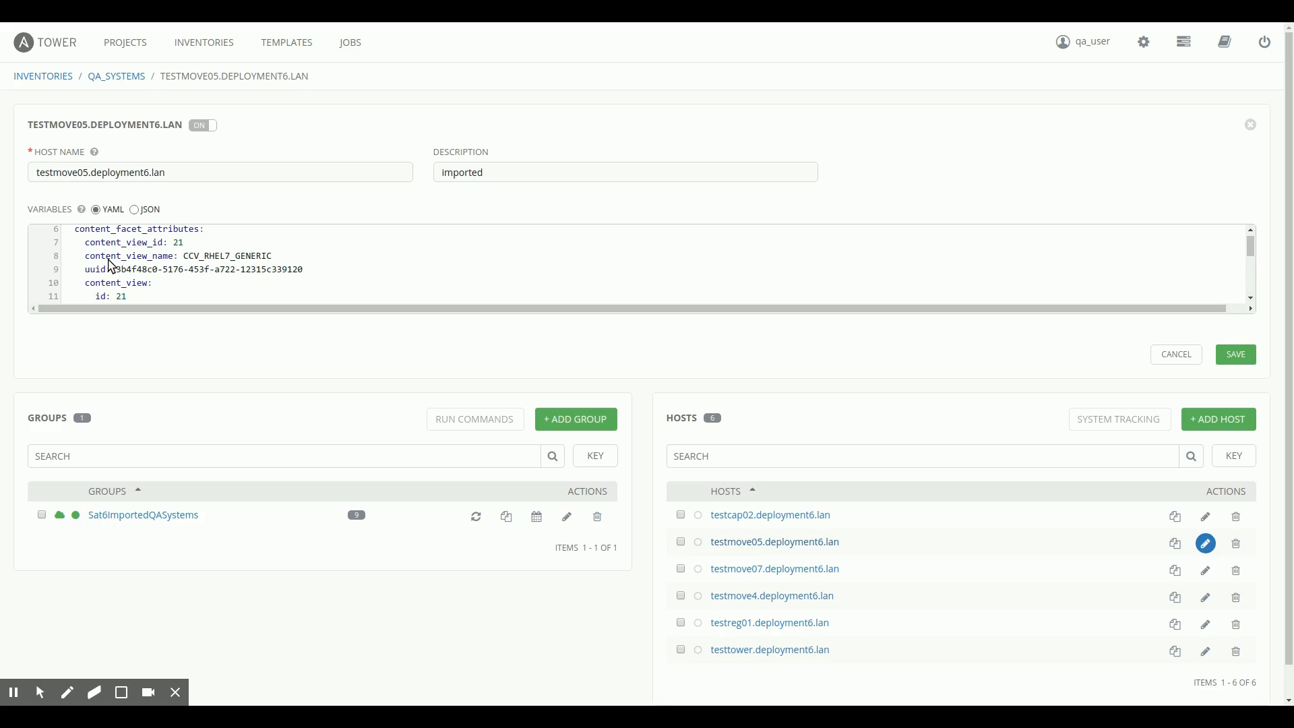
{"action": "scroll", "scroll_direction": "down", "scroll_amount": 3}
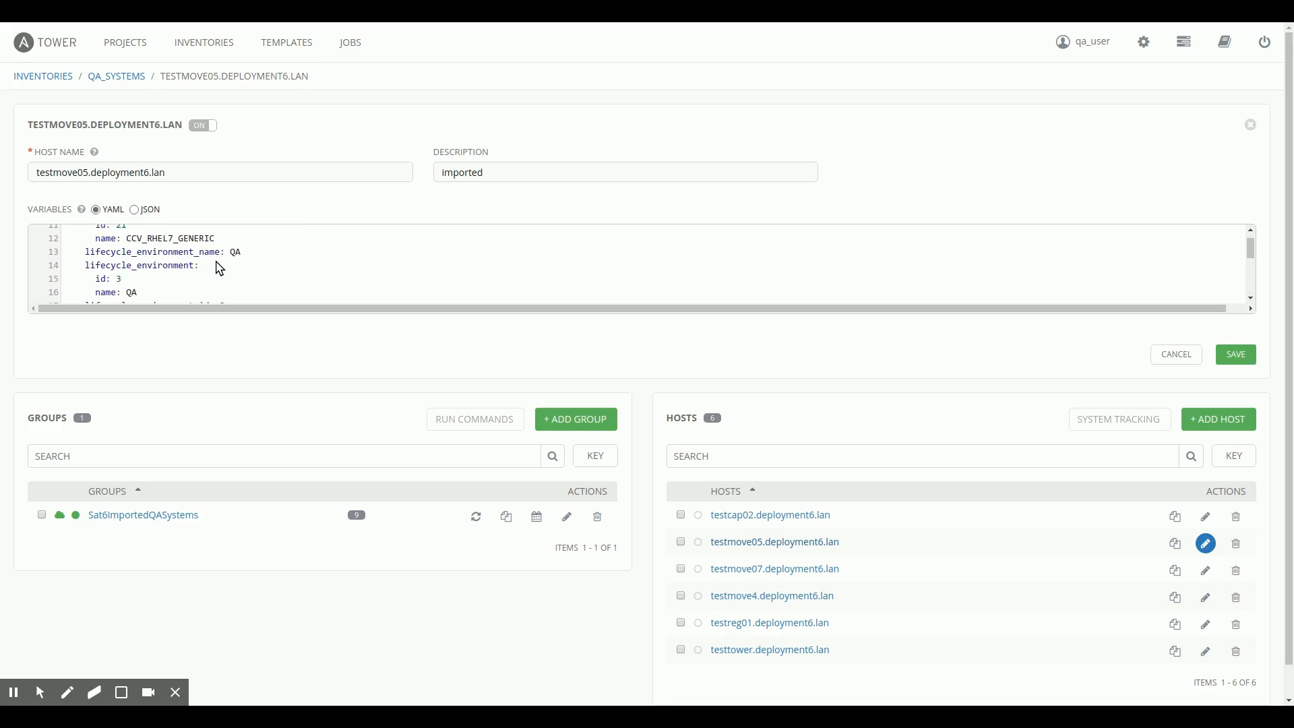
{"action": "scroll", "scroll_direction": "down", "scroll_amount": 3}
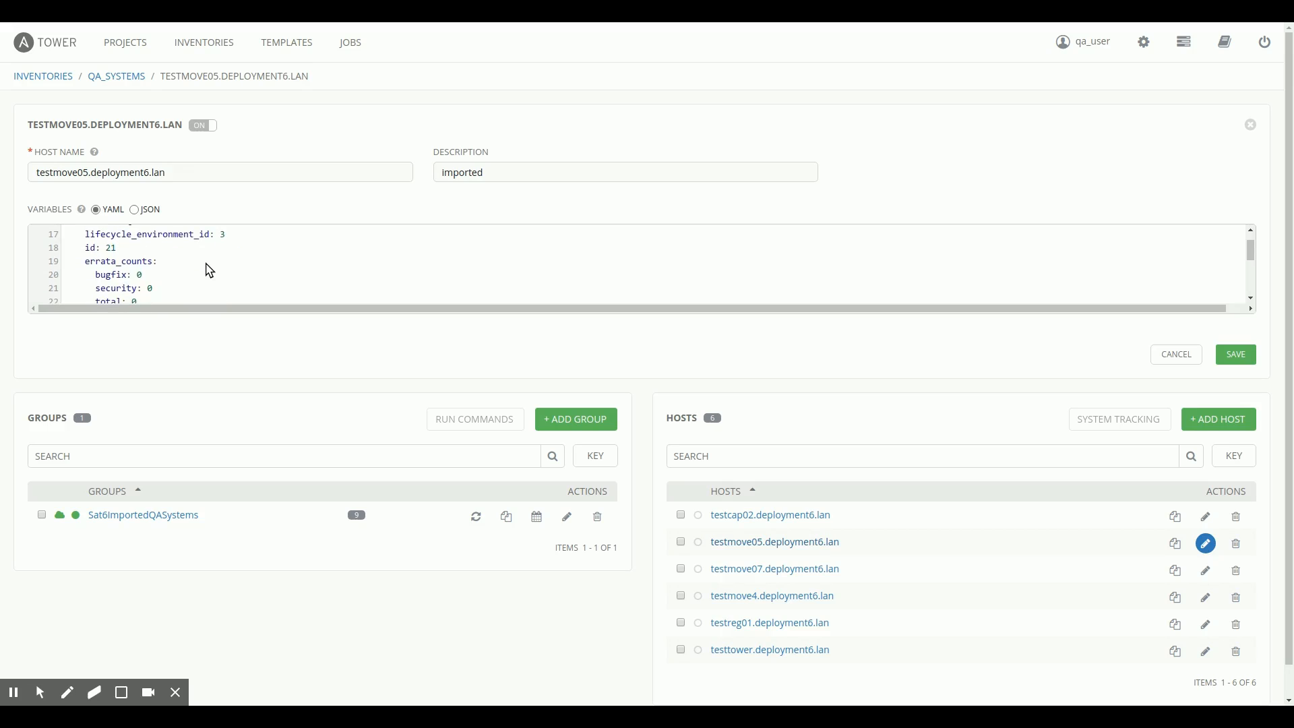
{"action": "scroll", "scroll_direction": "down", "scroll_amount": 3}
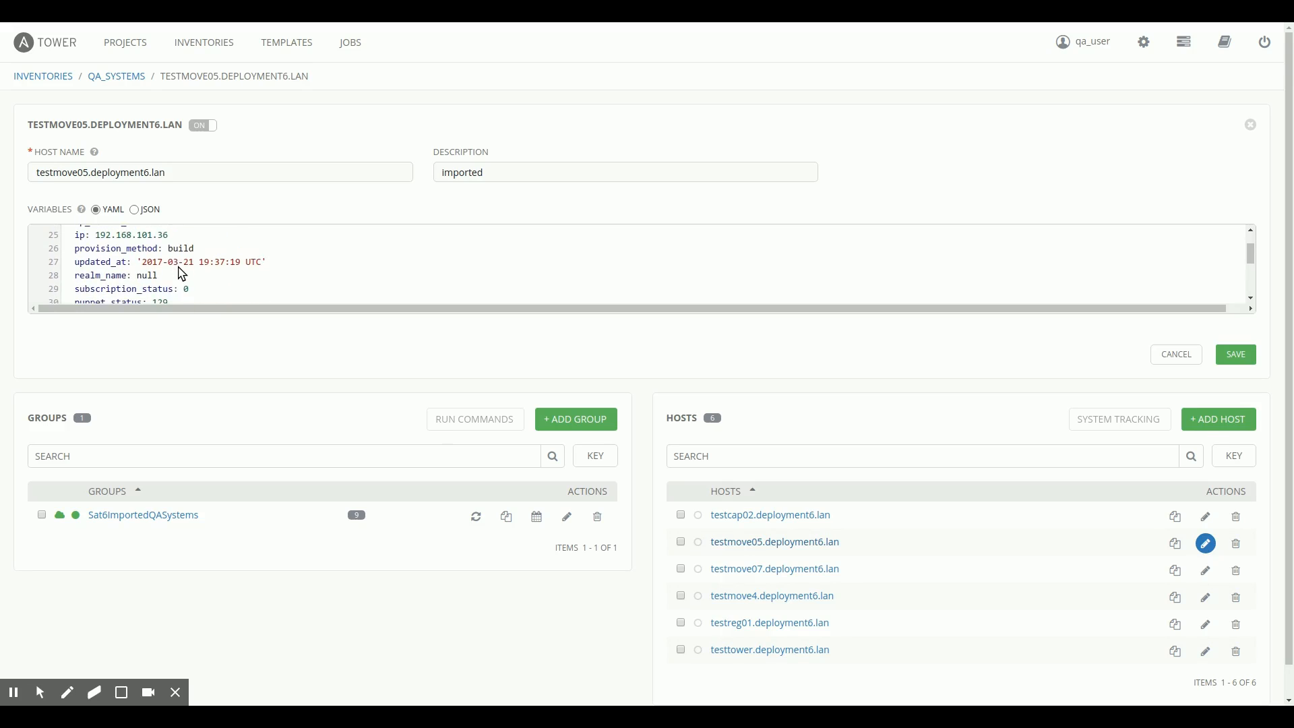
{"action": "scroll", "scroll_direction": "down", "scroll_amount": 3}
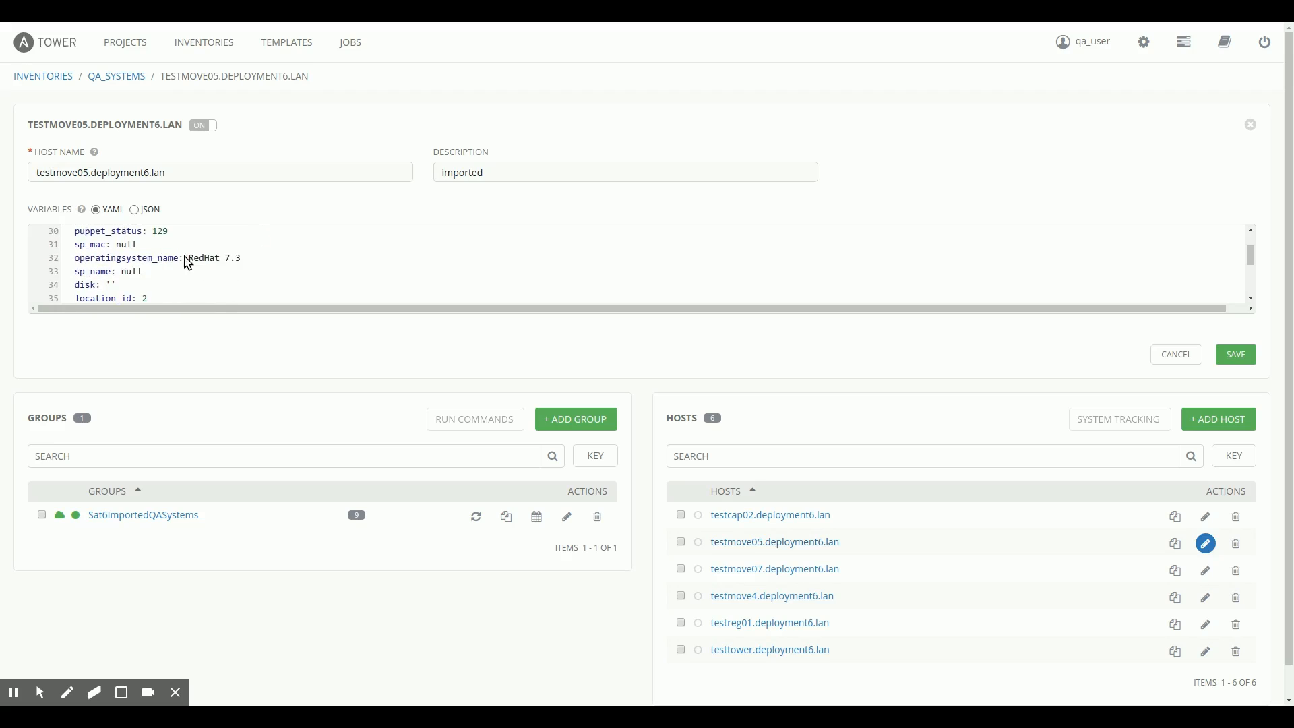
{"action": "scroll", "scroll_direction": "down", "scroll_amount": 3}
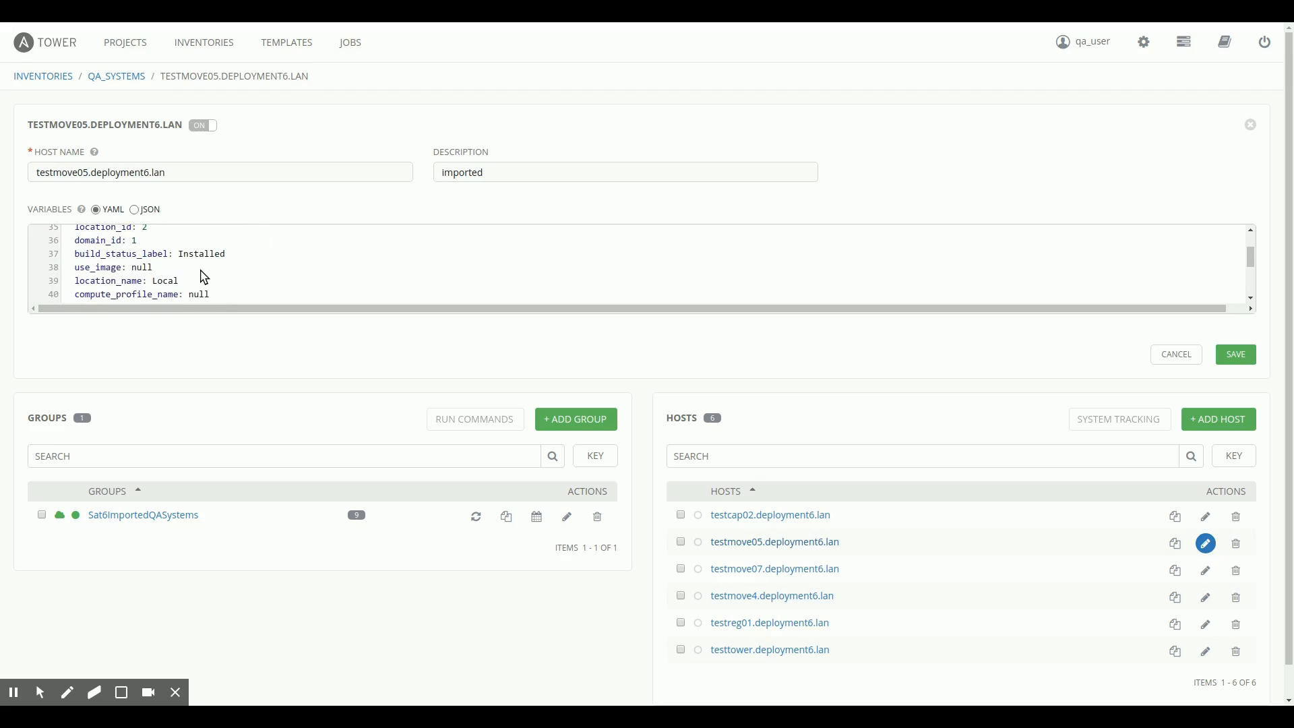
{"action": "mouse_move", "coordinate": [260, 279]}
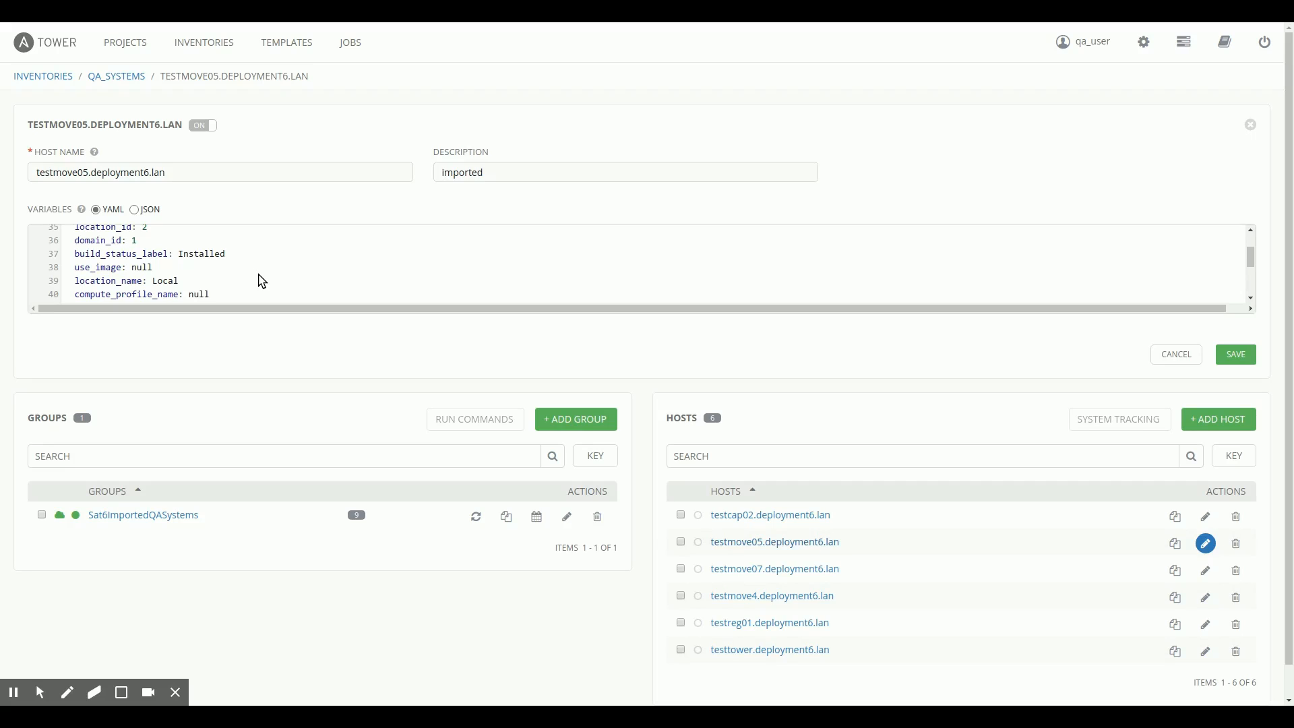
{"action": "mouse_move", "coordinate": [244, 276]}
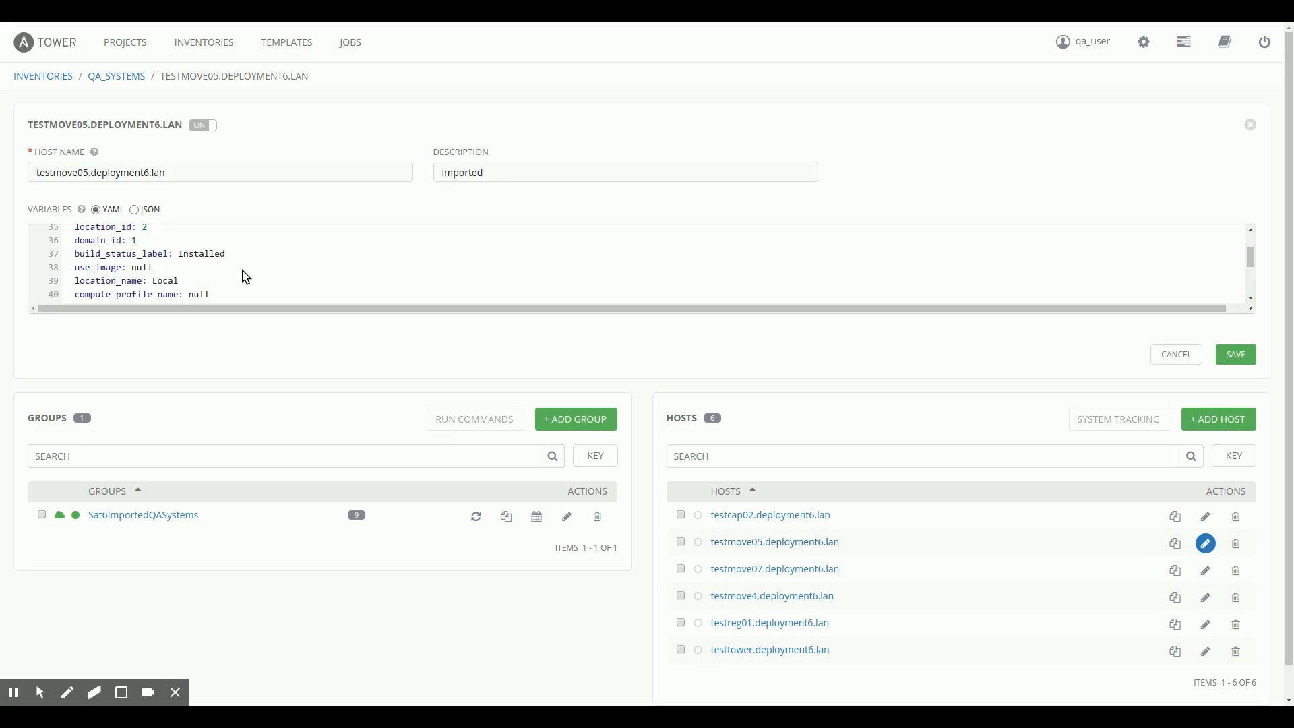
{"action": "mouse_move", "coordinate": [497, 415]}
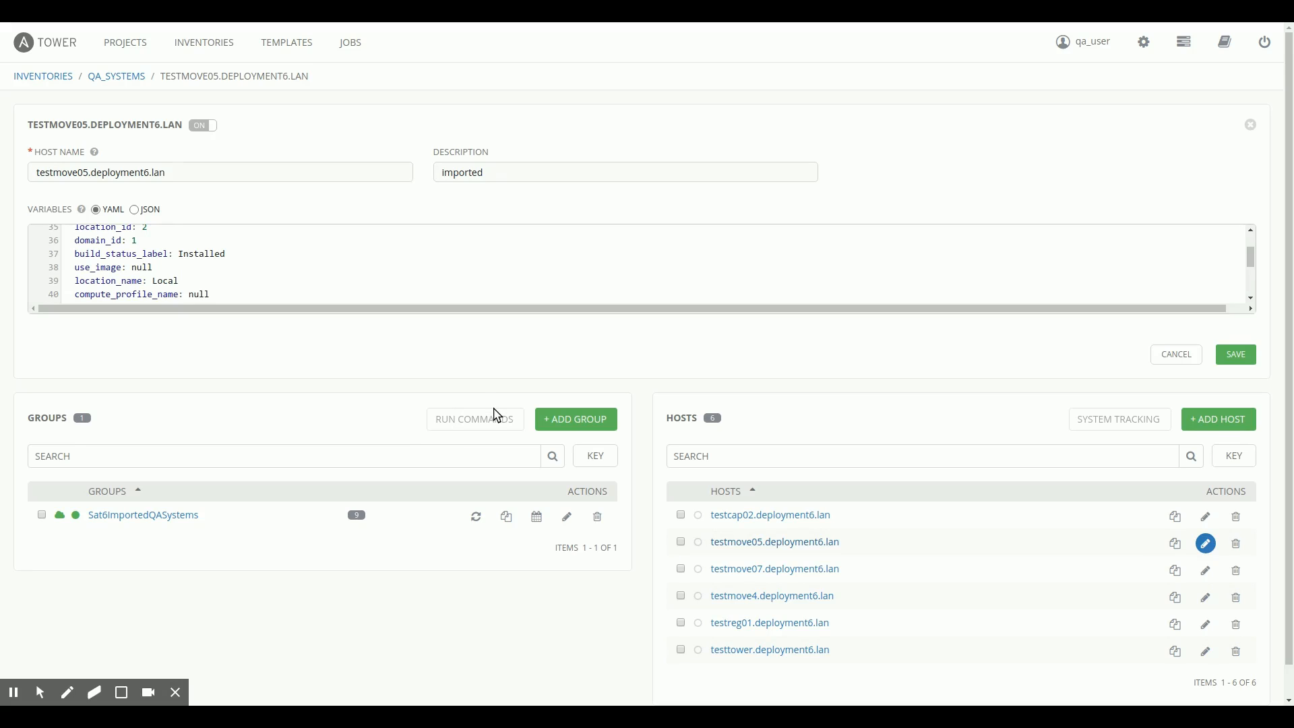
{"action": "mouse_move", "coordinate": [747, 648]}
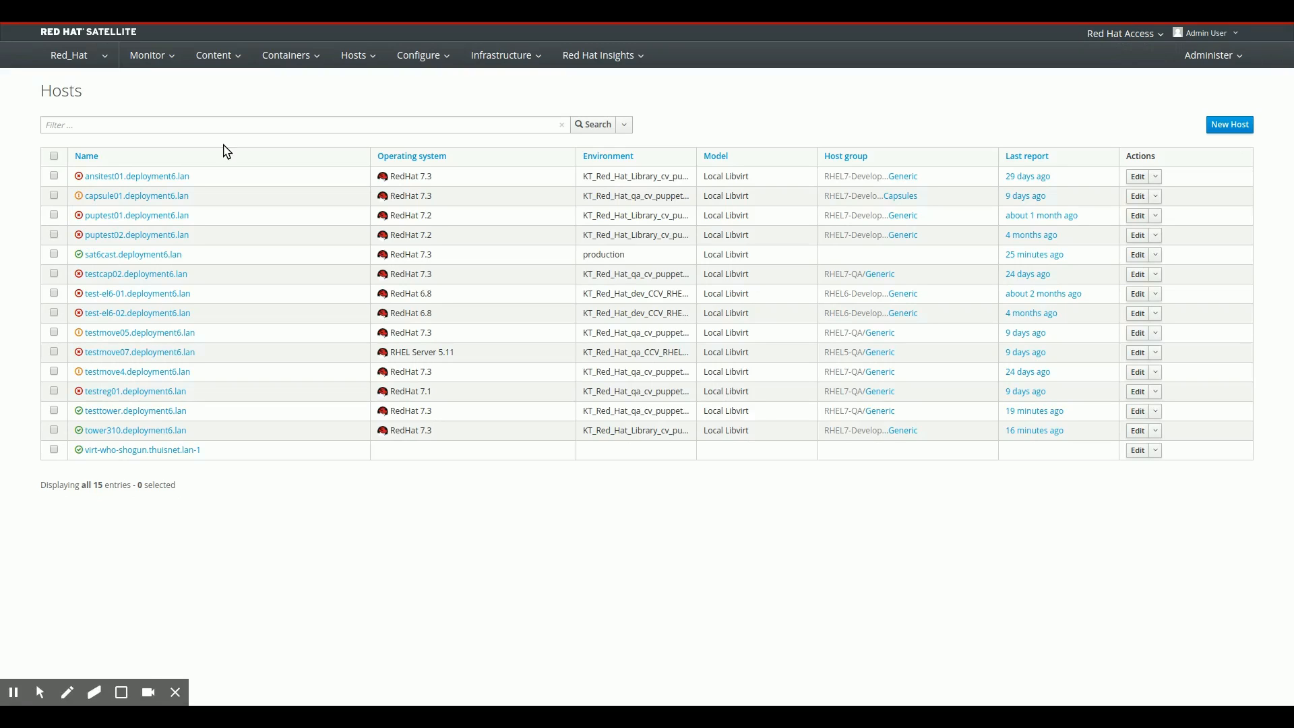
{"action": "mouse_move", "coordinate": [178, 449]}
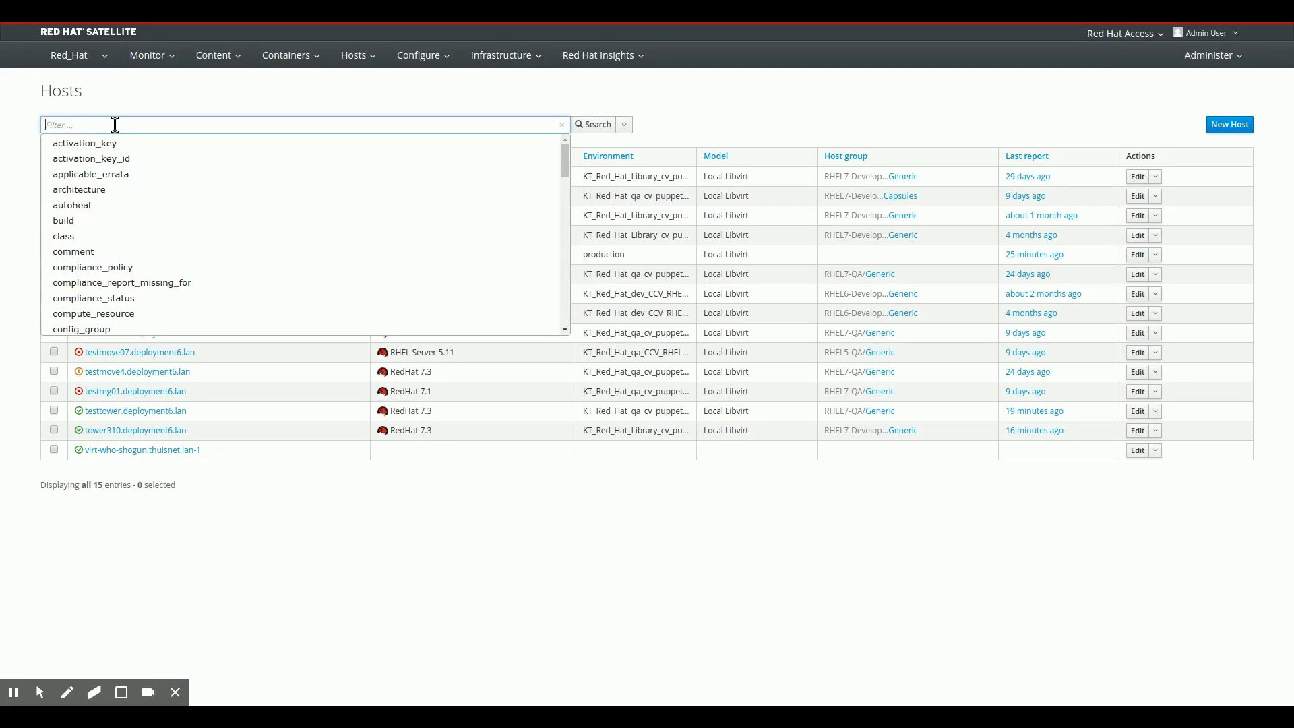
Filter the Satellite Hosts list by lifecycle_environment = QA to show the six QA hosts
{"action": "type", "text": "lifecycle_environment = QA"}
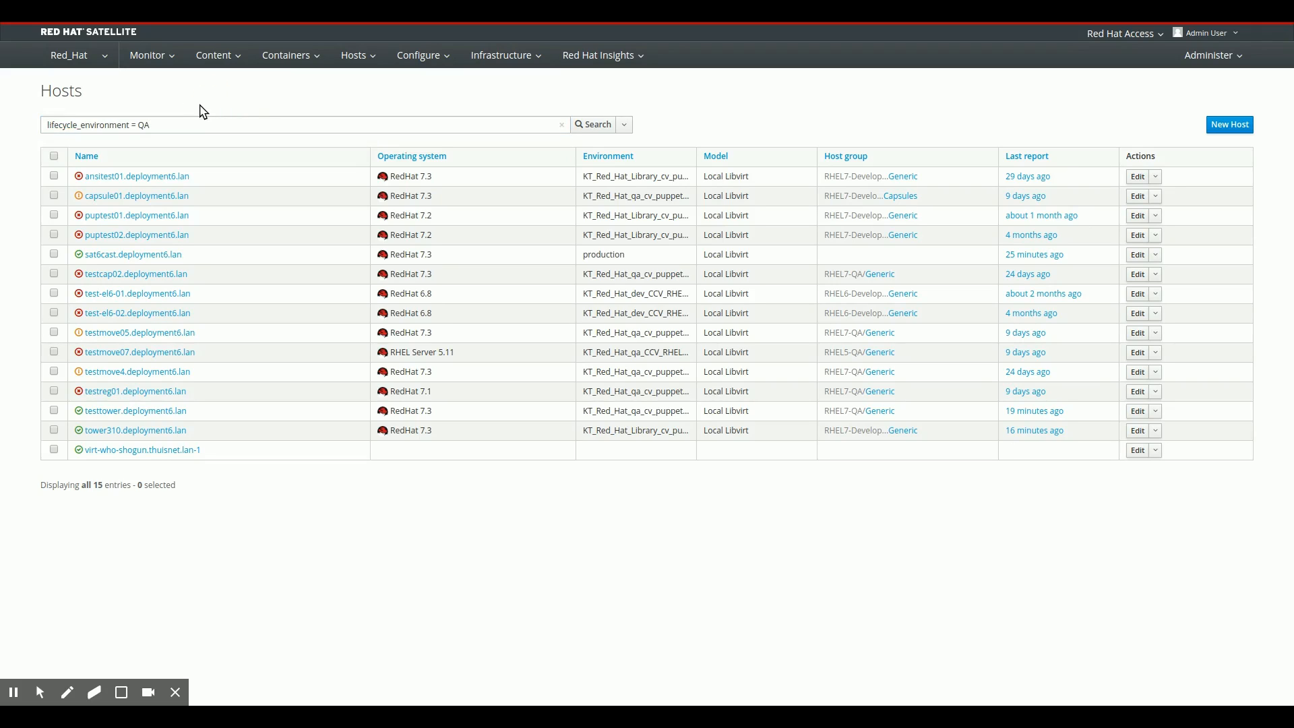
{"action": "mouse_move", "coordinate": [548, 161]}
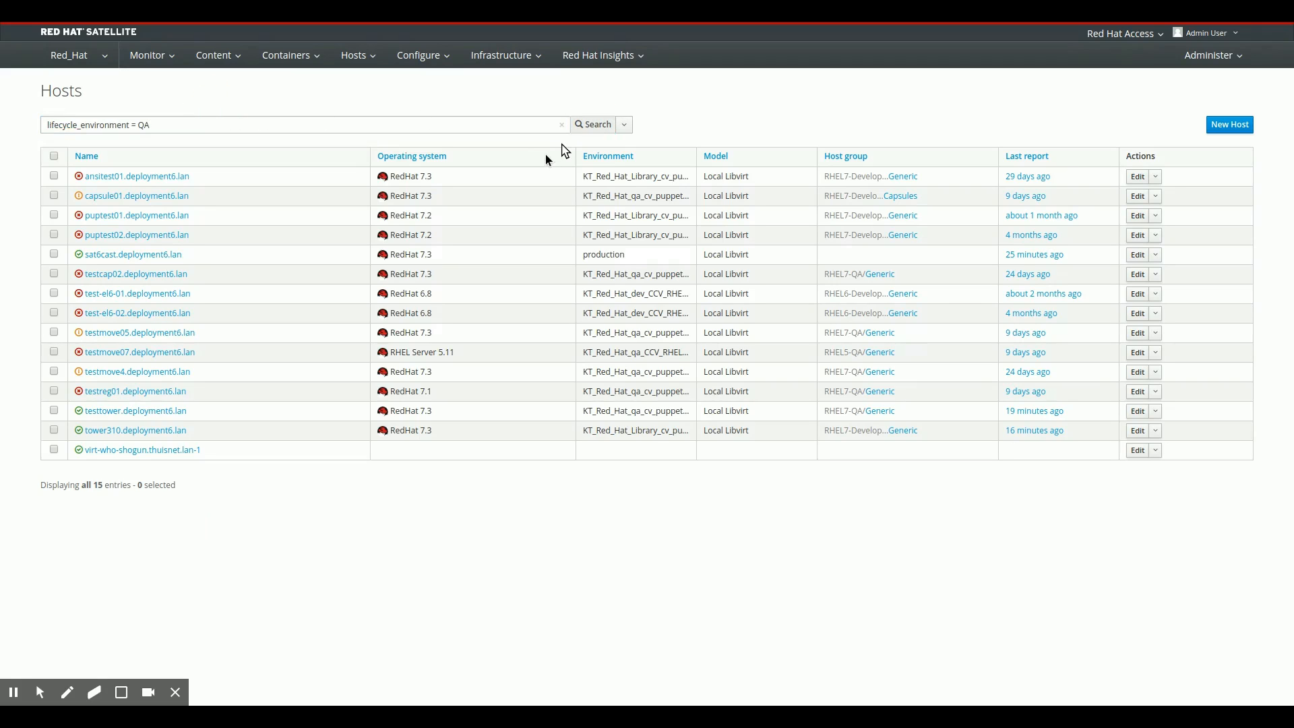
{"action": "left_click", "coordinate": [591, 124]}
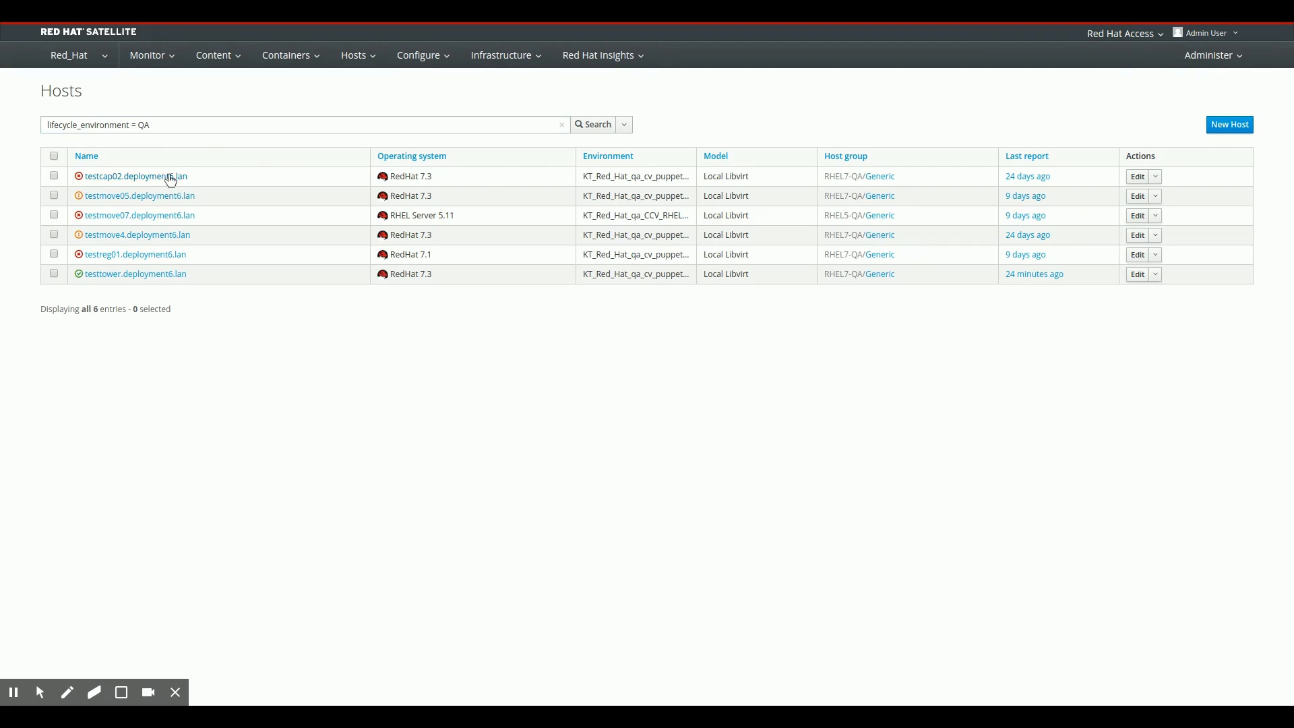
{"action": "mouse_move", "coordinate": [170, 276]}
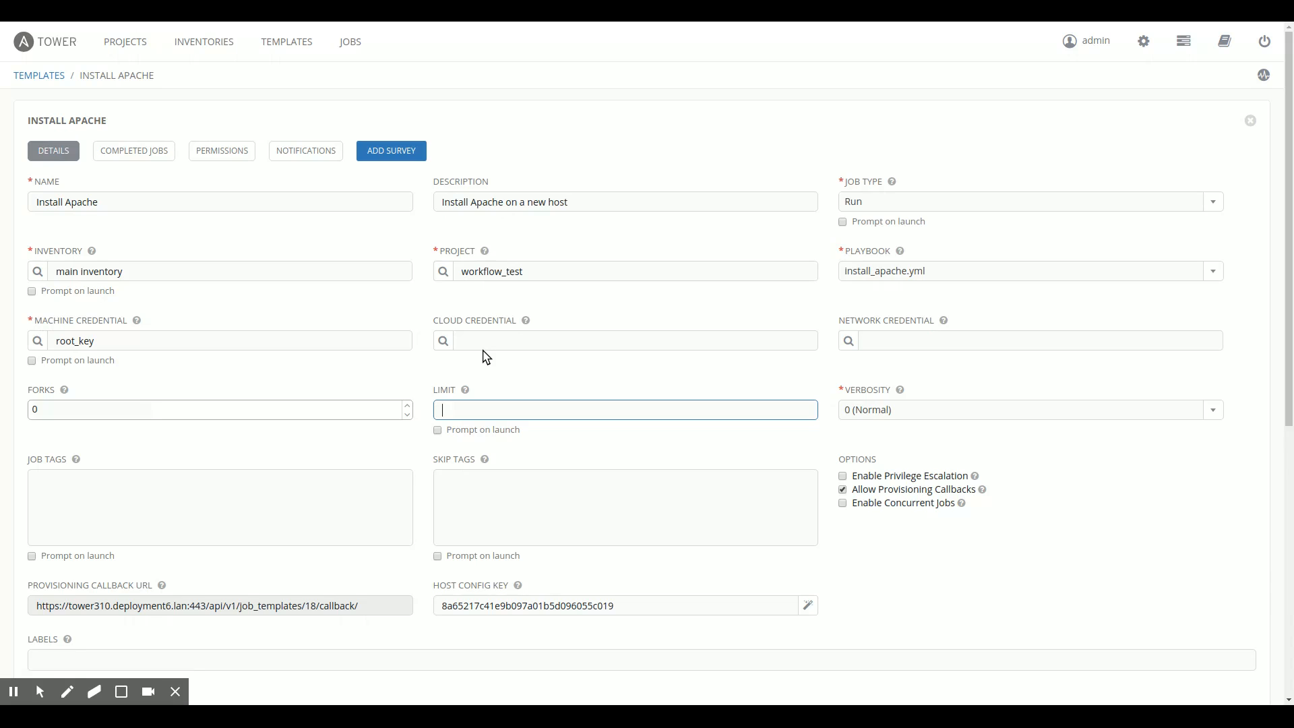
{"action": "mouse_move", "coordinate": [203, 129]}
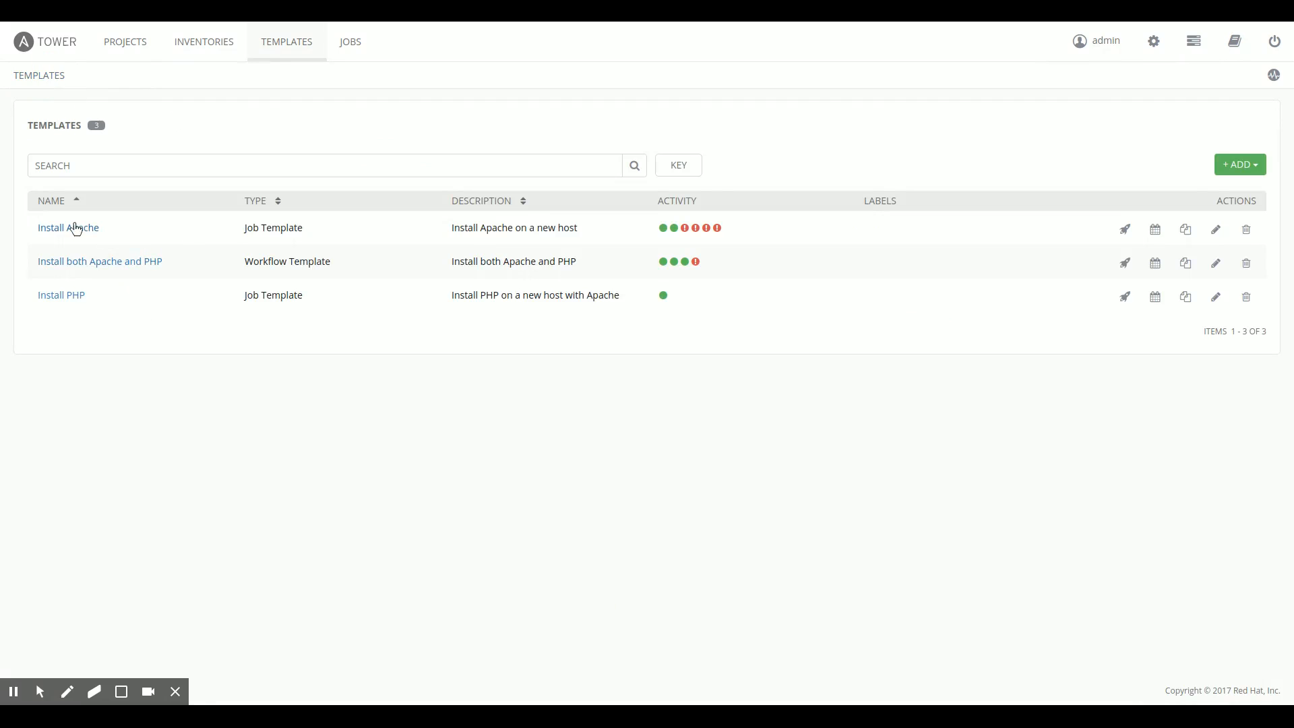
Toggle Allow Provisioning Callbacks on the Install Apache template off and back on, clearing the host config key
{"action": "left_click", "coordinate": [68, 227]}
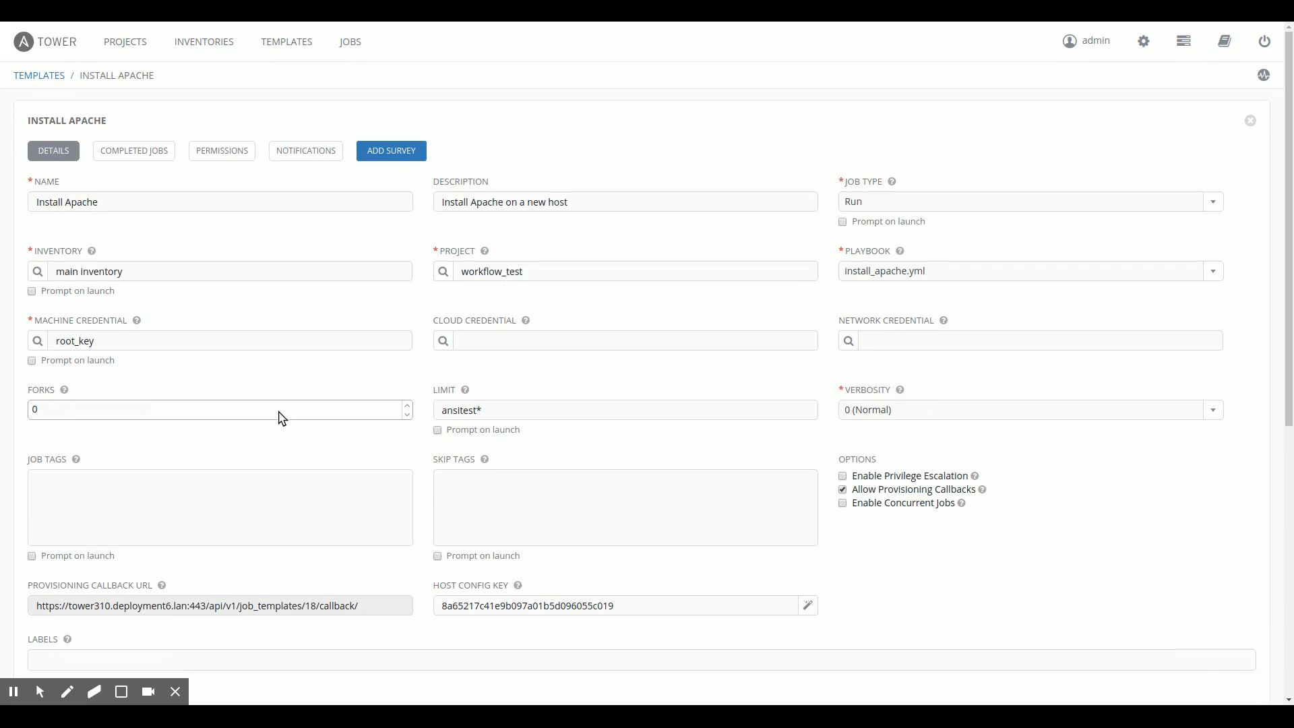
{"action": "scroll", "scroll_direction": "down", "scroll_amount": 3}
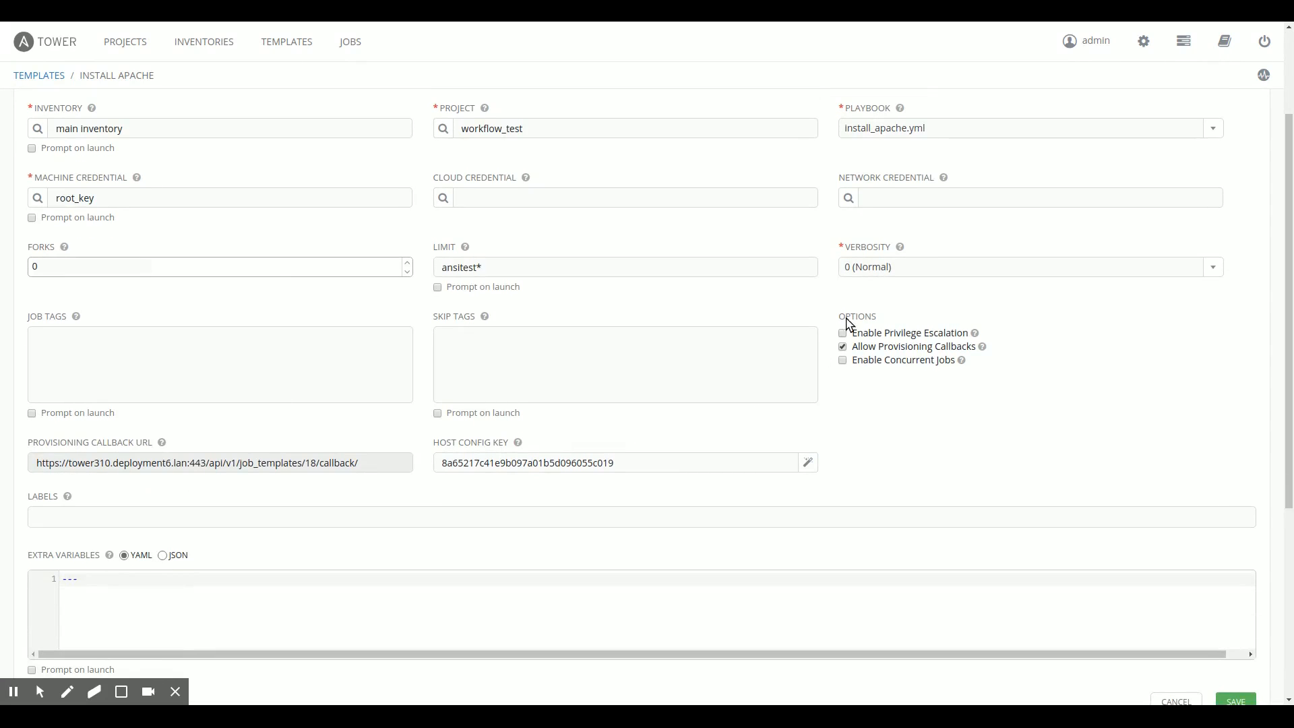
{"action": "left_click", "coordinate": [843, 346]}
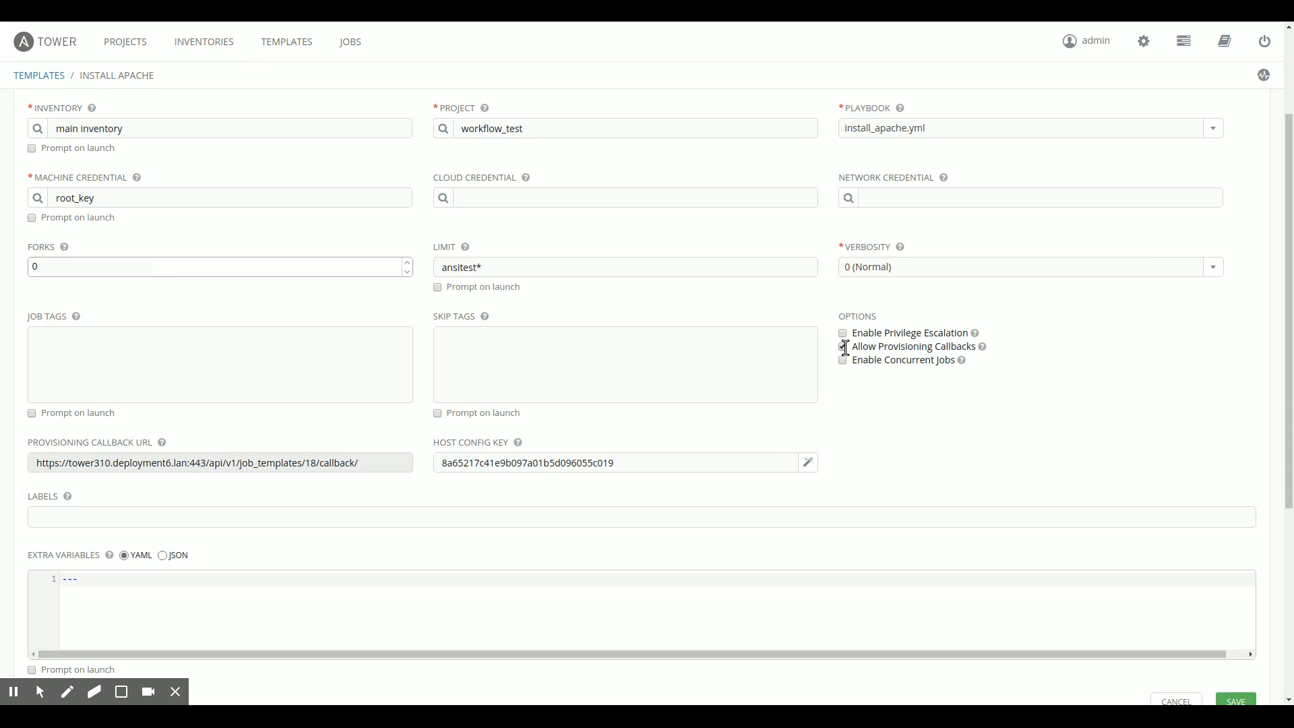
{"action": "left_click", "coordinate": [843, 345]}
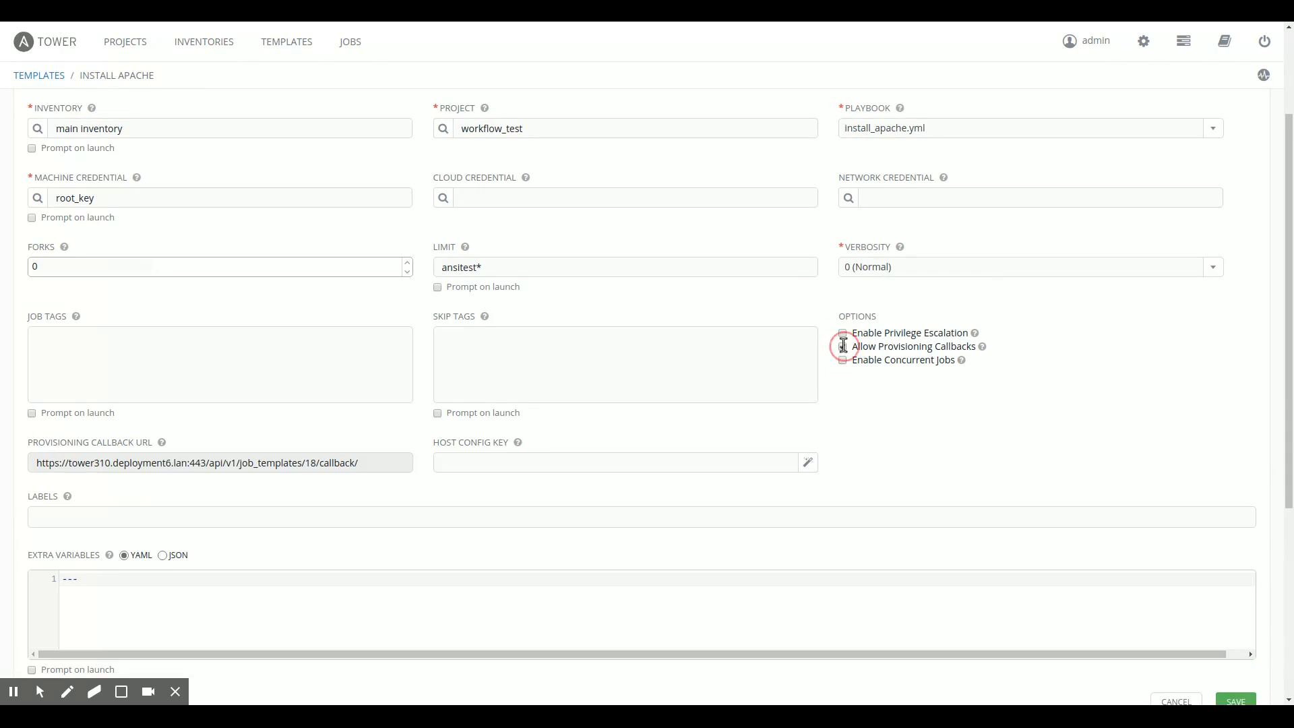
{"action": "left_click", "coordinate": [842, 346]}
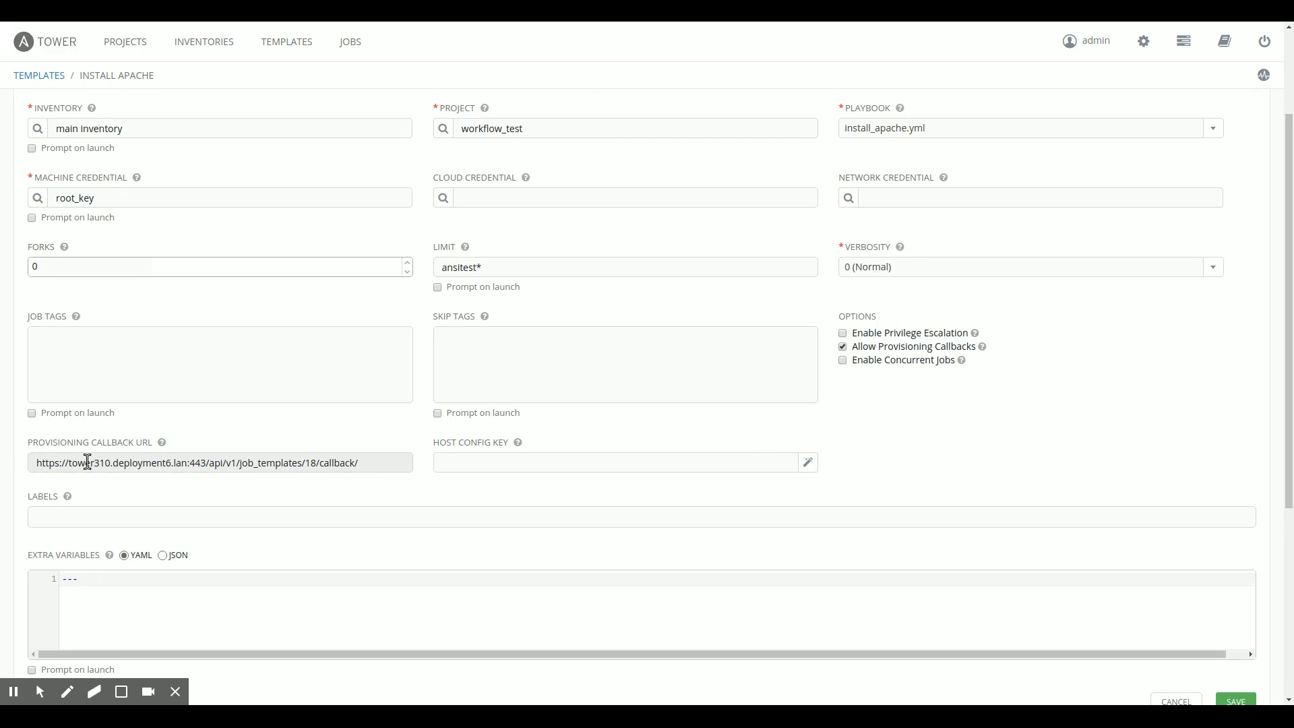
{"action": "mouse_move", "coordinate": [240, 463]}
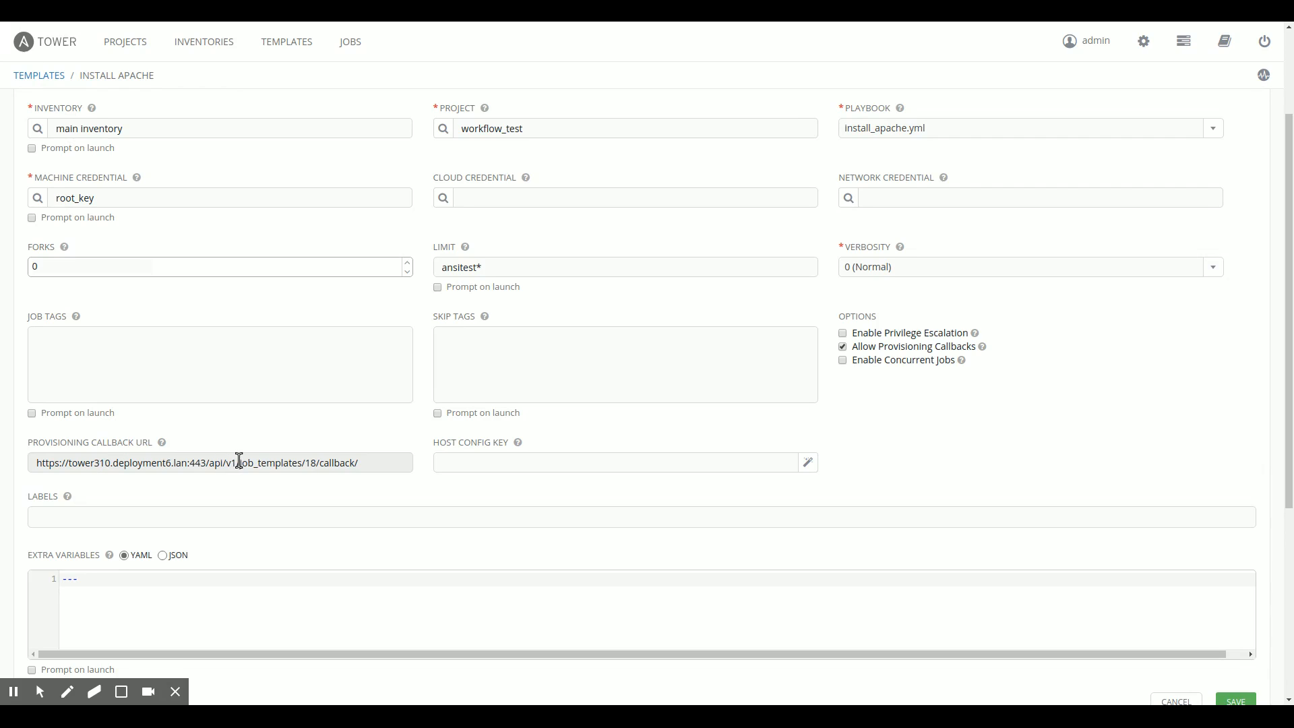
Generate a new host config key for the Install Apache template
{"action": "left_click", "coordinate": [806, 462]}
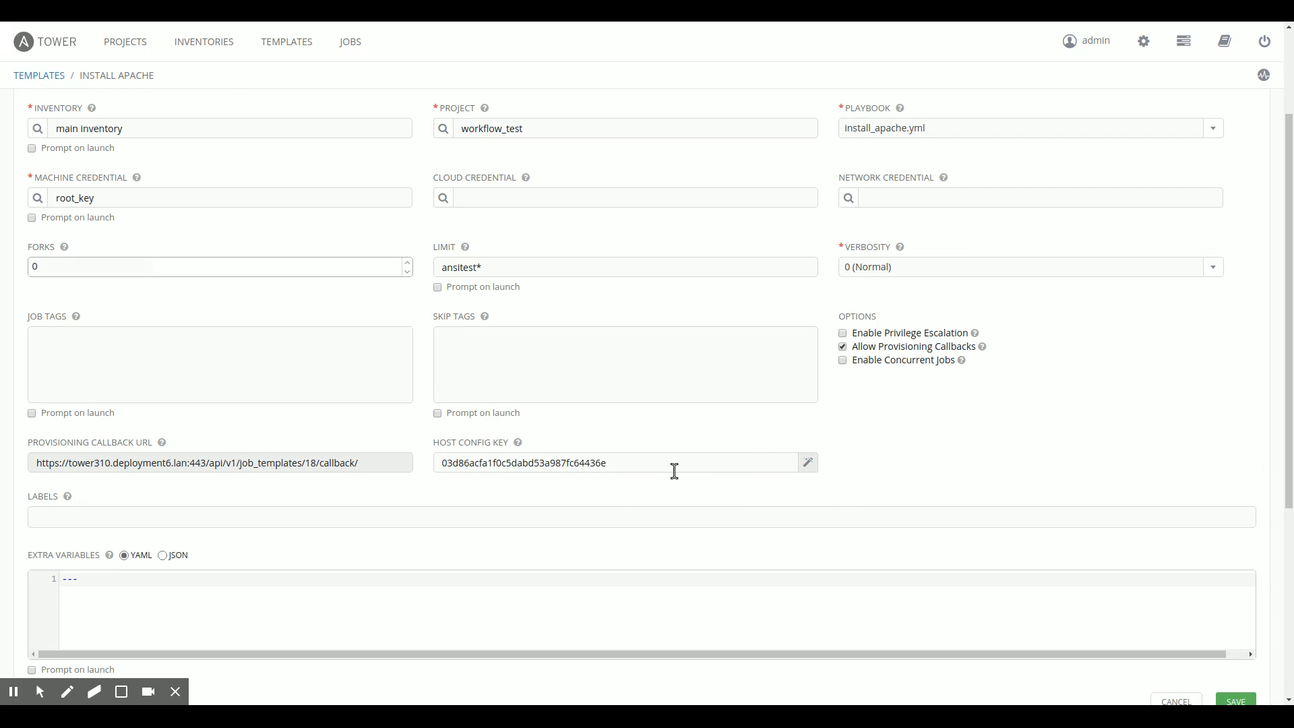
{"action": "mouse_move", "coordinate": [806, 463]}
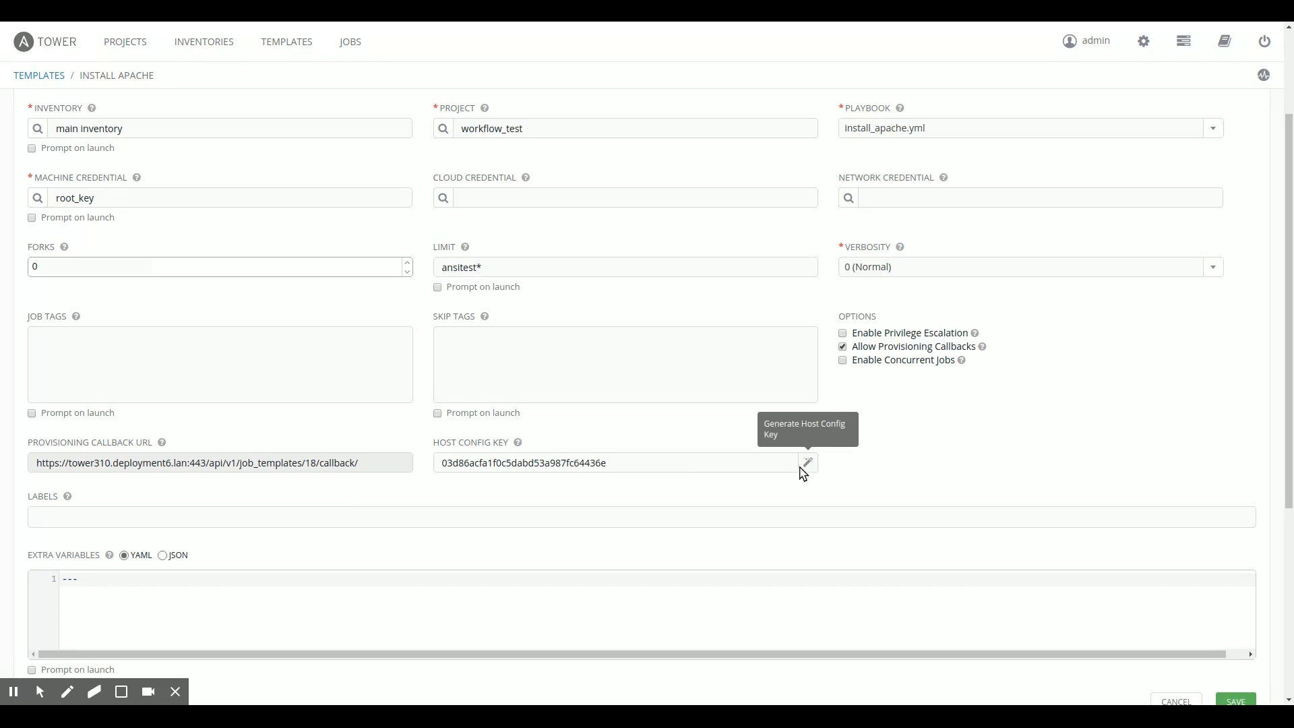
{"action": "mouse_move", "coordinate": [744, 486]}
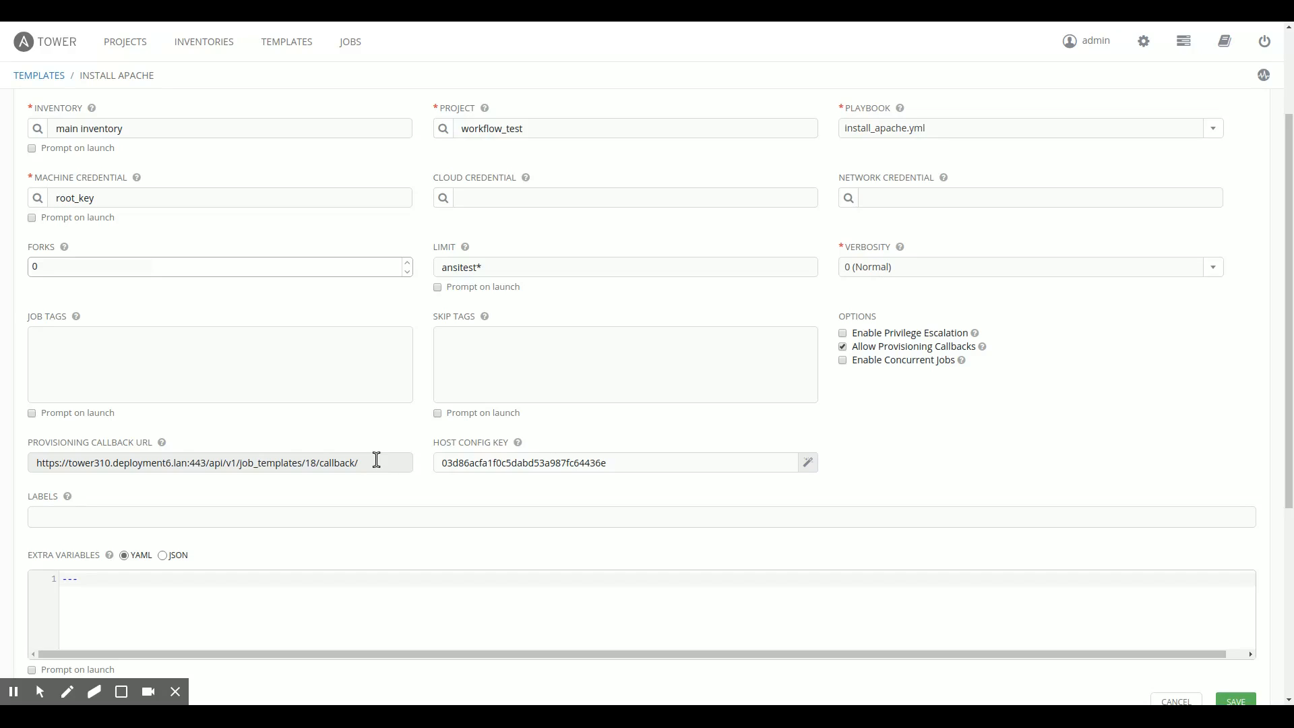
{"action": "mouse_move", "coordinate": [31, 462]}
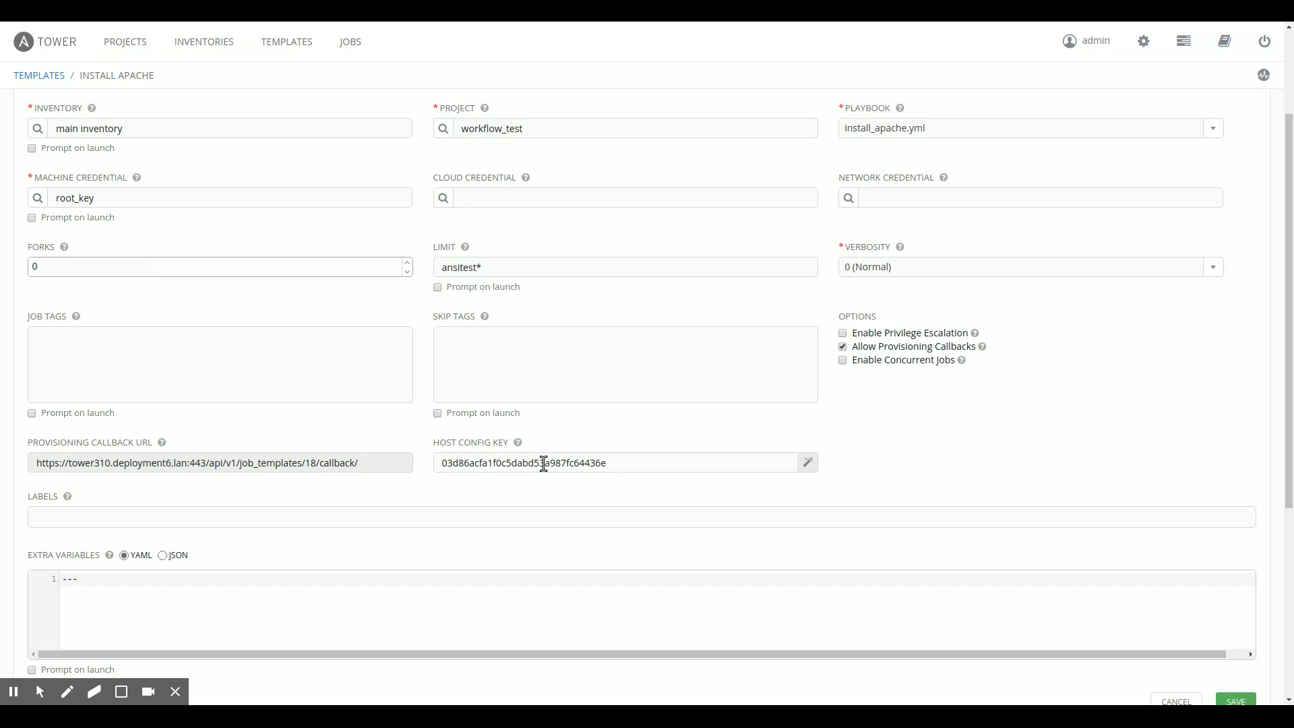
{"action": "mouse_move", "coordinate": [663, 331]}
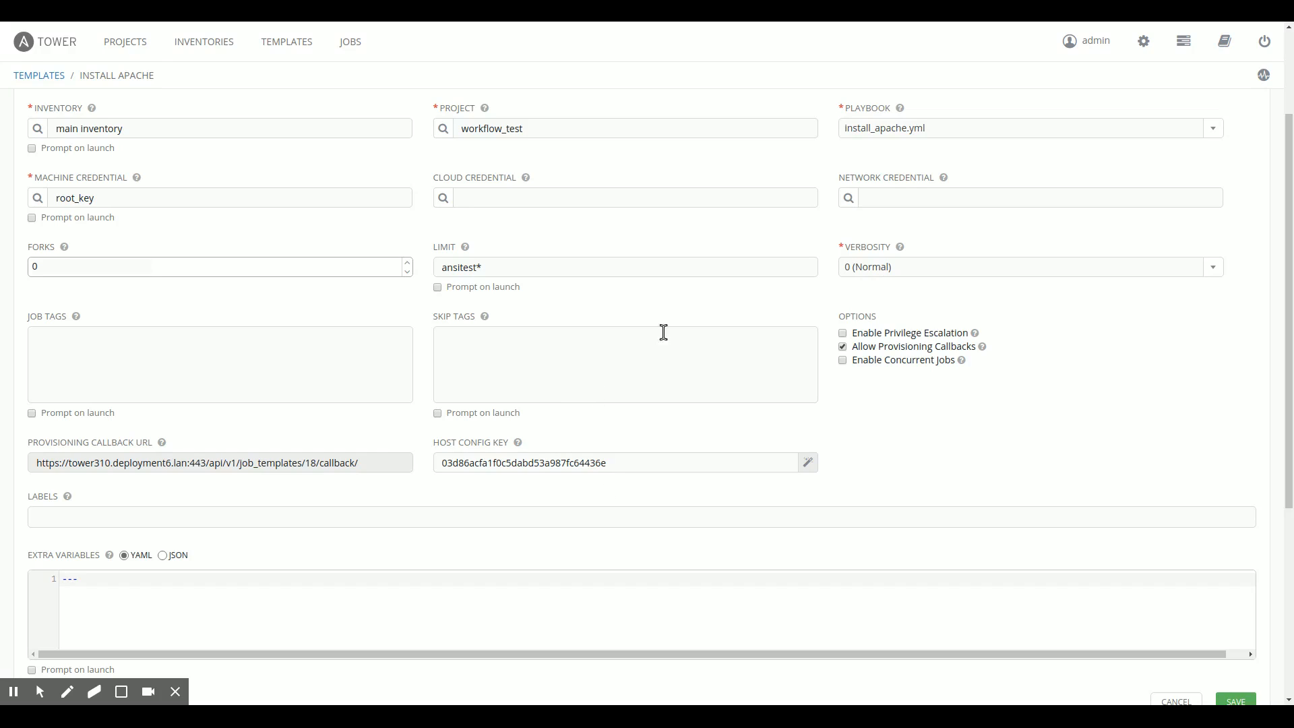
{"action": "mouse_move", "coordinate": [577, 380]}
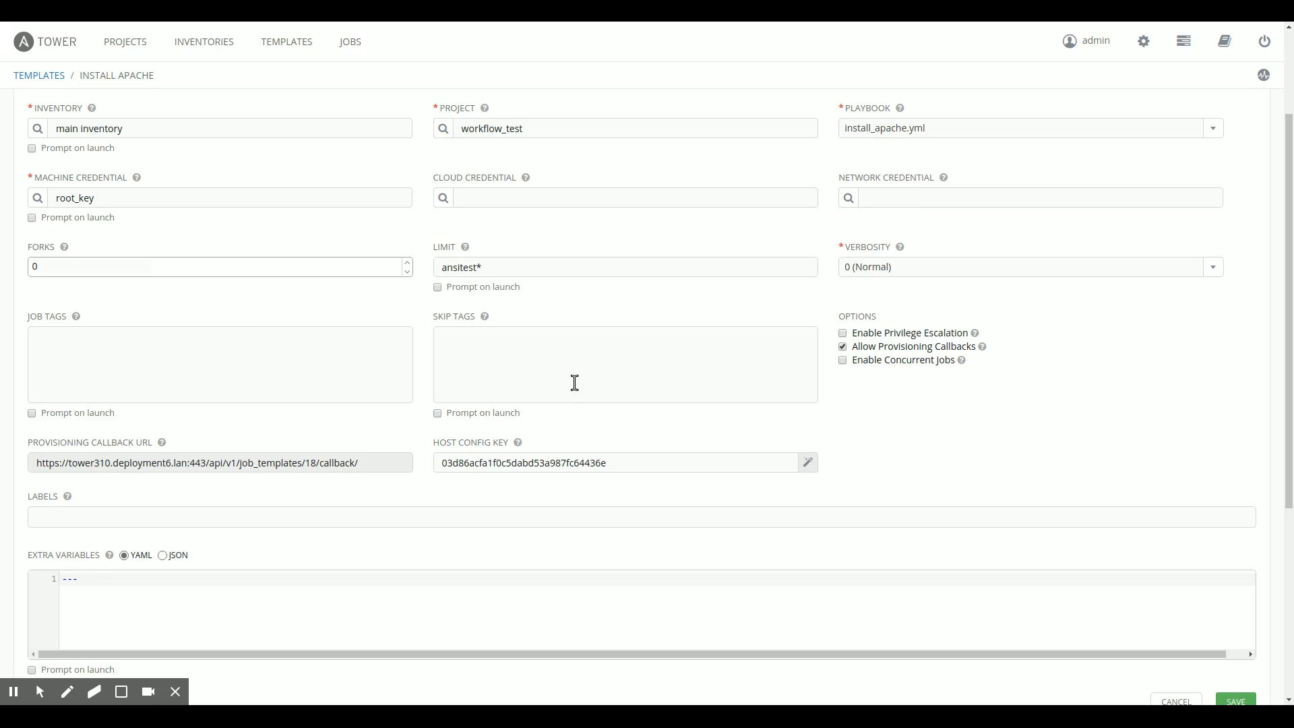
{"action": "mouse_move", "coordinate": [32, 566]}
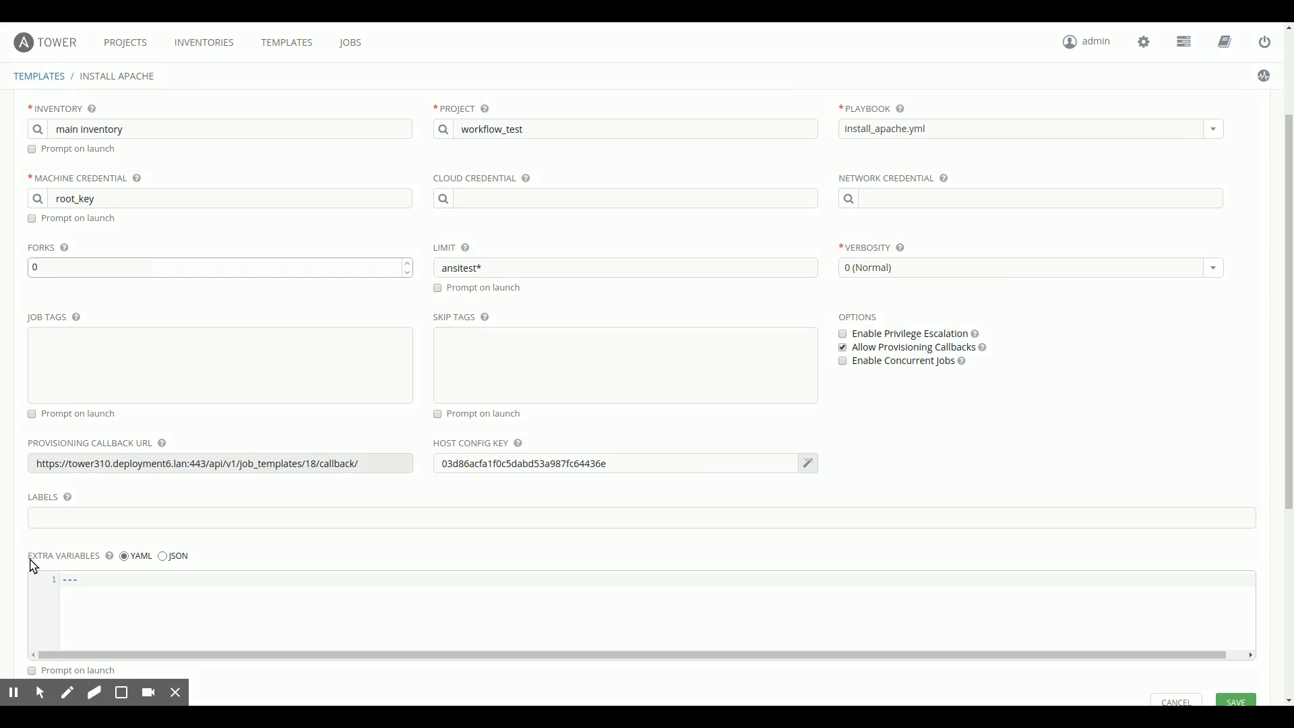